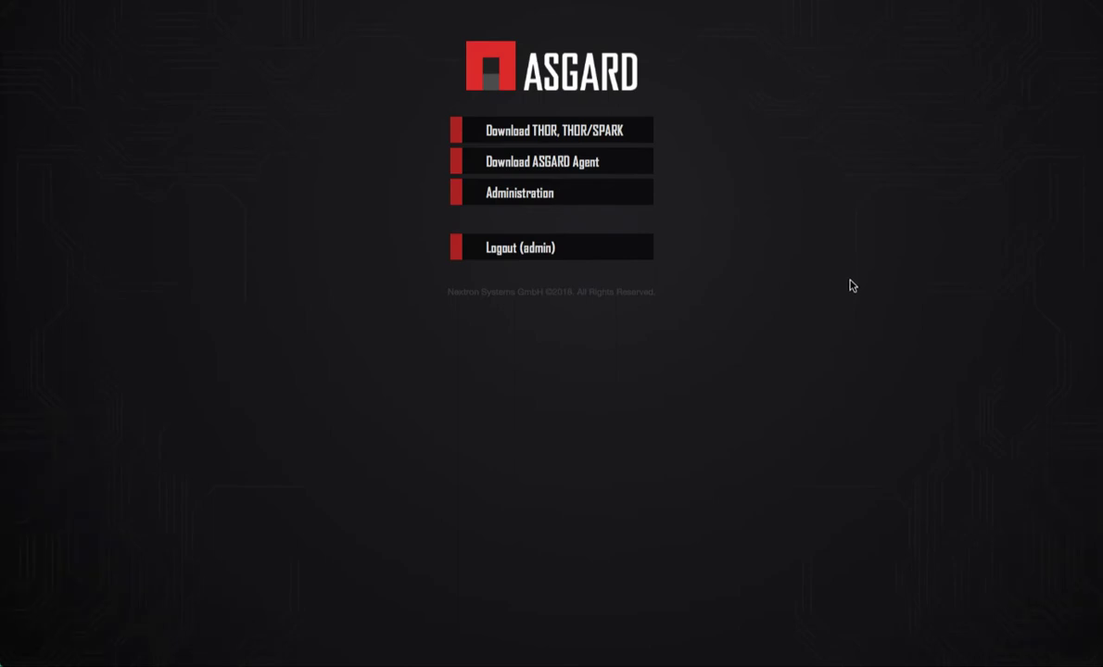
pyautogui.moveTo(845, 282)
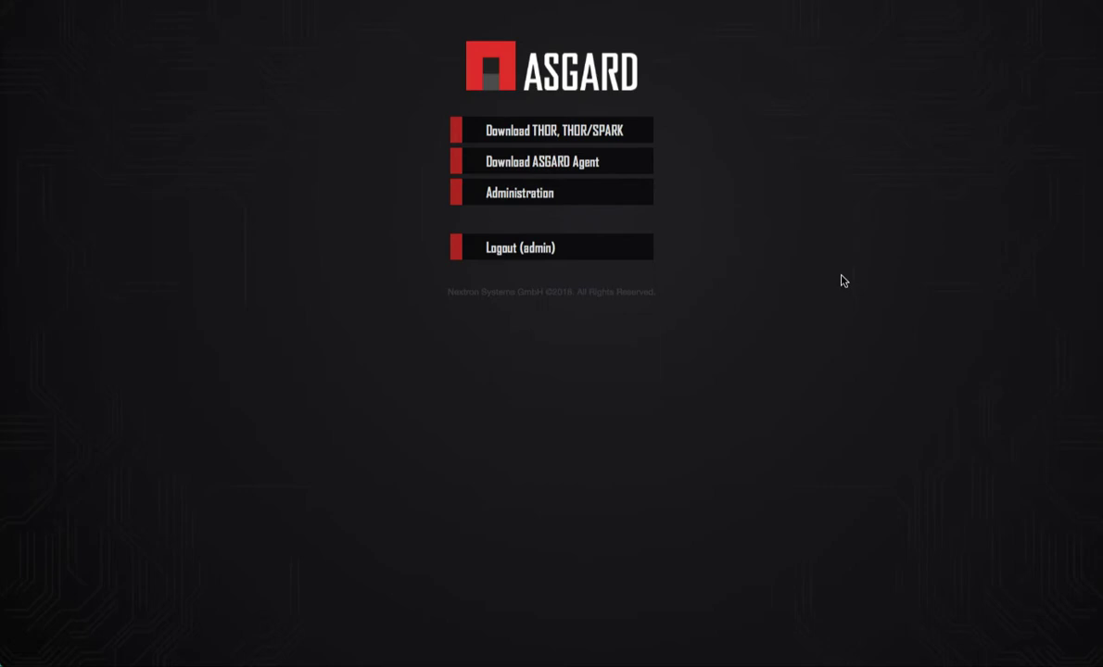
pyautogui.moveTo(827, 275)
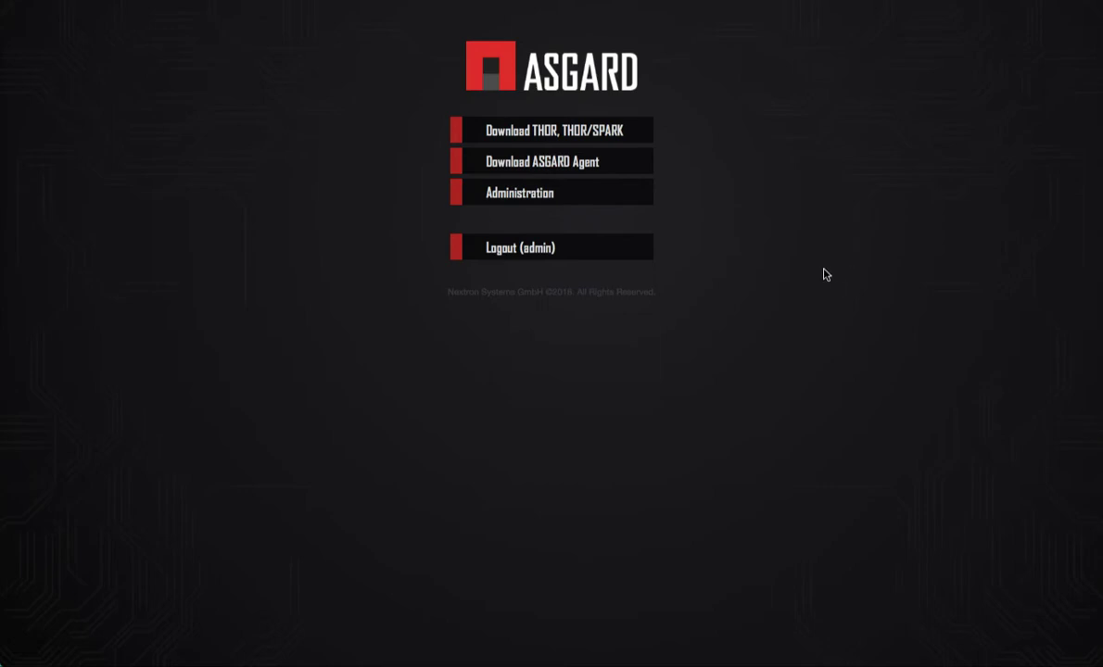
pyautogui.moveTo(827, 271)
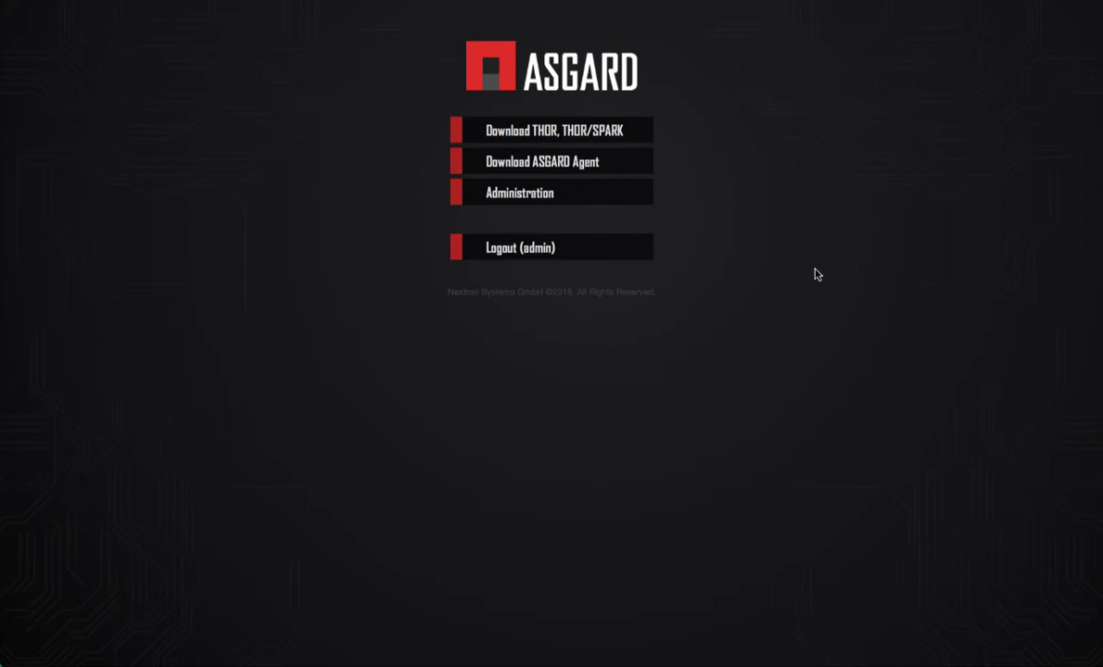
pyautogui.moveTo(783, 327)
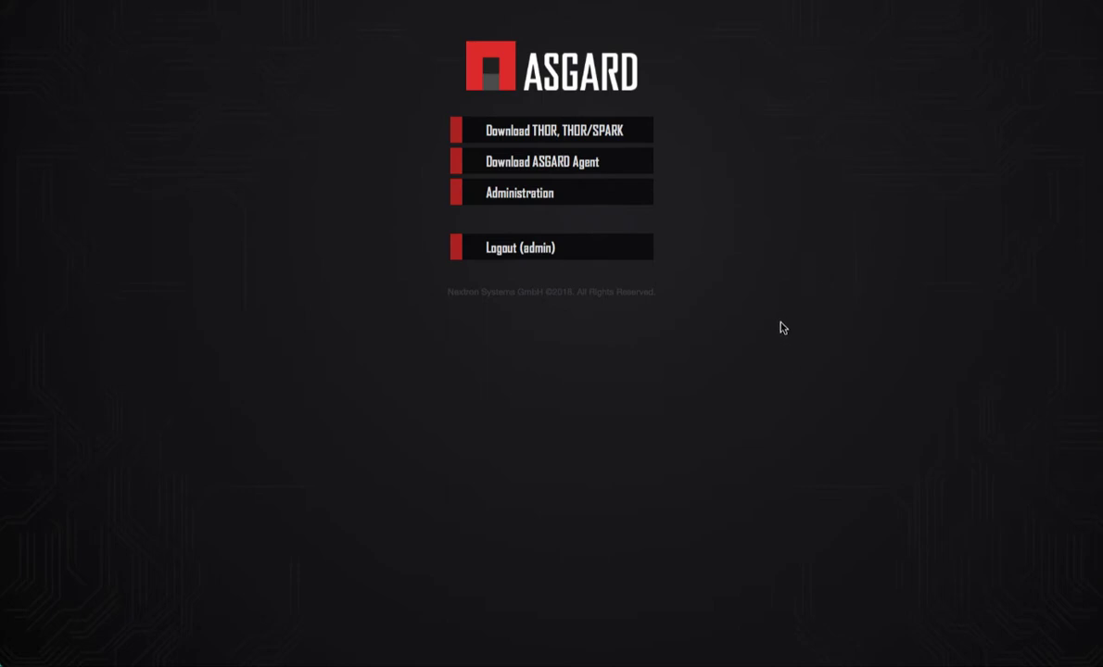
pyautogui.moveTo(617, 167)
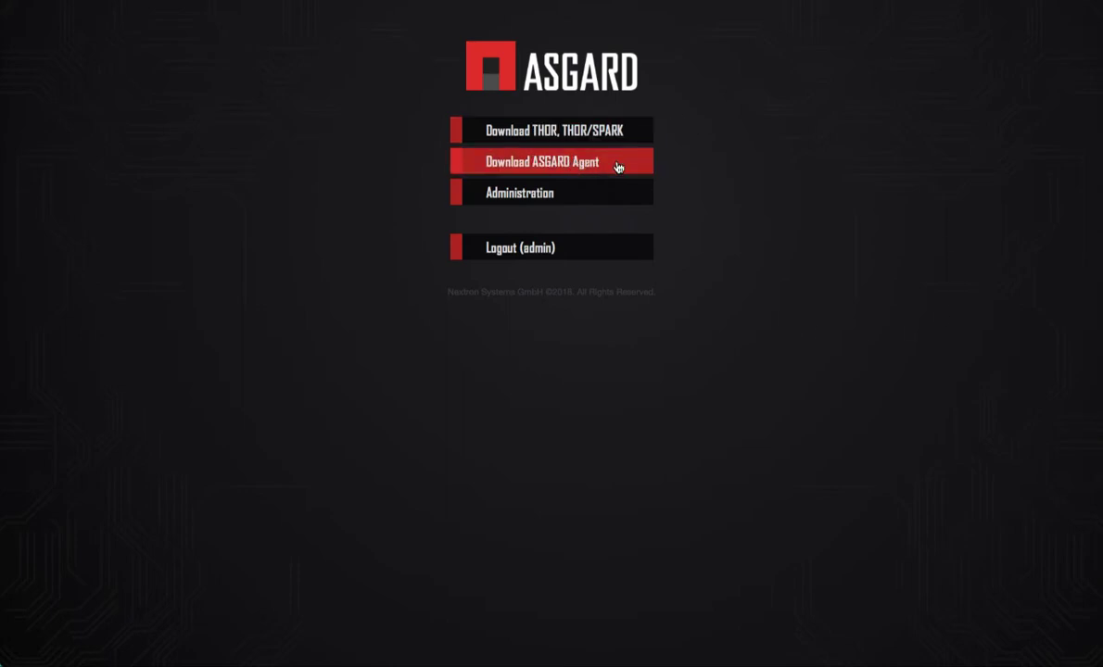
pyautogui.moveTo(605, 165)
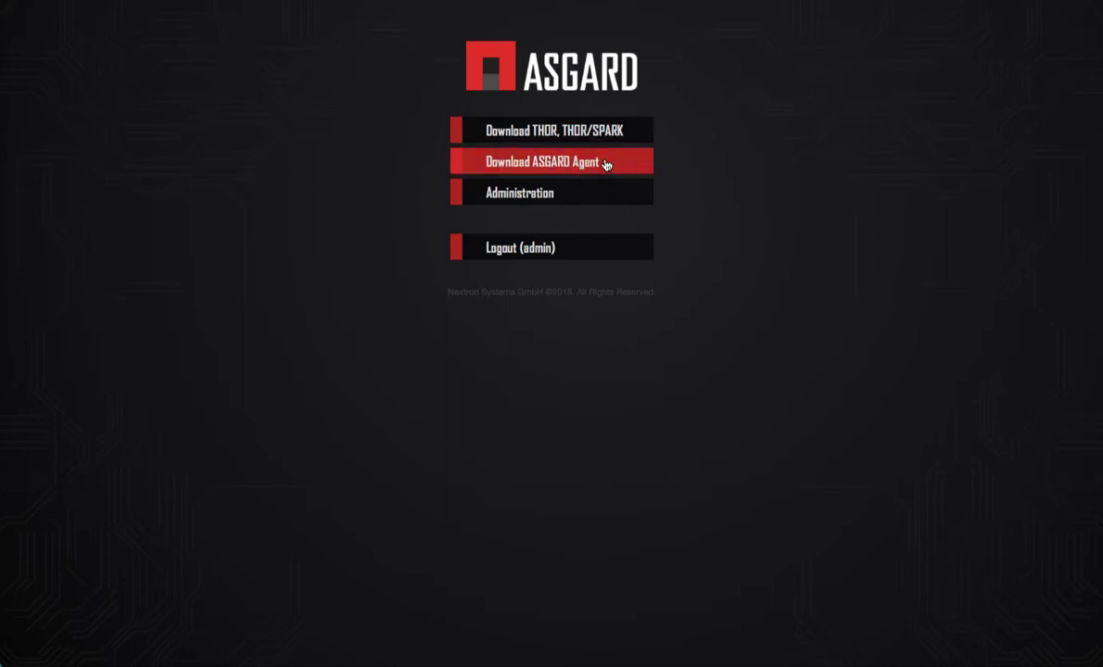
pyautogui.moveTo(779, 323)
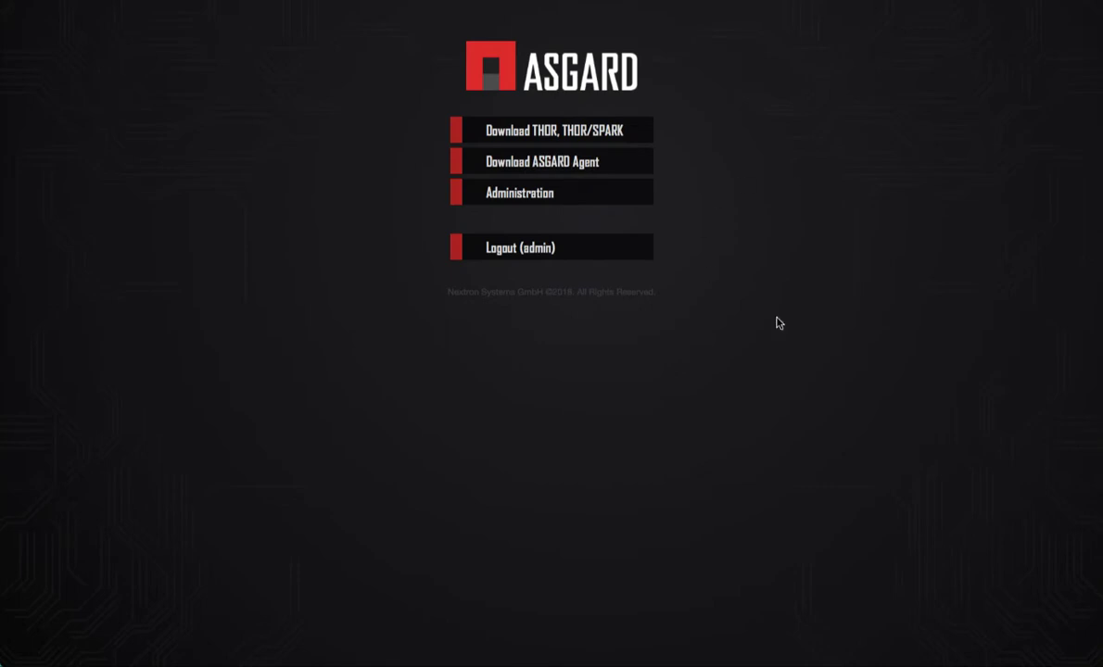
pyautogui.moveTo(550, 193)
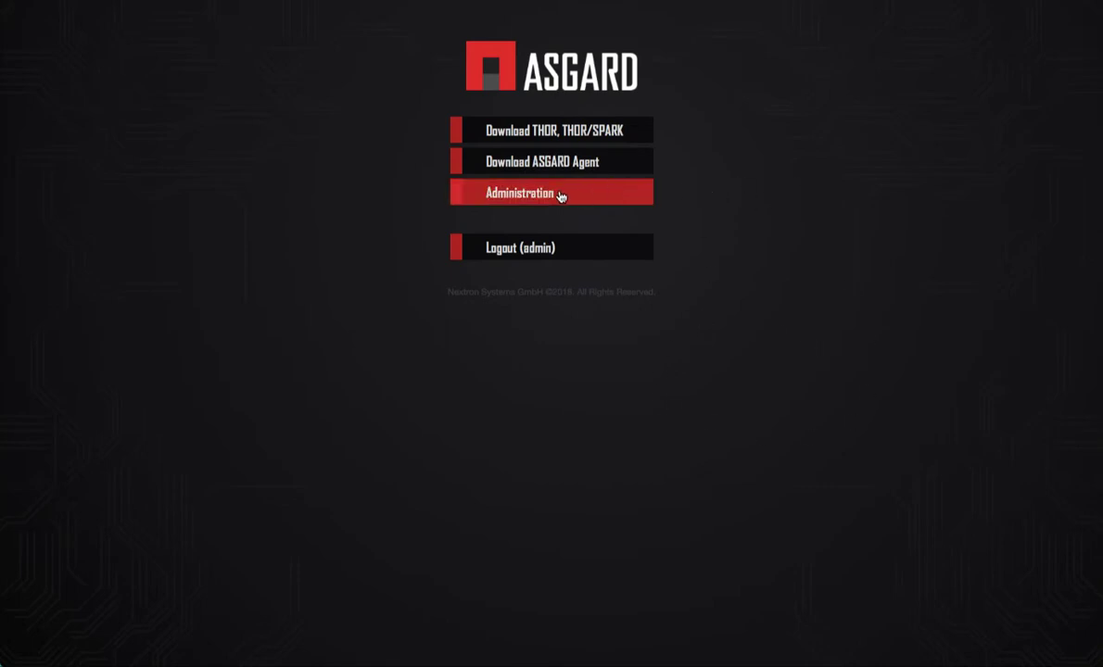
pyautogui.moveTo(545, 195)
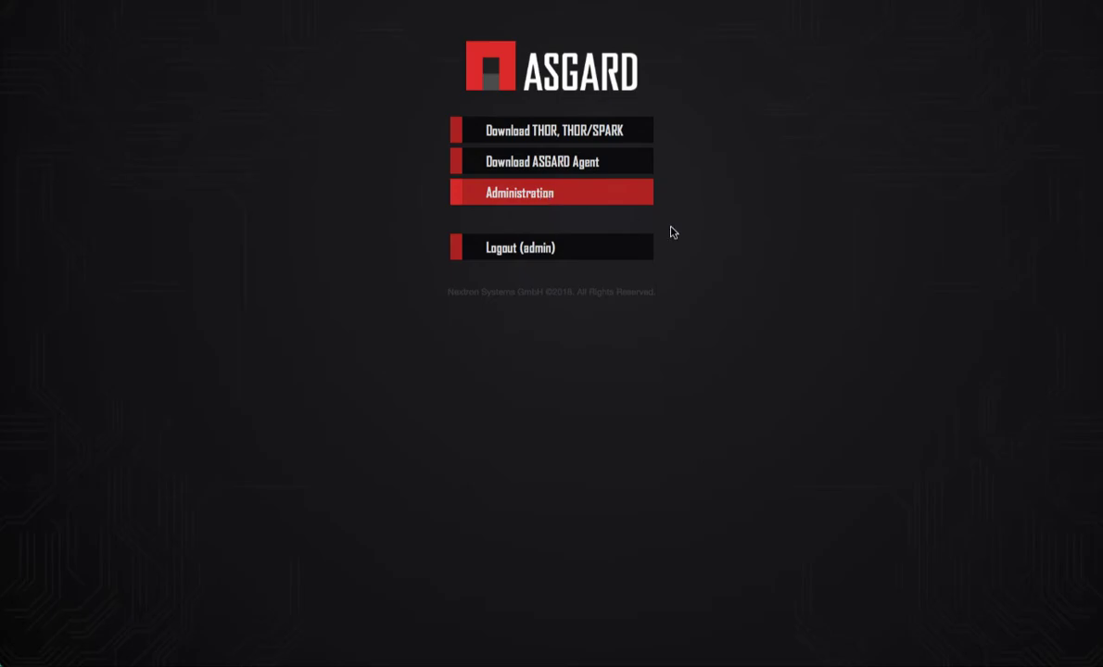
# Open Administration to show System Status with disk, CPU, RAM gauges, versions and license status.
pyautogui.click(520, 192)
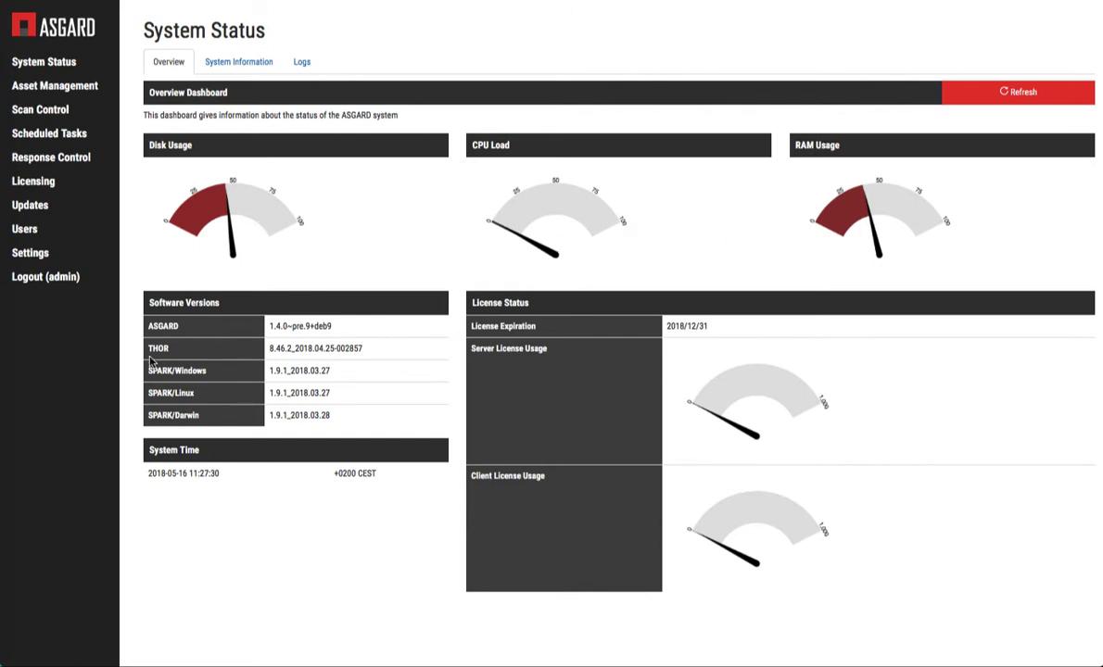
pyautogui.moveTo(336, 381)
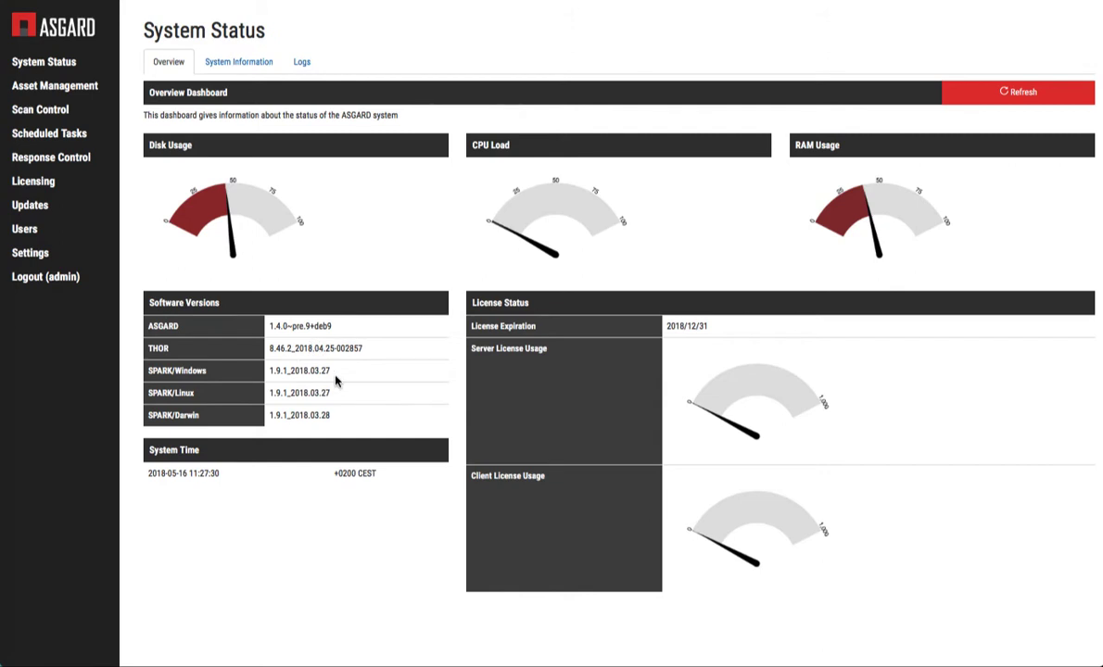
pyautogui.moveTo(375, 388)
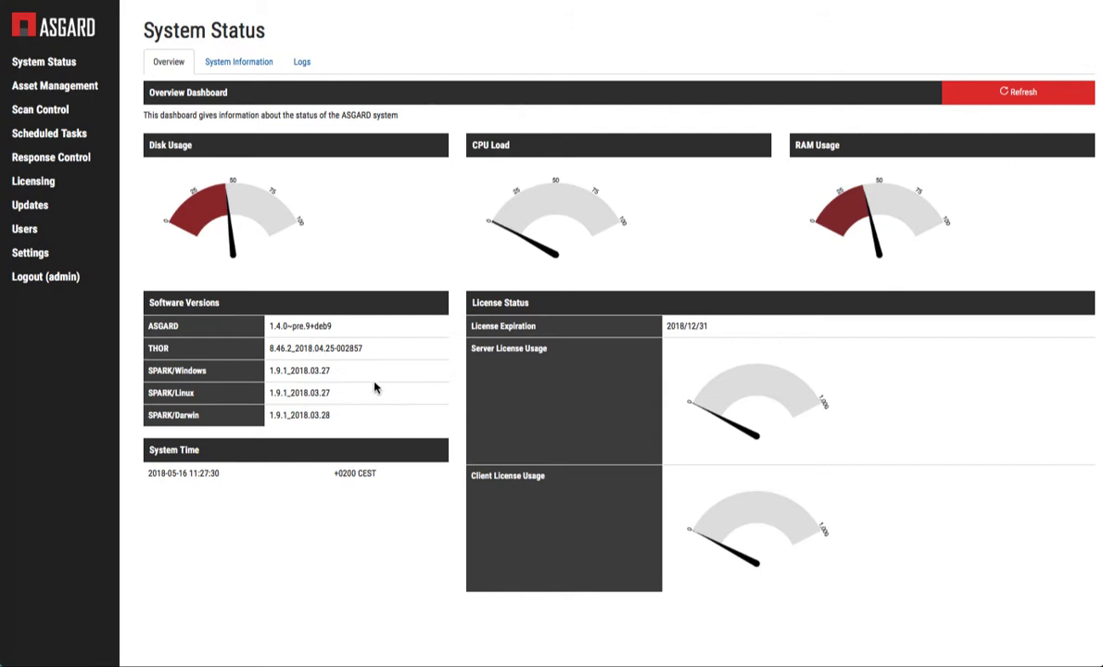
pyautogui.moveTo(774, 425)
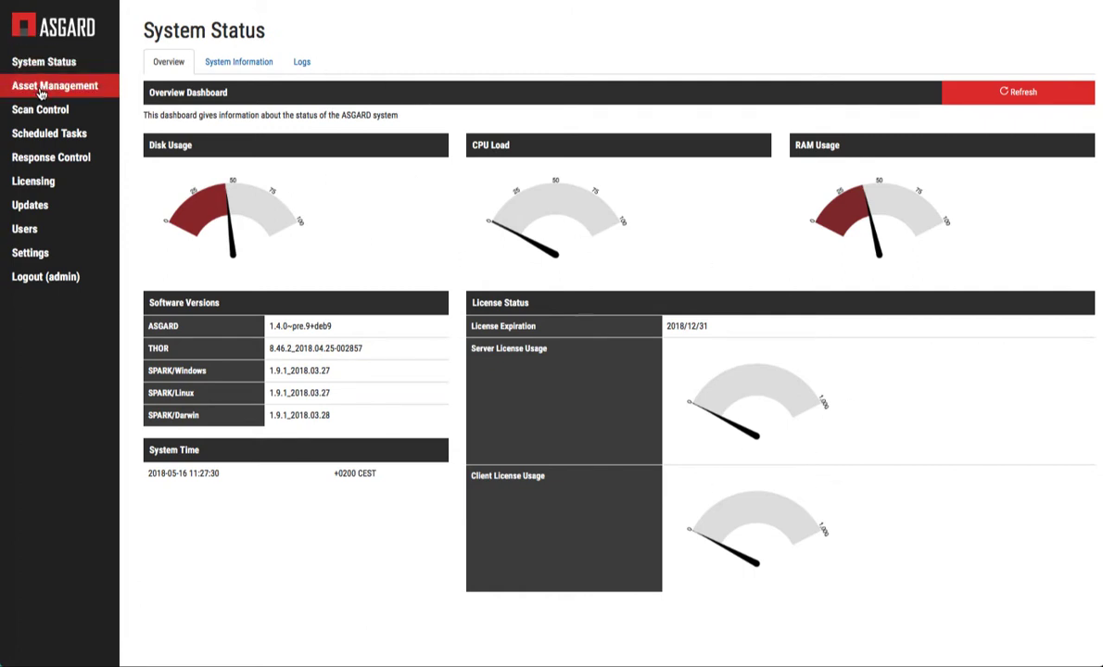
# Open Asset Management to list all eight hosts with addresses, last-scan times and labels.
pyautogui.click(54, 85)
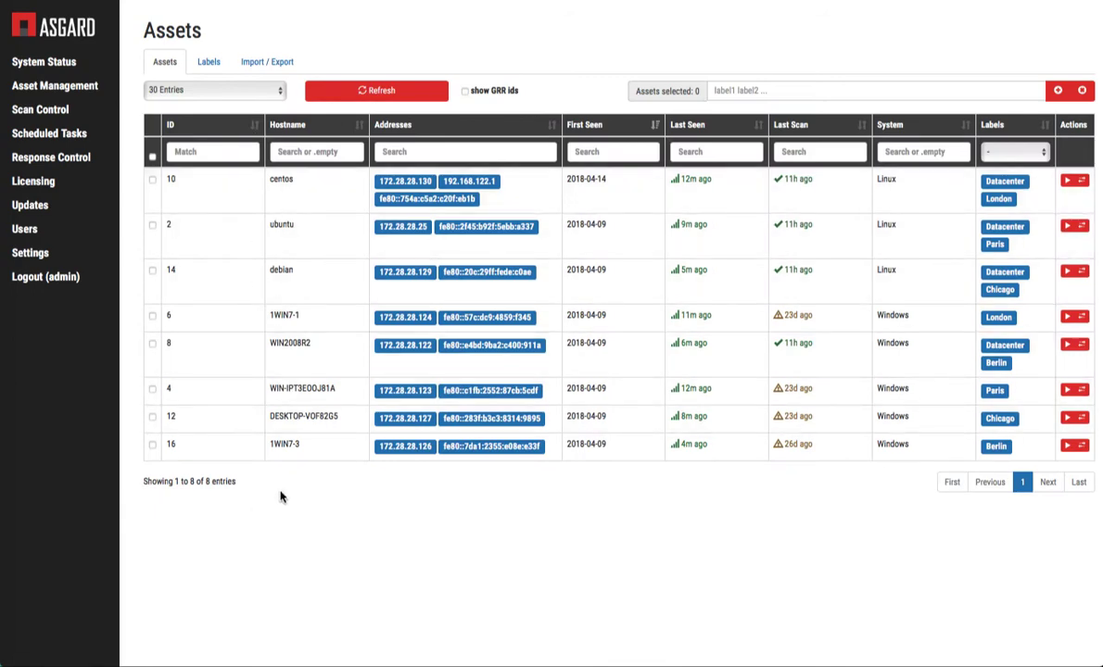
pyautogui.moveTo(350, 513)
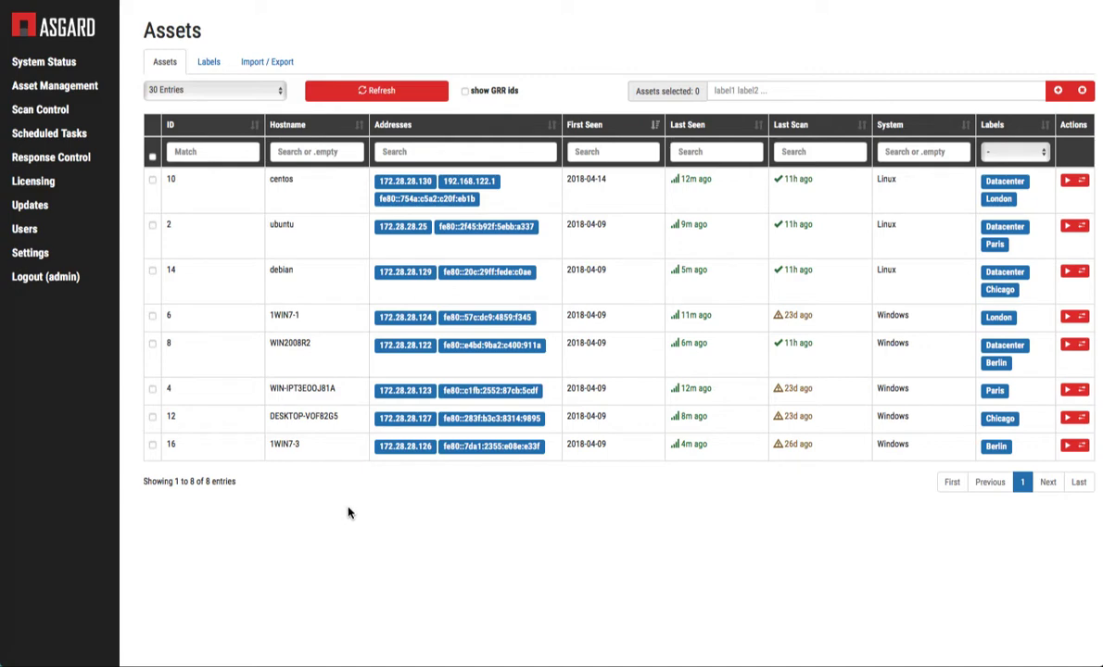
pyautogui.moveTo(373, 505)
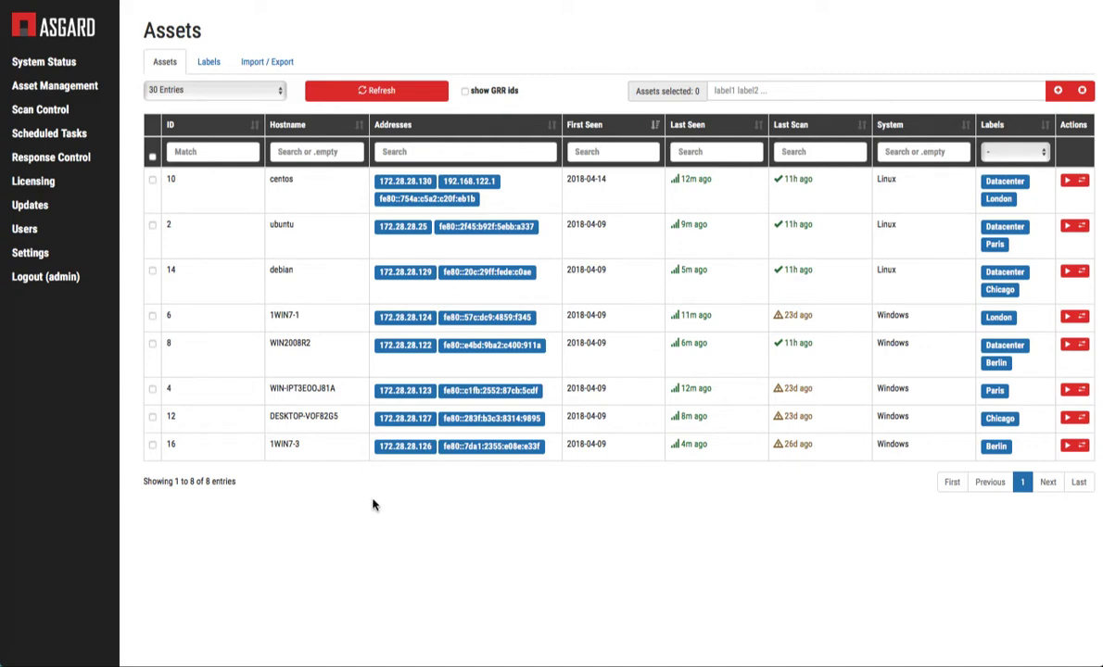
pyautogui.moveTo(540, 510)
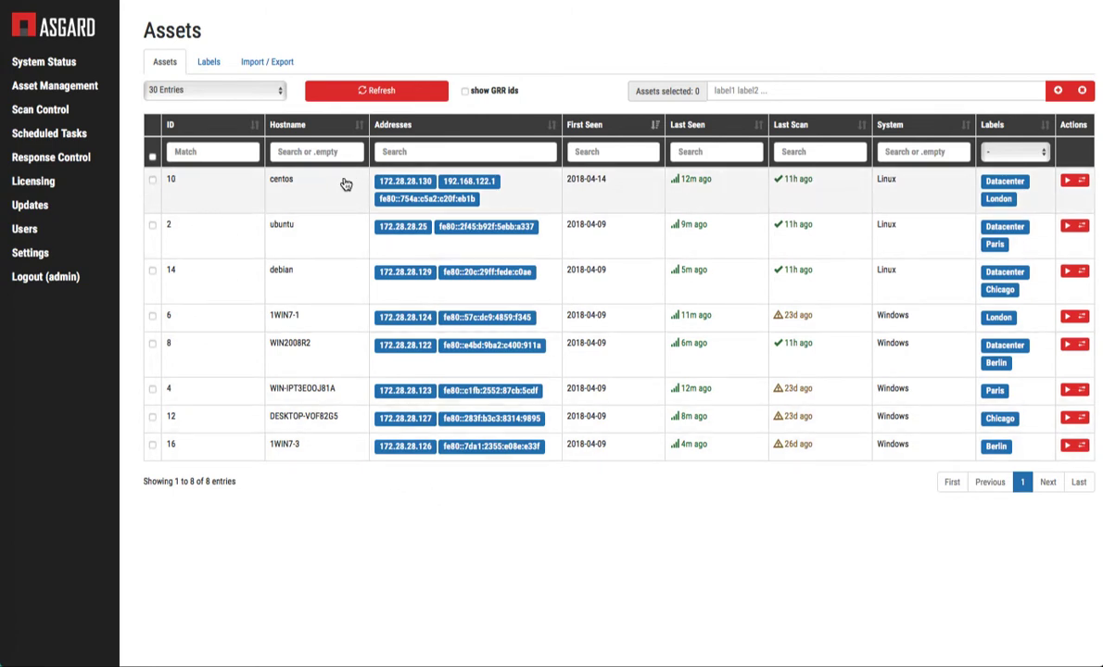
pyautogui.moveTo(312, 191)
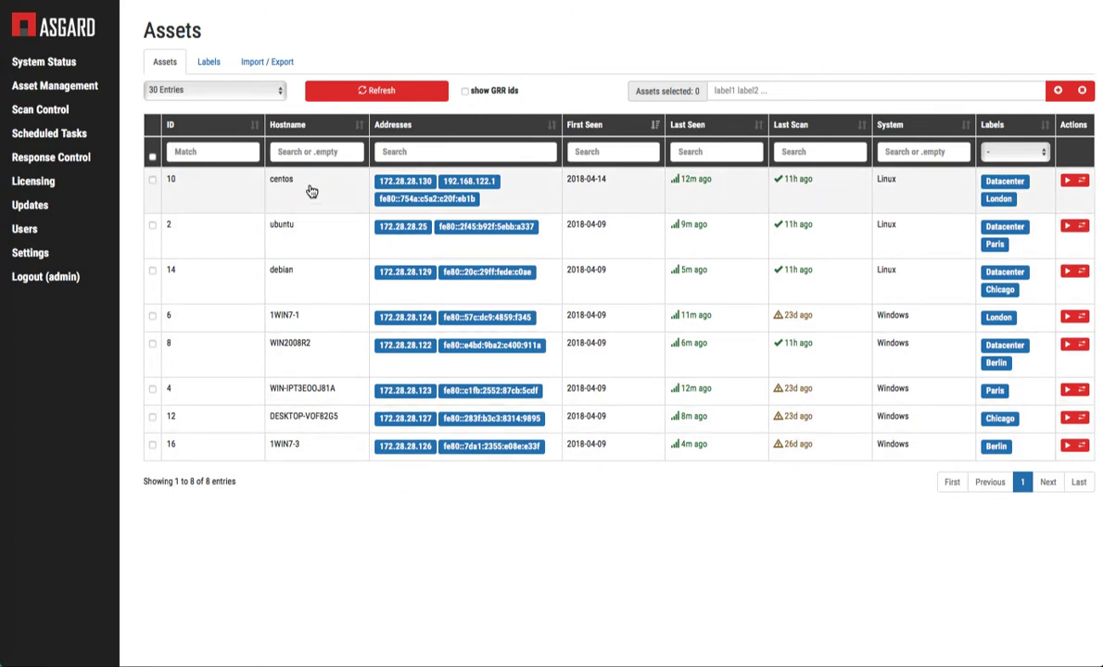
pyautogui.moveTo(496, 181)
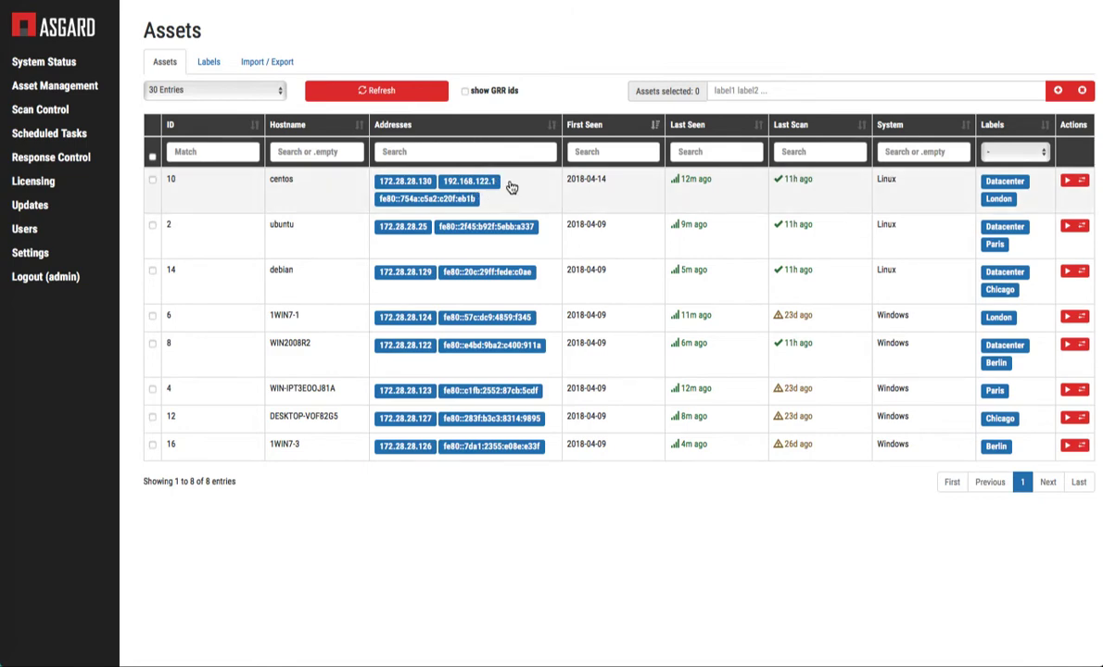
pyautogui.moveTo(739, 206)
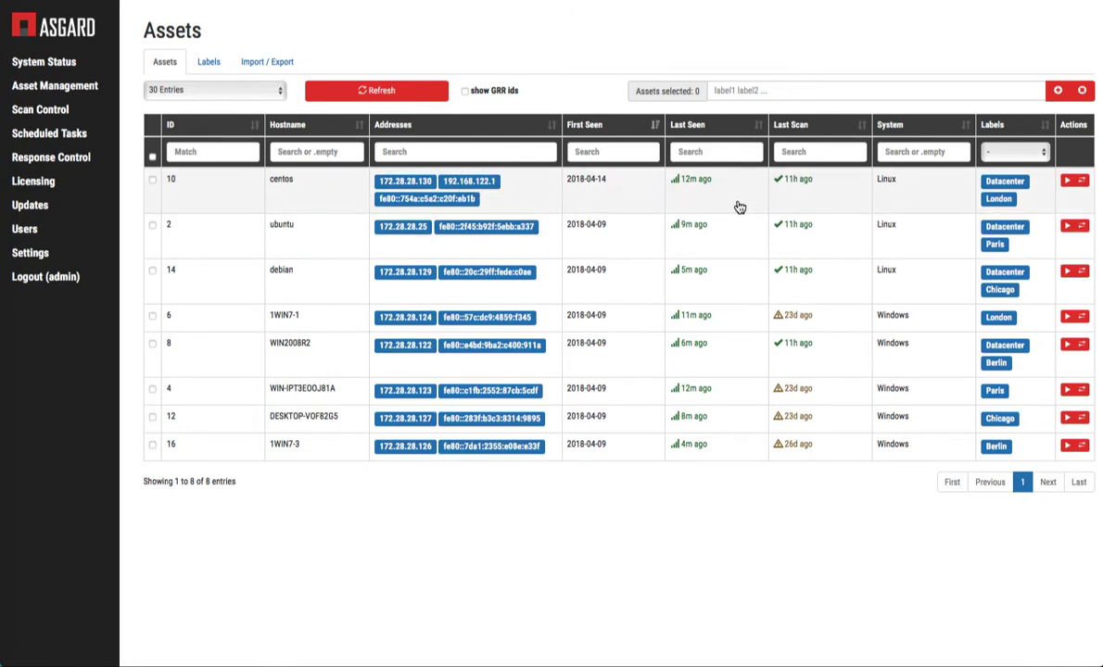
pyautogui.moveTo(814, 193)
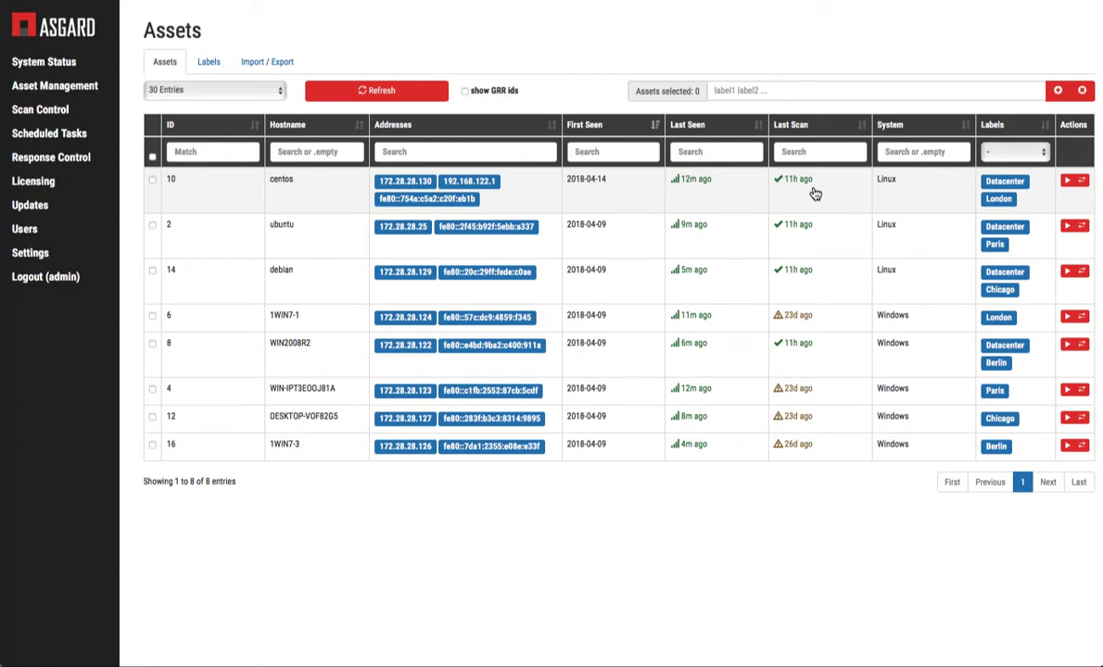
pyautogui.moveTo(919, 198)
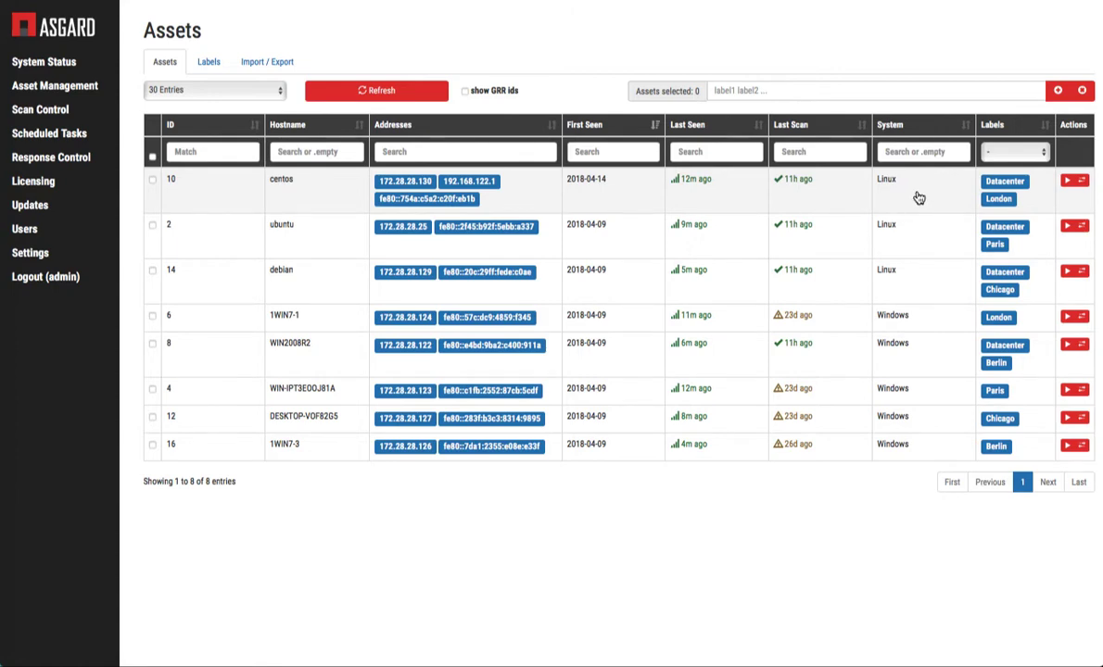
pyautogui.moveTo(917, 198)
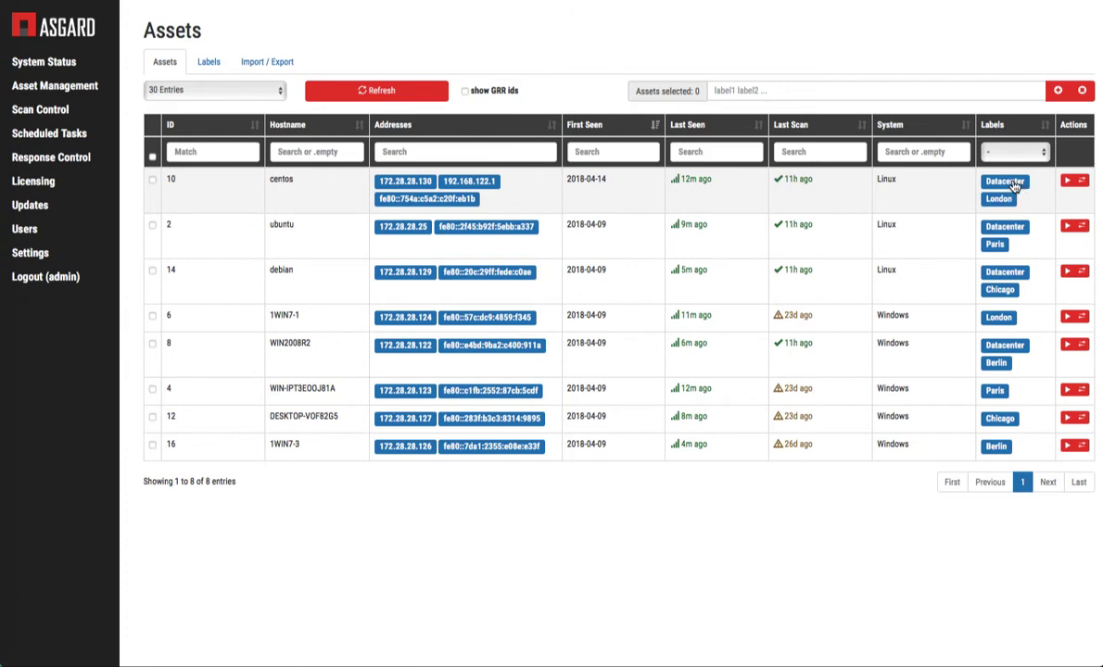
pyautogui.moveTo(818, 205)
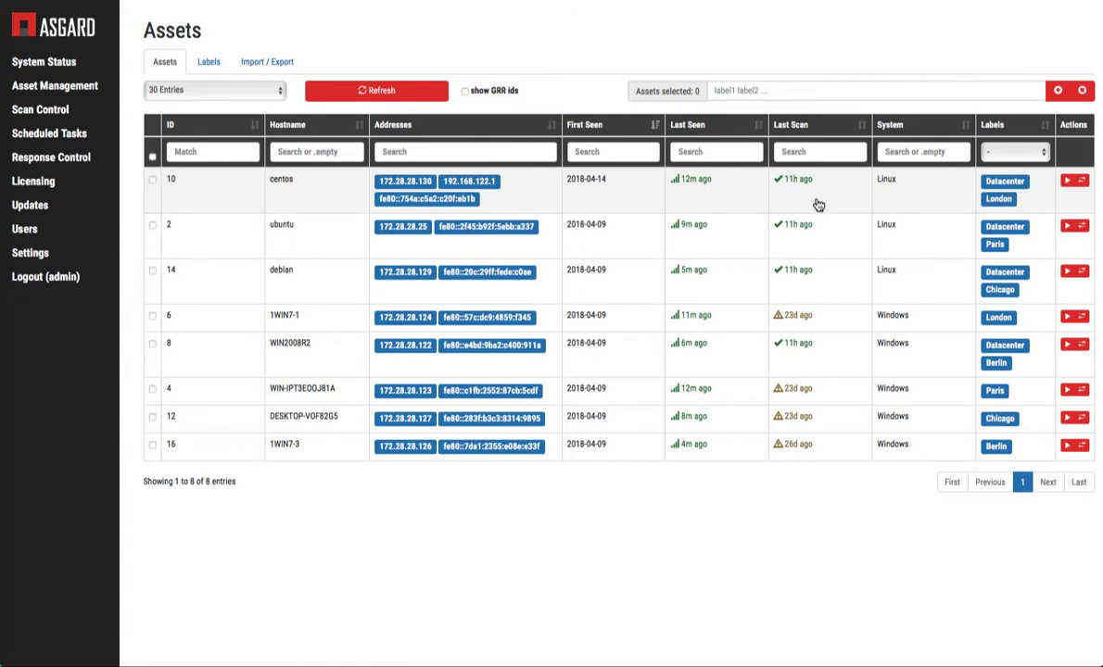
pyautogui.moveTo(832, 203)
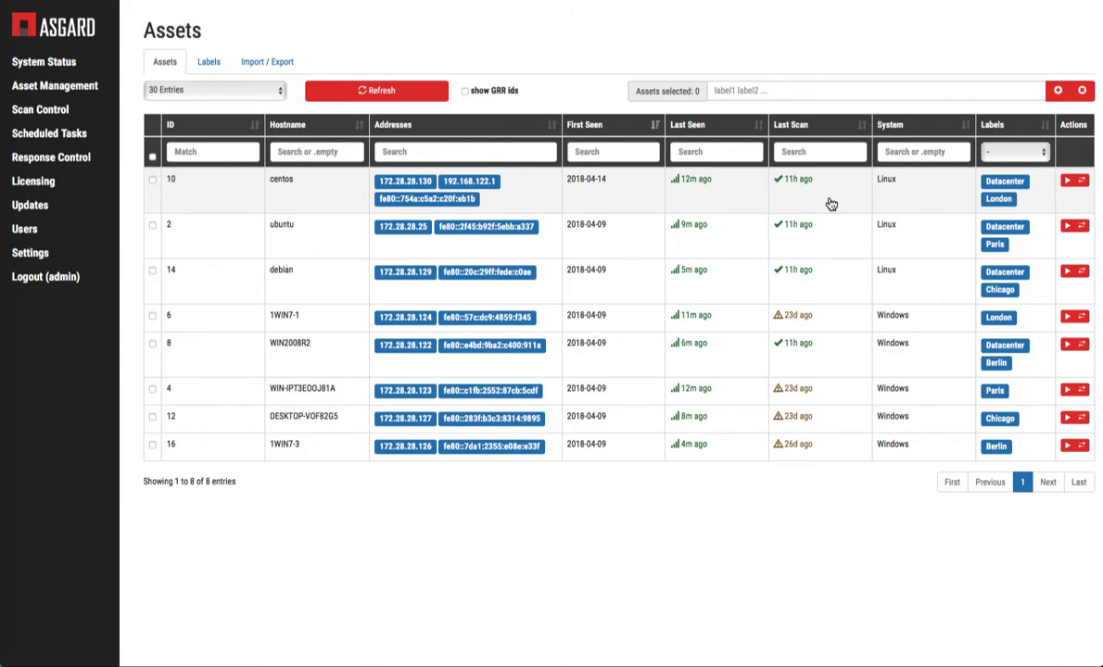
pyautogui.moveTo(1019, 201)
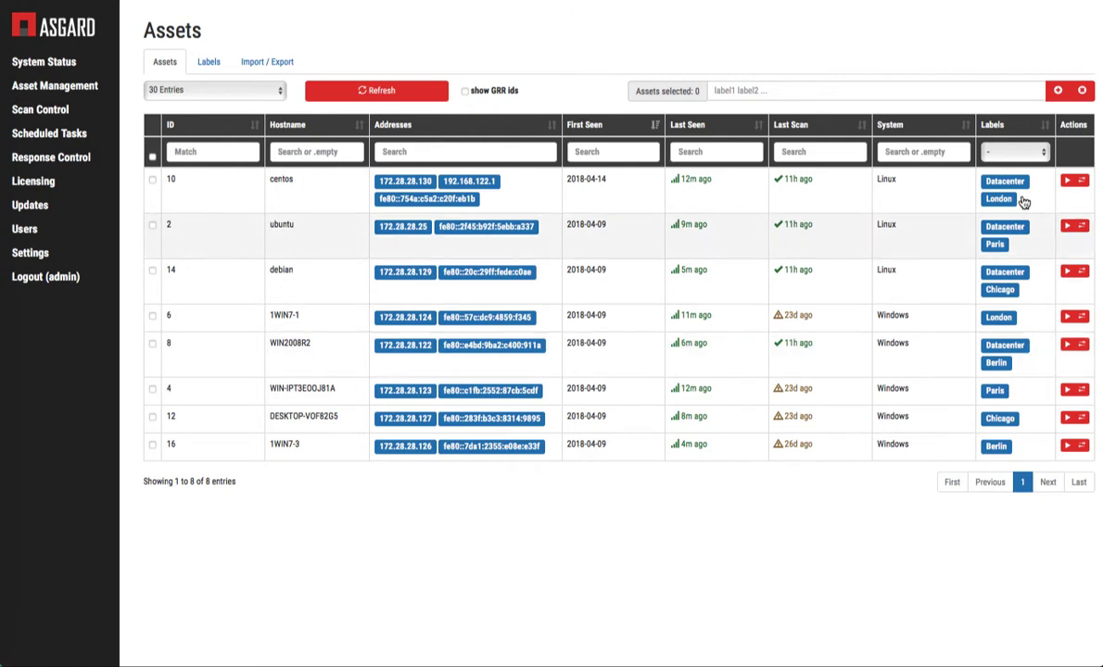
pyautogui.moveTo(1011, 210)
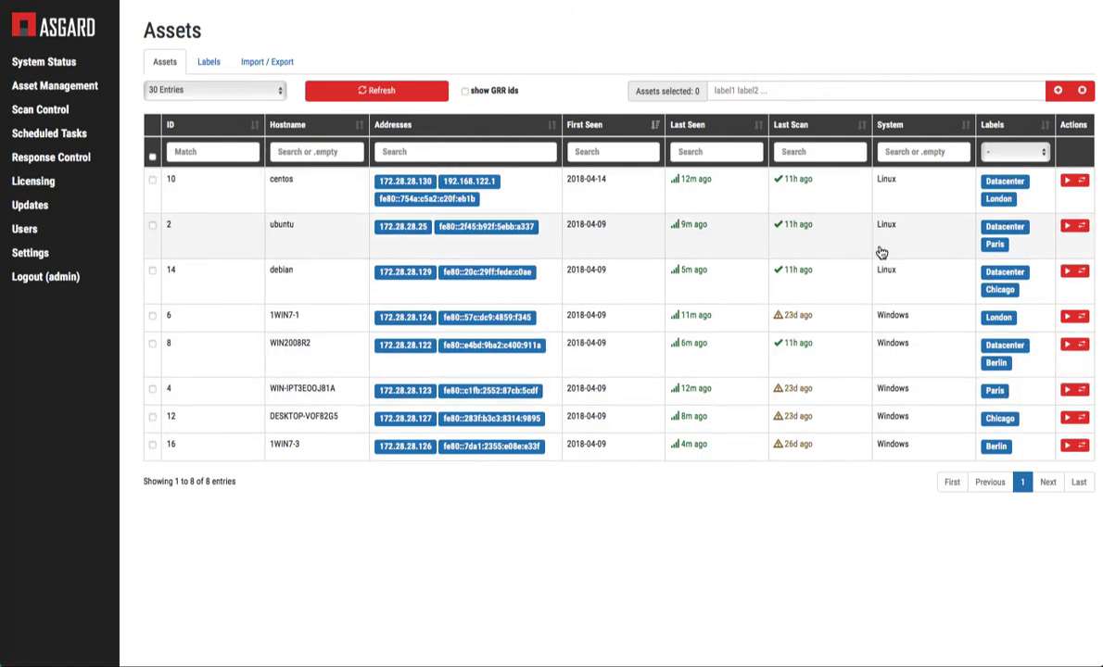
pyautogui.moveTo(862, 272)
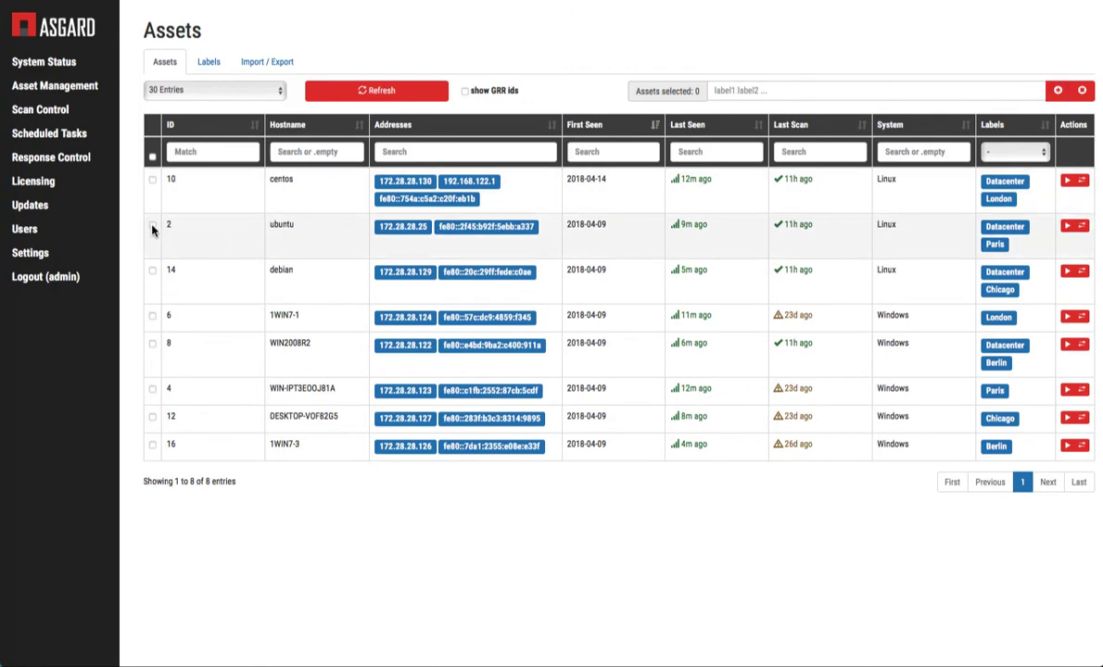
pyautogui.moveTo(251, 229)
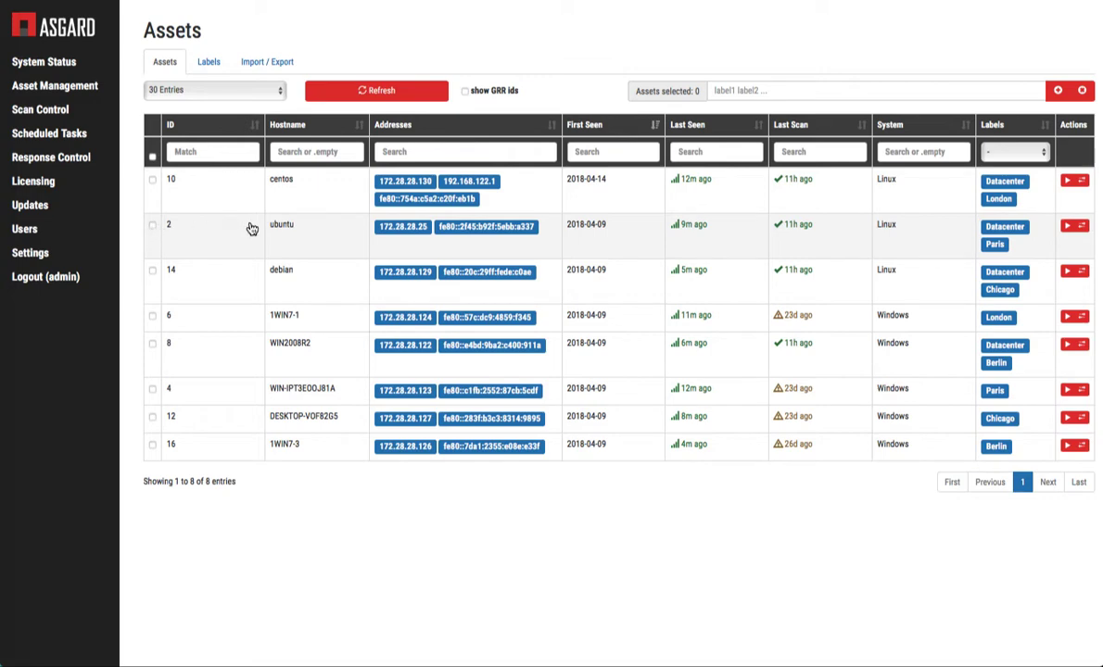
pyautogui.moveTo(282, 46)
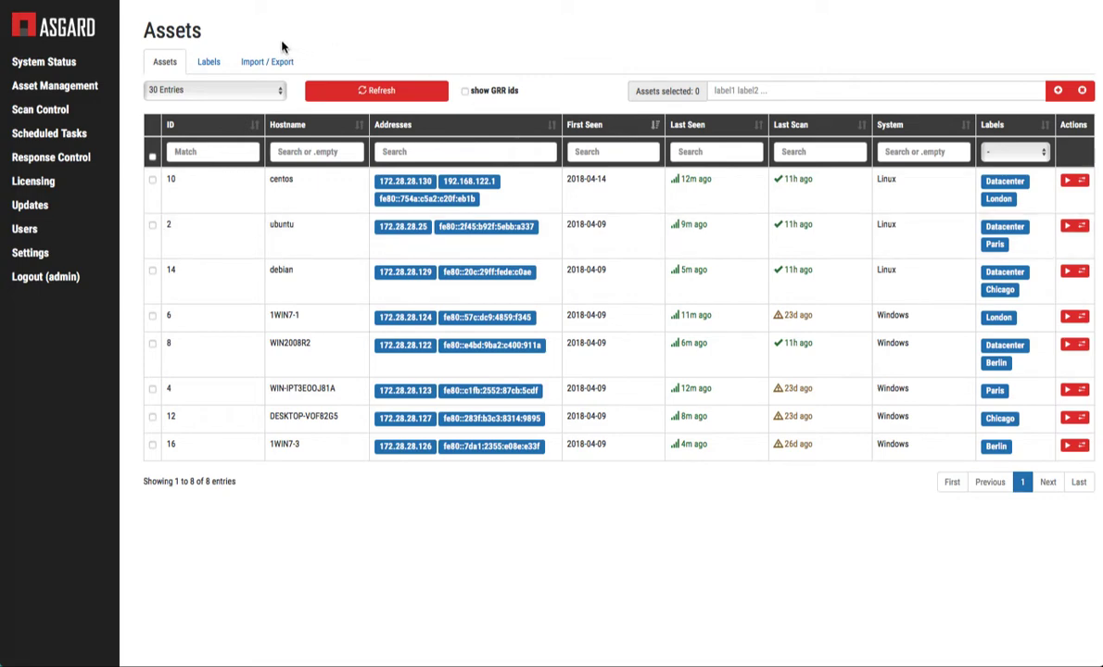
# Show the Import / Export tab's asset CSV download and label CSV upload options.
pyautogui.click(267, 61)
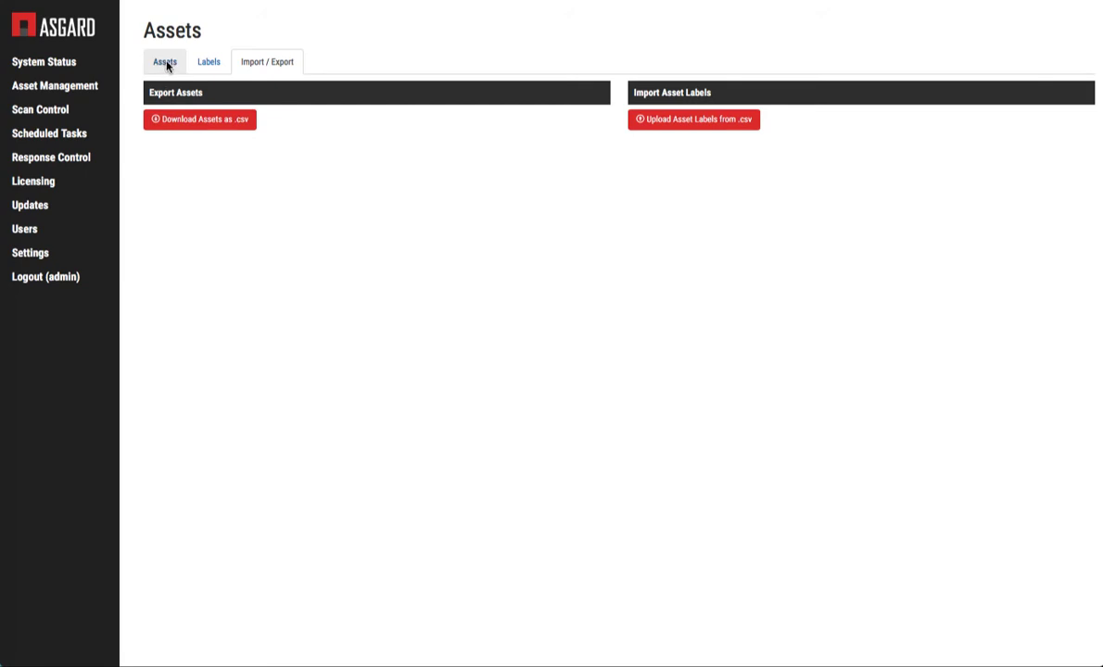
pyautogui.click(164, 61)
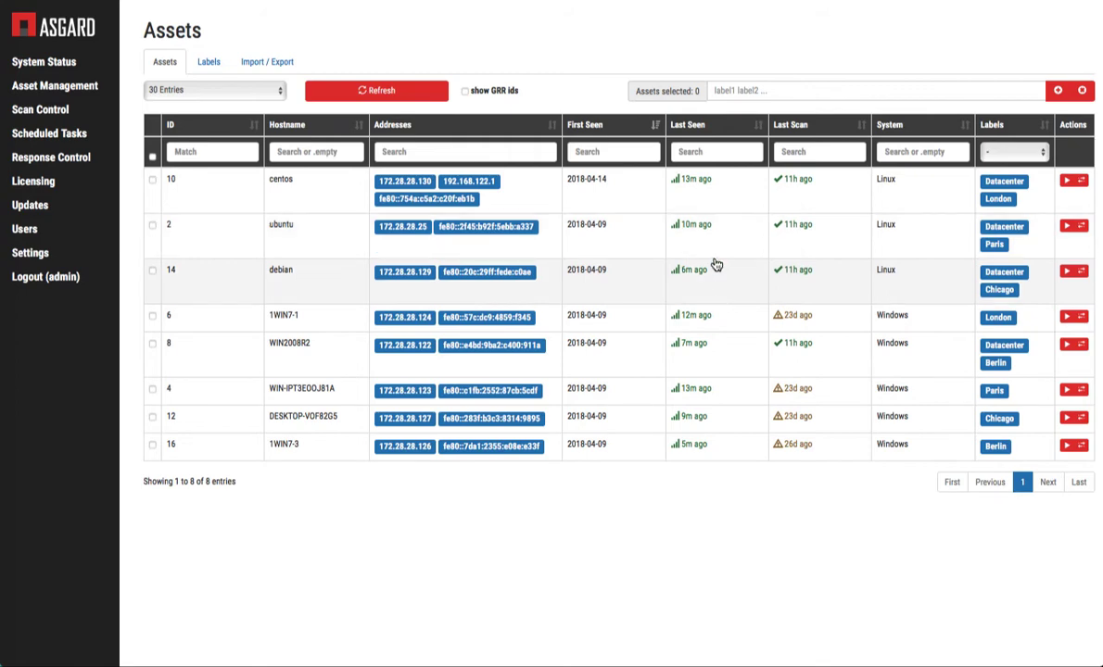
pyautogui.moveTo(680, 265)
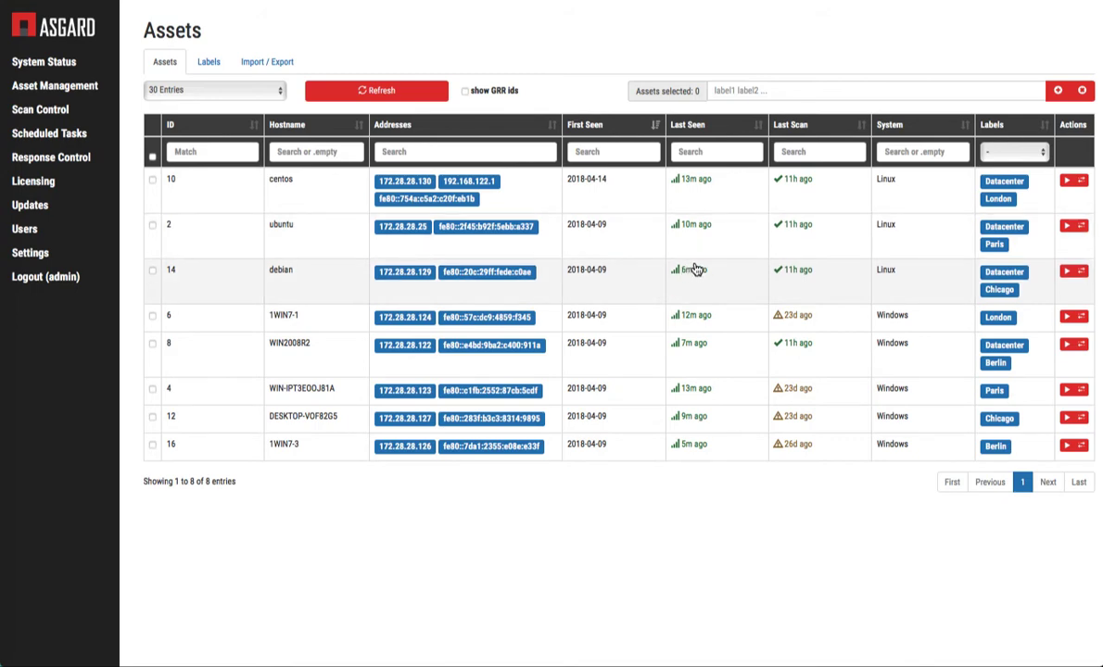
pyautogui.moveTo(718, 284)
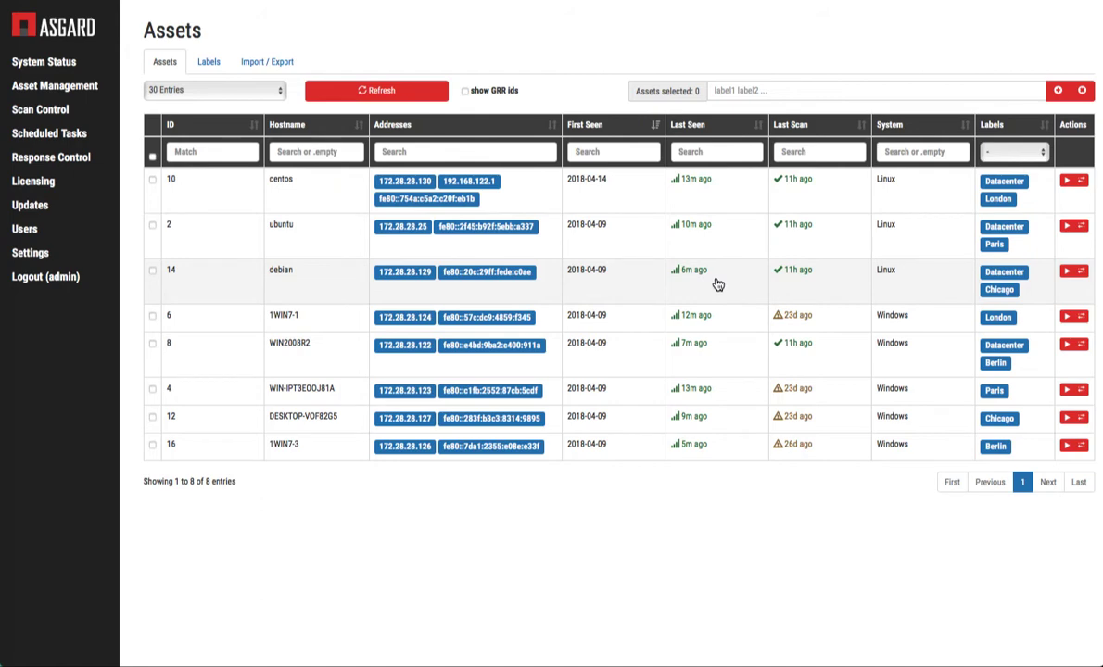
pyautogui.moveTo(363, 26)
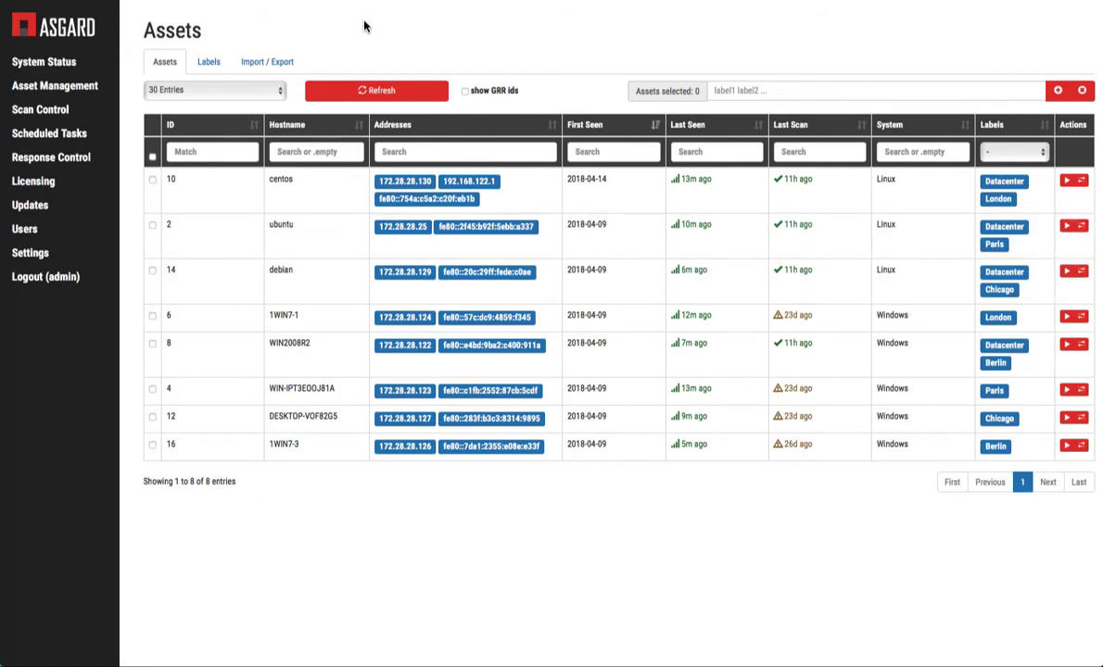
pyautogui.click(267, 61)
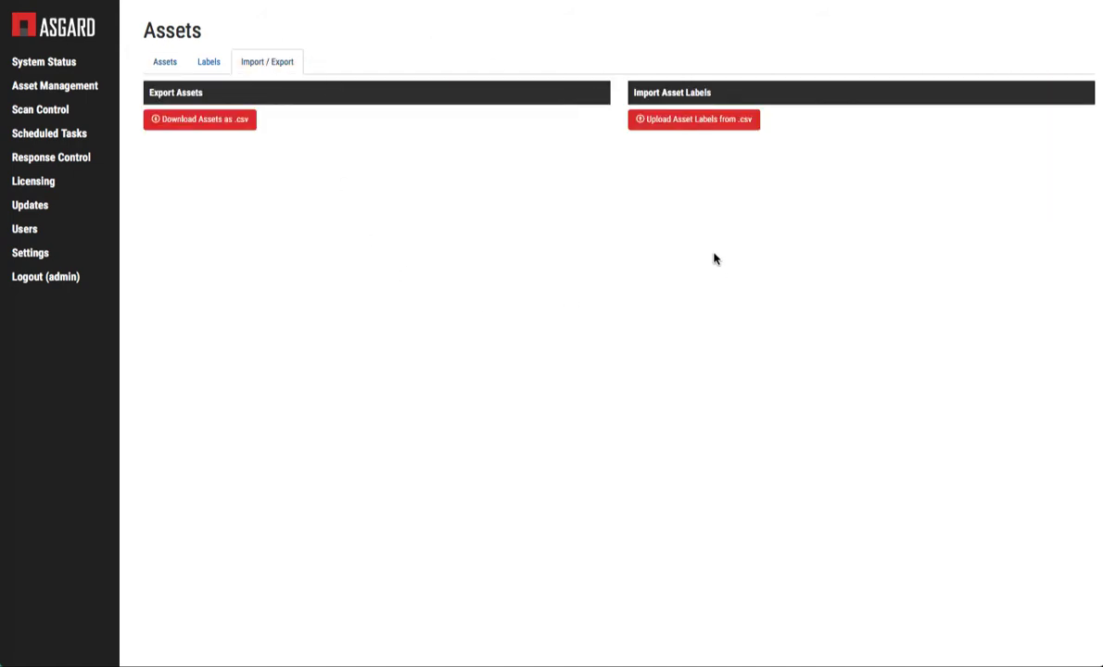
pyautogui.moveTo(586, 335)
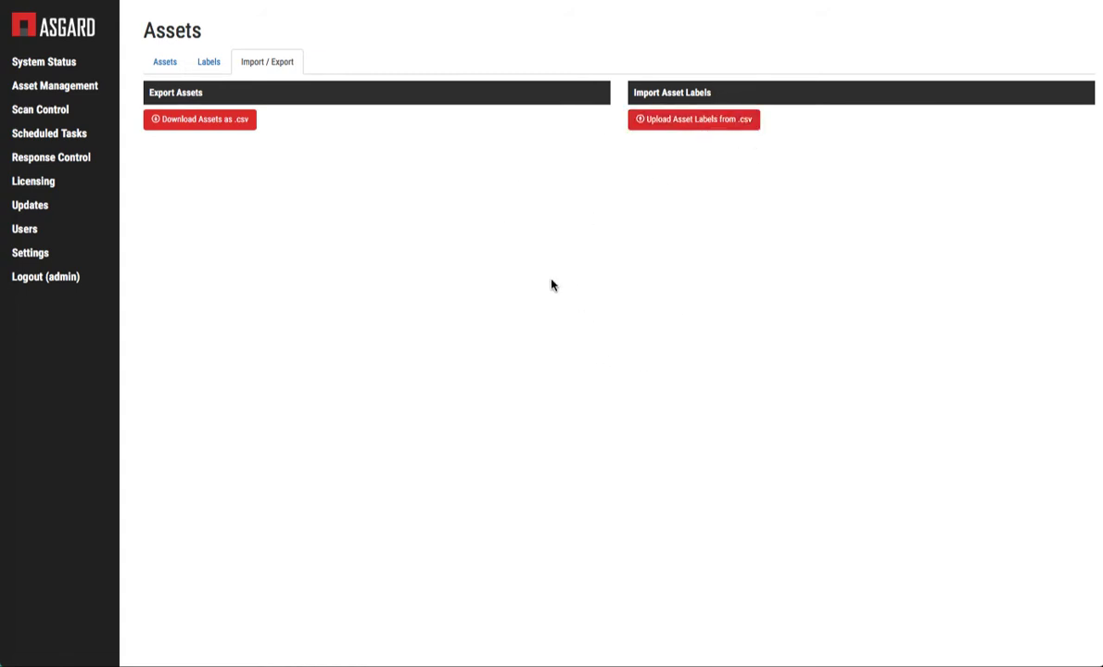
pyautogui.moveTo(471, 297)
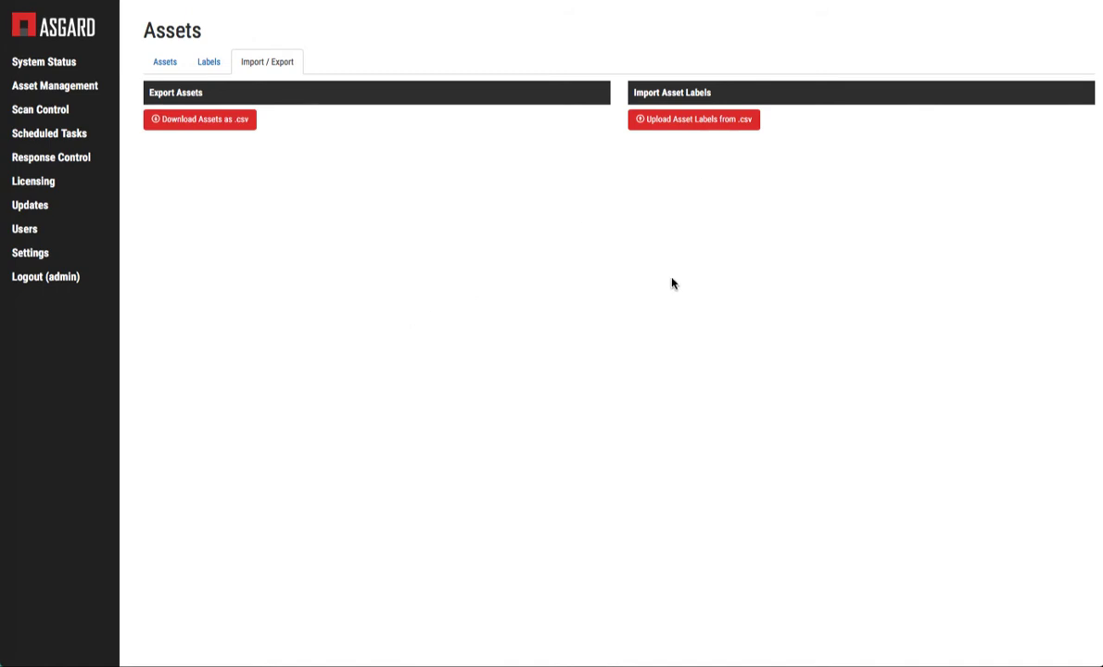
pyautogui.moveTo(496, 256)
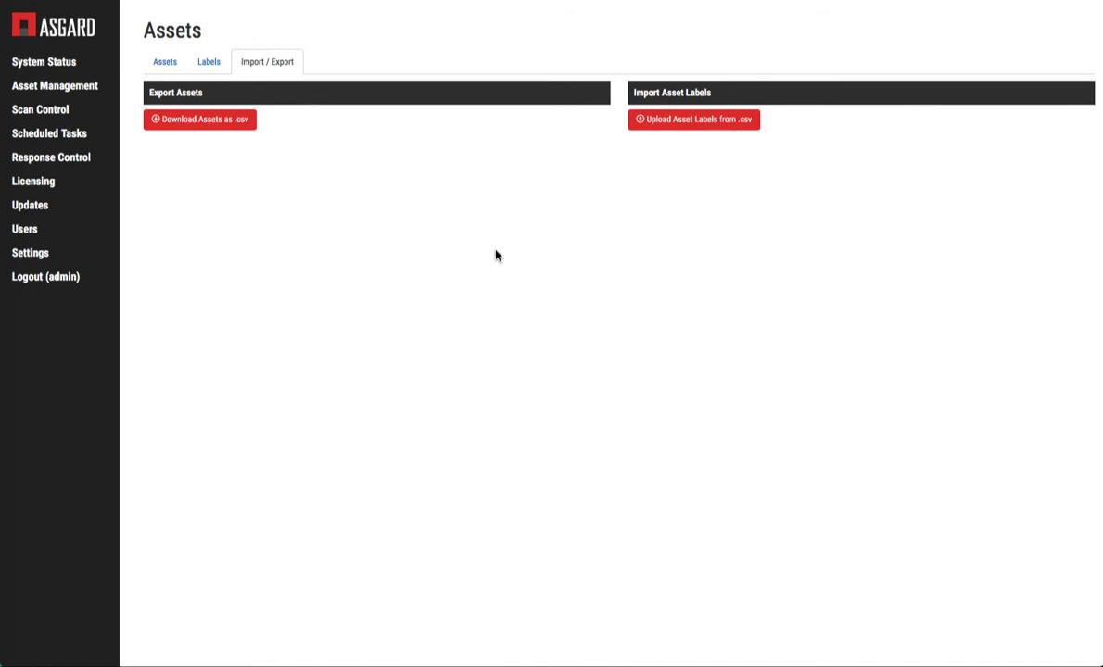
# Return to the Assets tab and select the centos host.
pyautogui.click(164, 62)
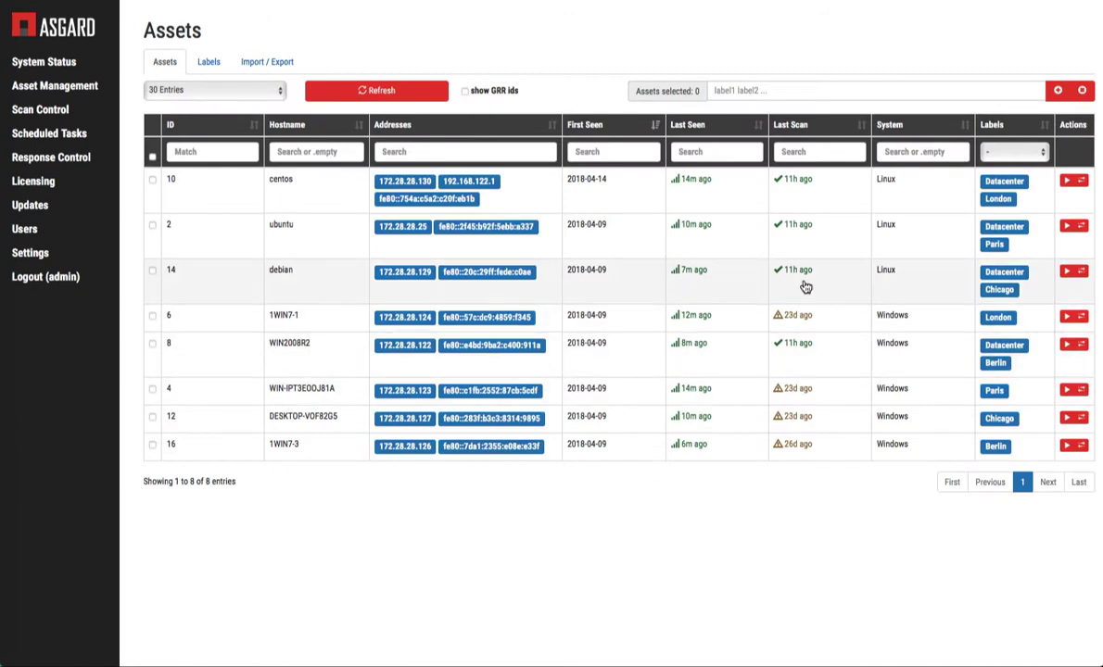
pyautogui.moveTo(702, 268)
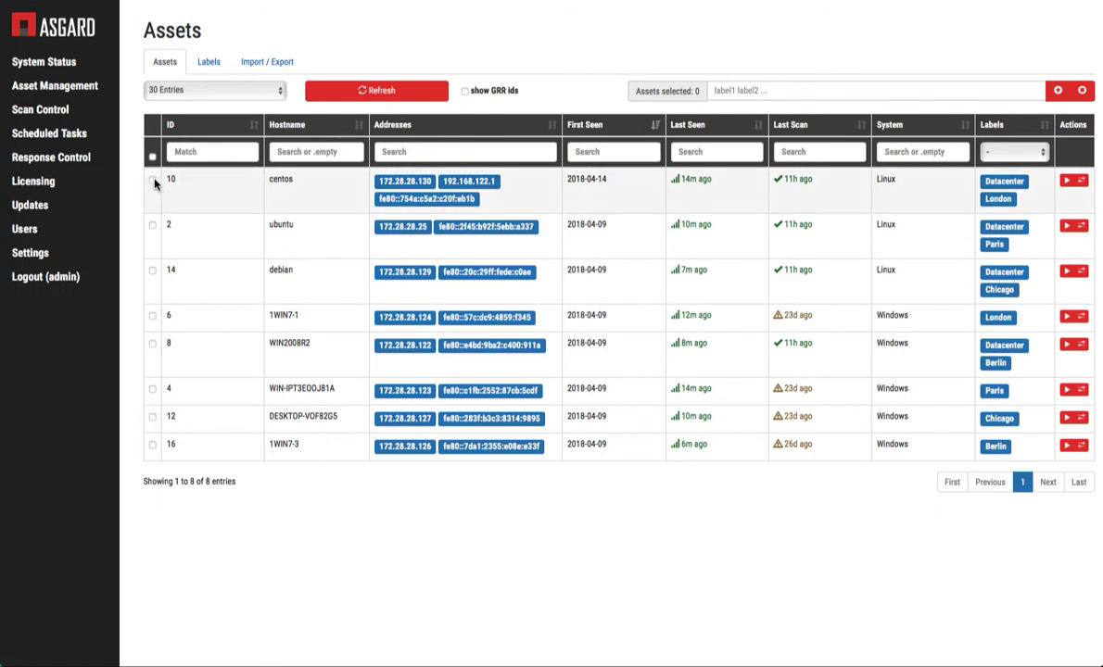
pyautogui.click(152, 183)
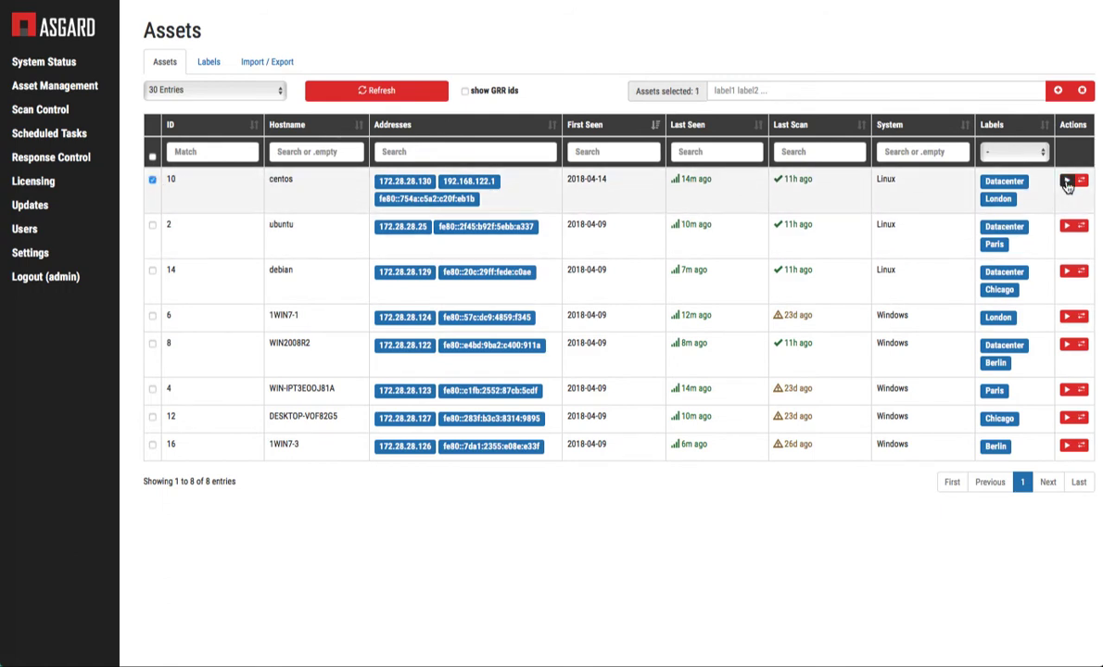
# Open a New Single Scan for centos (asset 10) with Quick and Syslog enabled.
pyautogui.click(1066, 182)
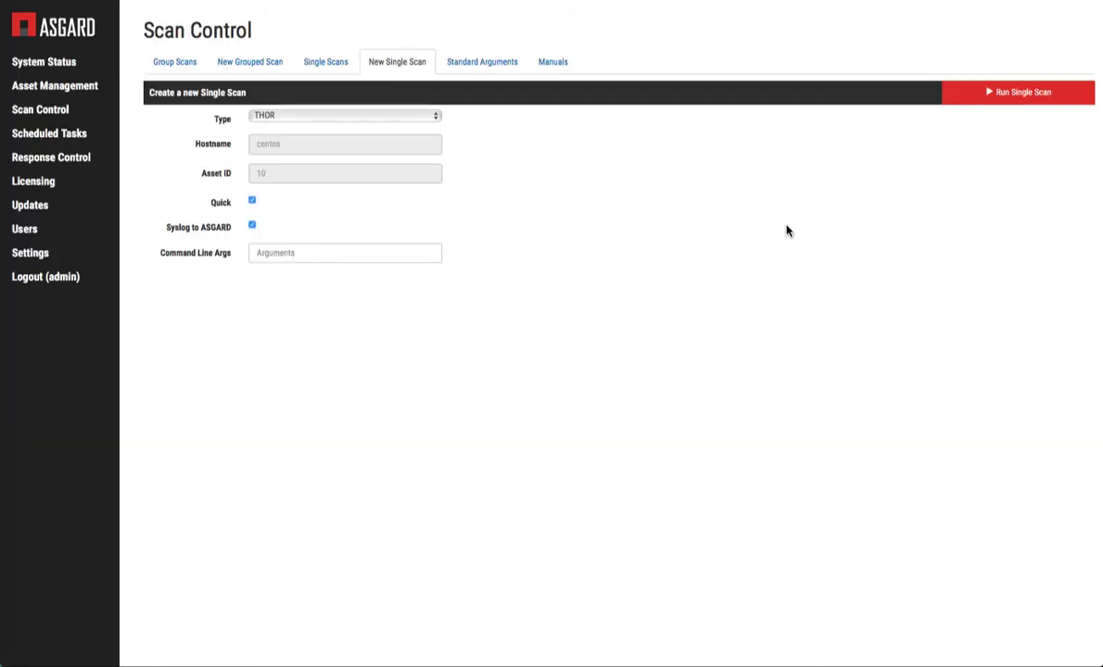
pyautogui.click(344, 115)
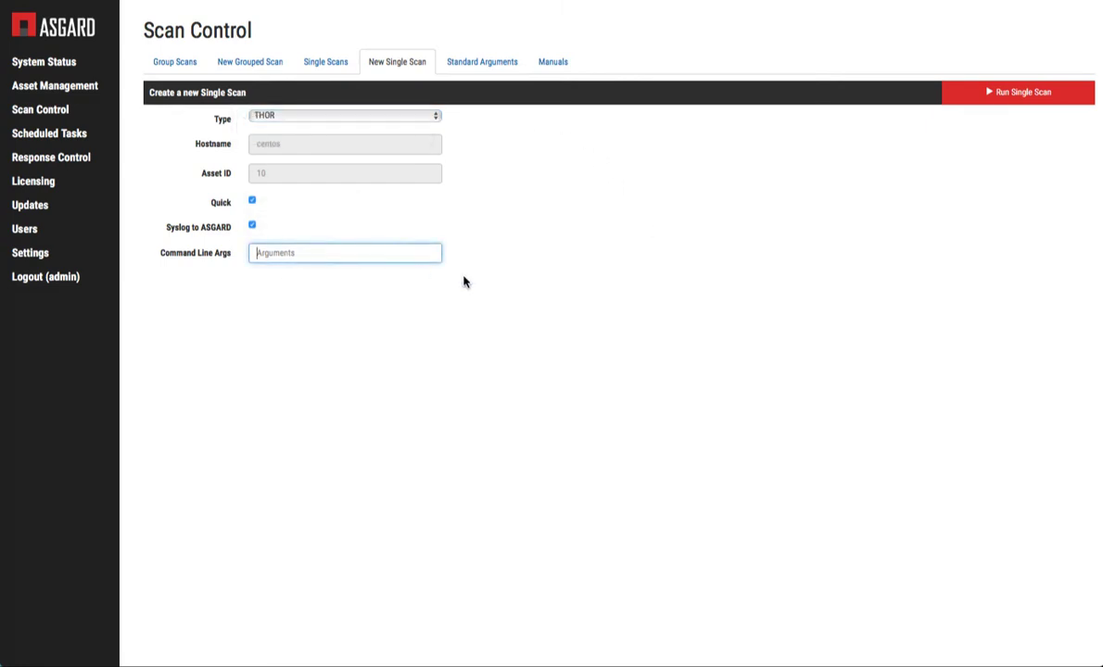
pyautogui.moveTo(577, 292)
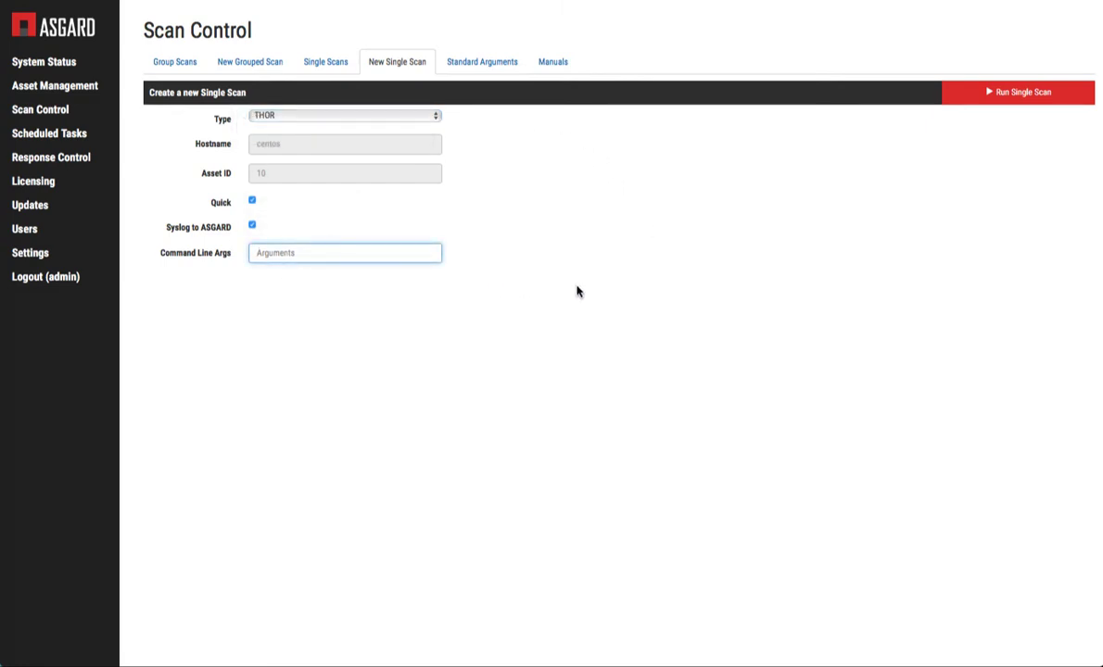
# Run the single scan on centos and close the Done notice.
pyautogui.click(1022, 92)
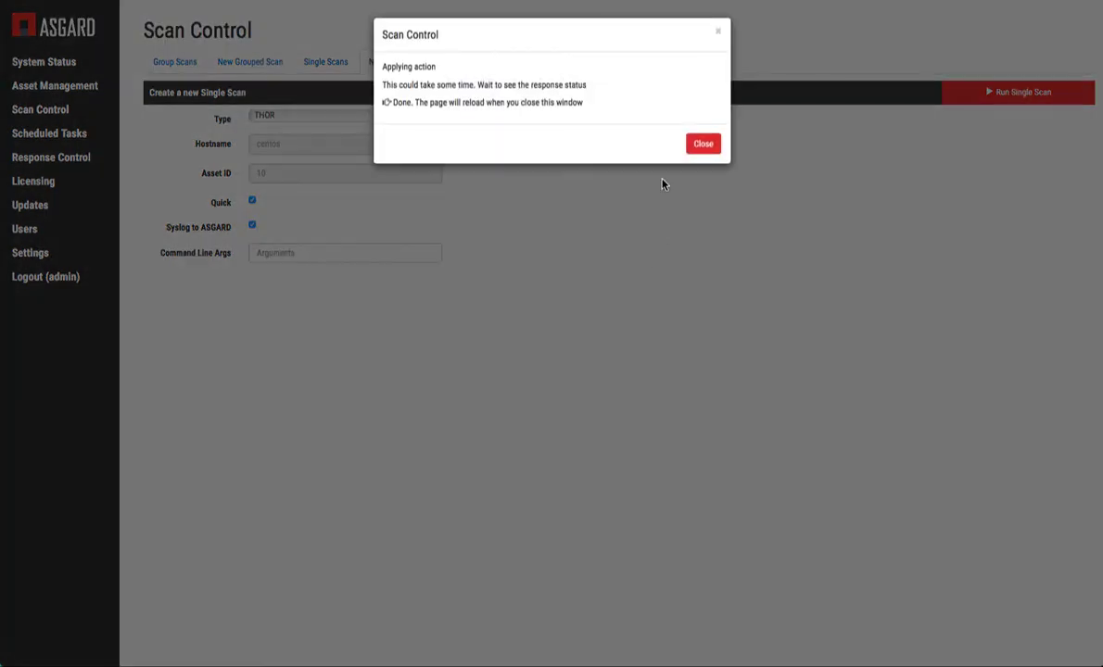
pyautogui.moveTo(612, 117)
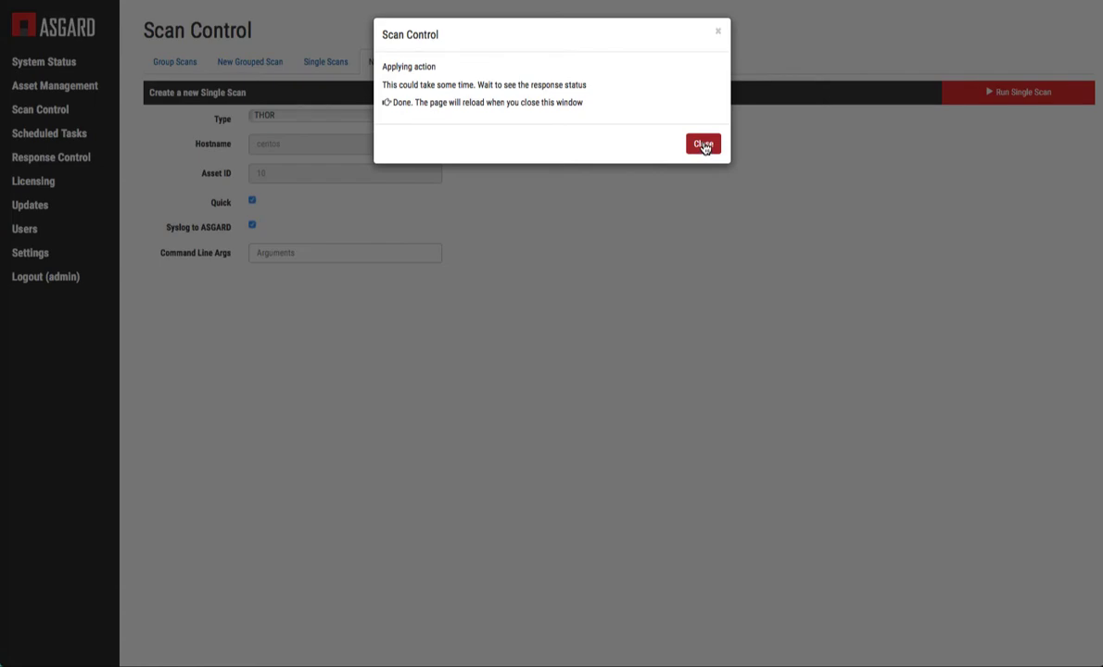
pyautogui.click(703, 144)
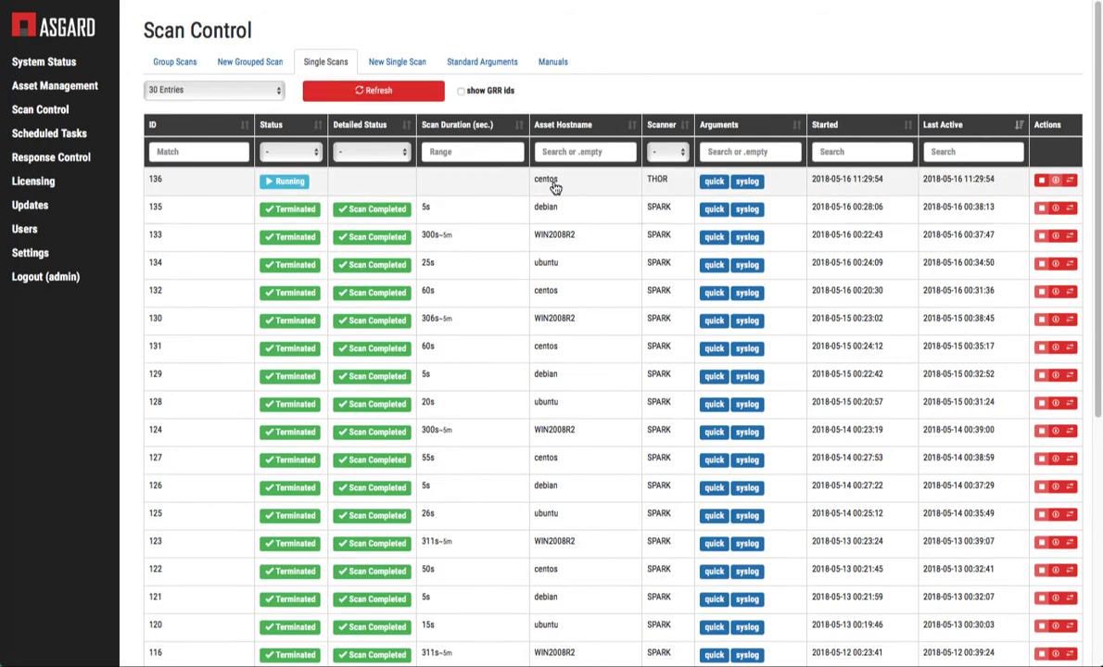
pyautogui.moveTo(658, 185)
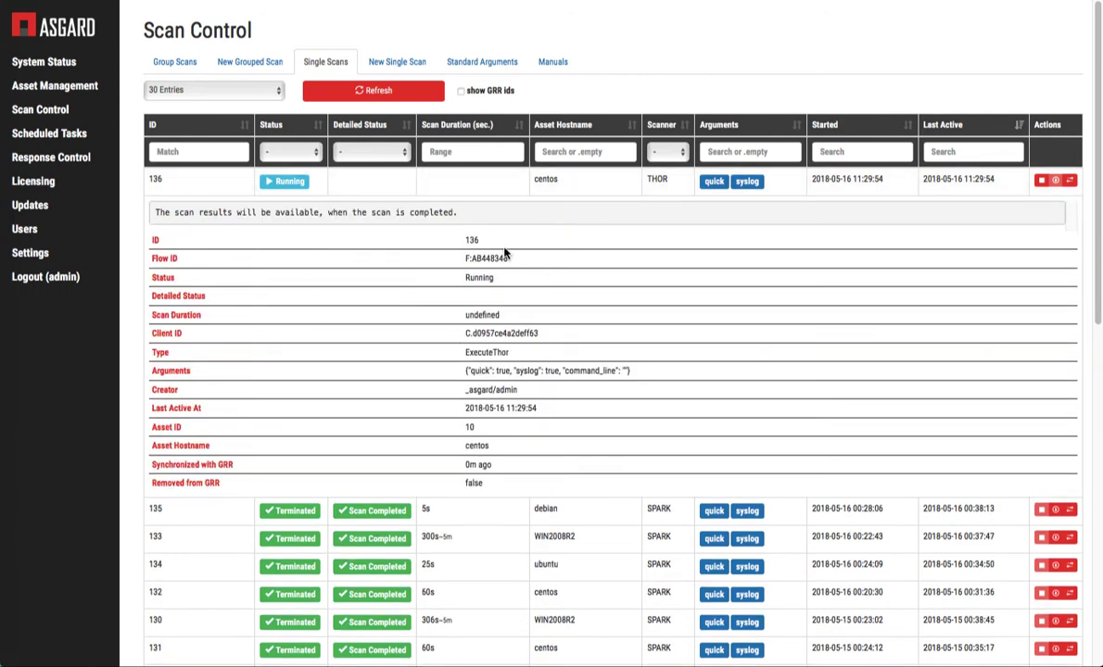
pyautogui.moveTo(493, 472)
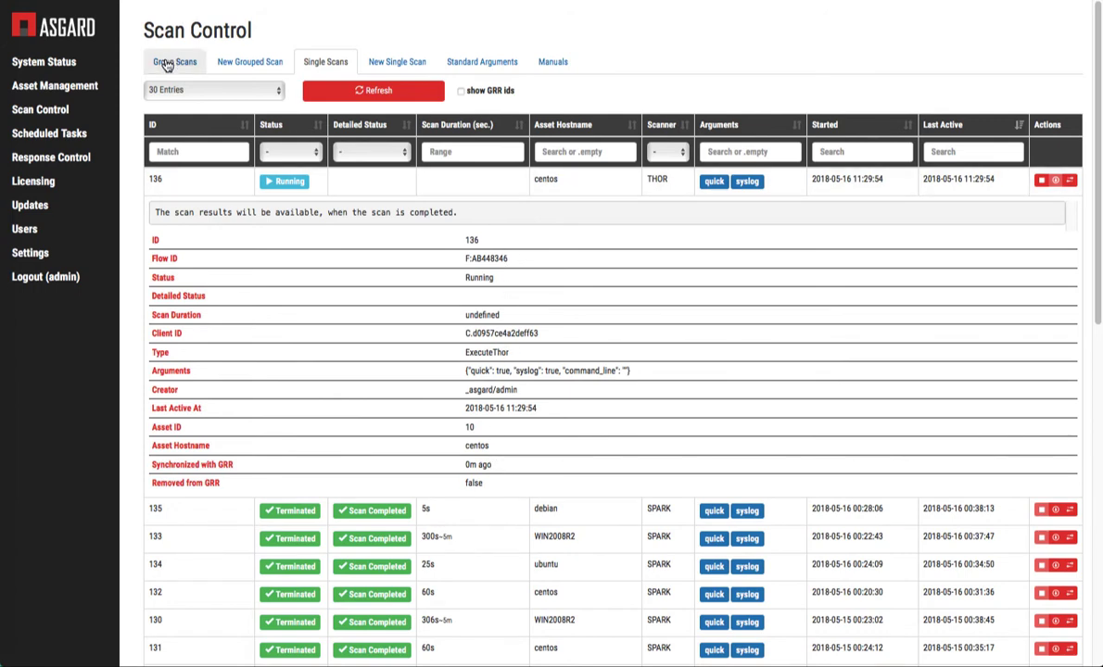
# Switch to Group Scans to list the scheduled SPARK Datacenter scans.
pyautogui.click(174, 62)
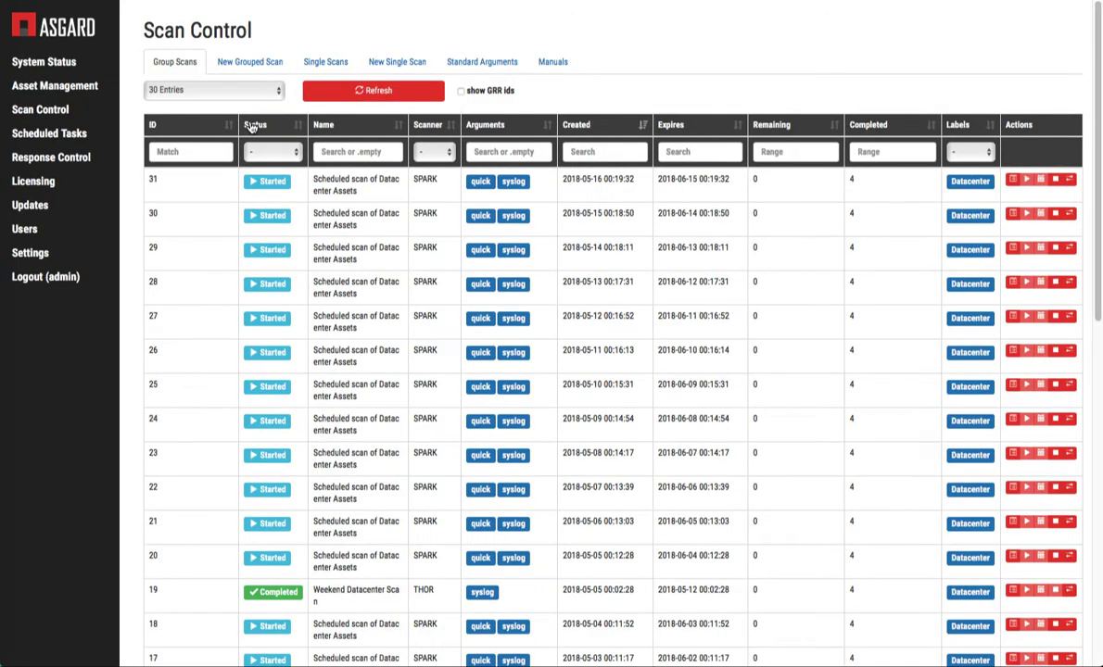
pyautogui.moveTo(433, 236)
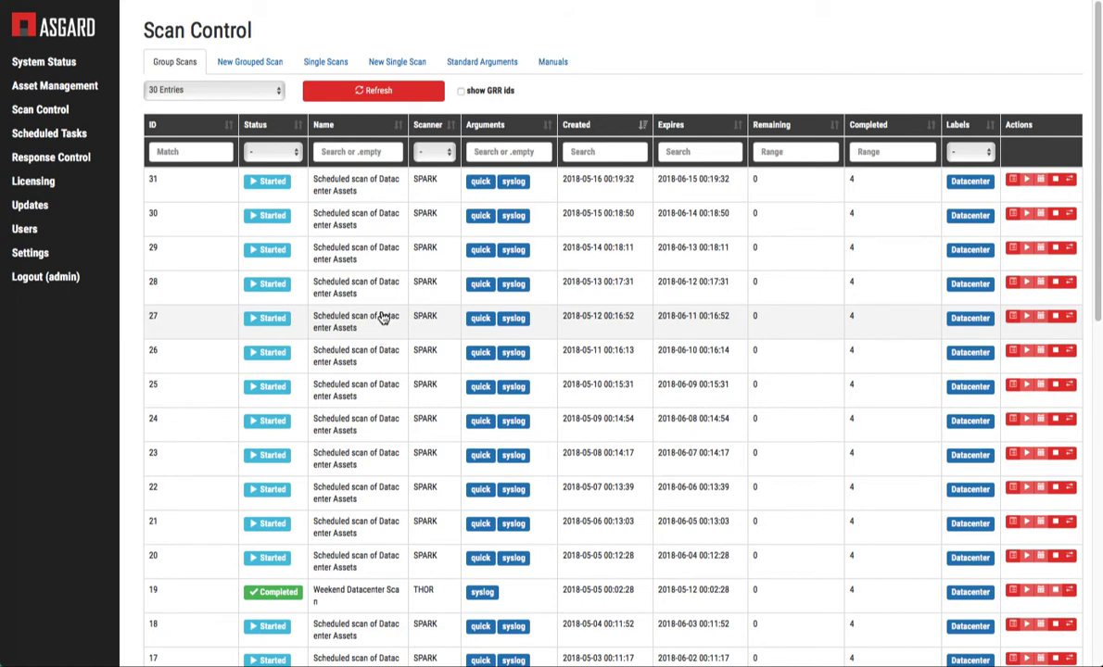
pyautogui.moveTo(381, 324)
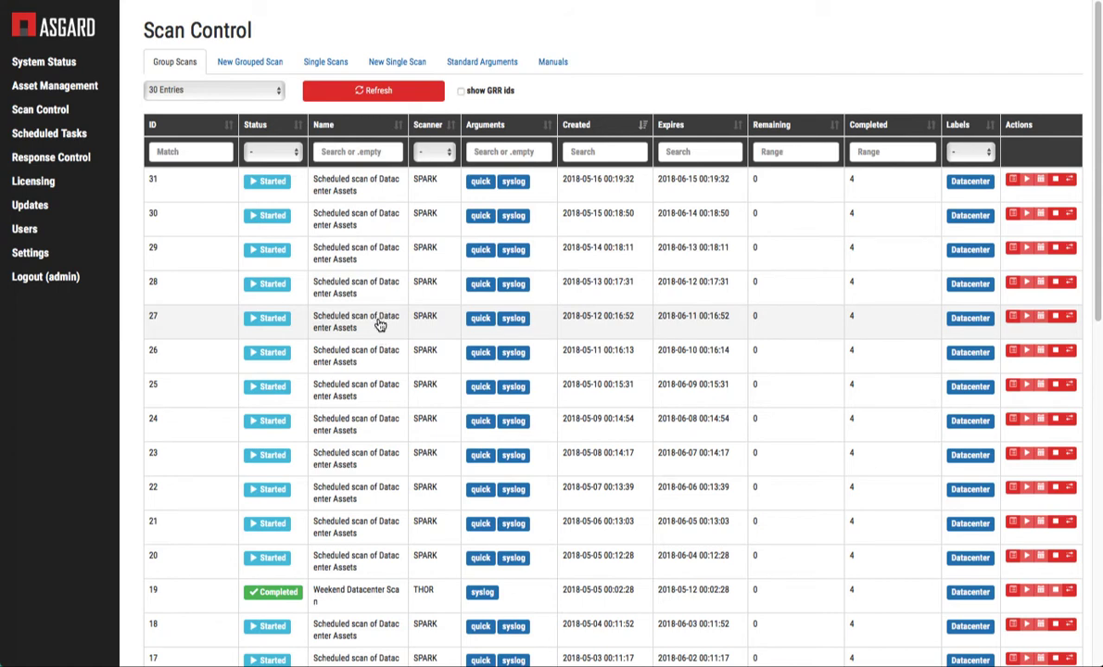
pyautogui.moveTo(378, 323)
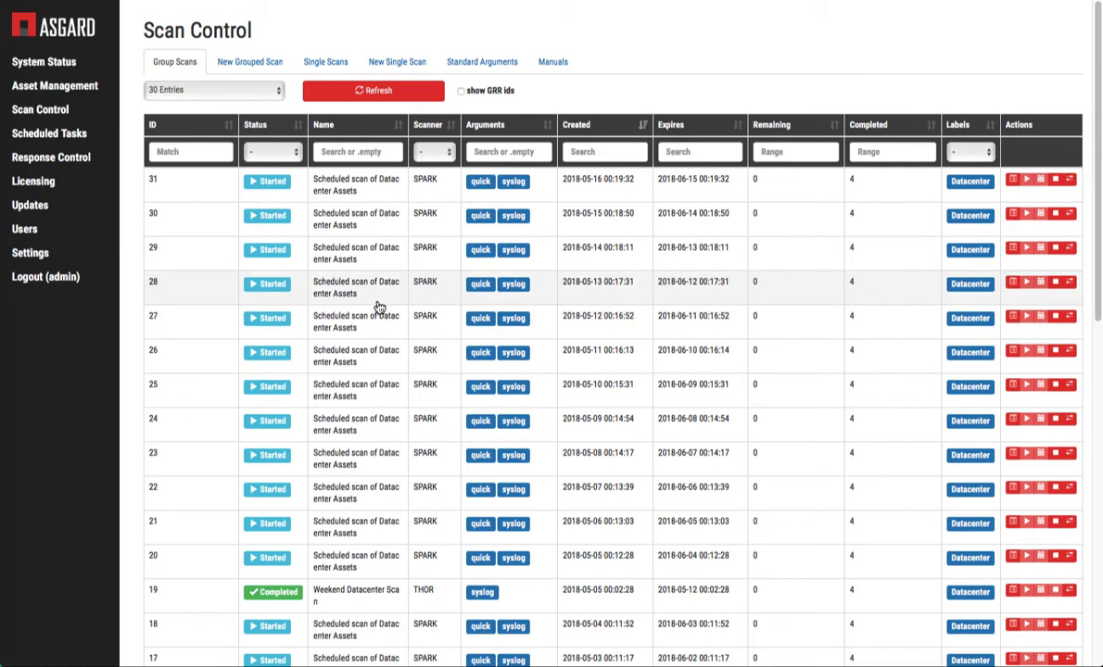
pyautogui.moveTo(417, 313)
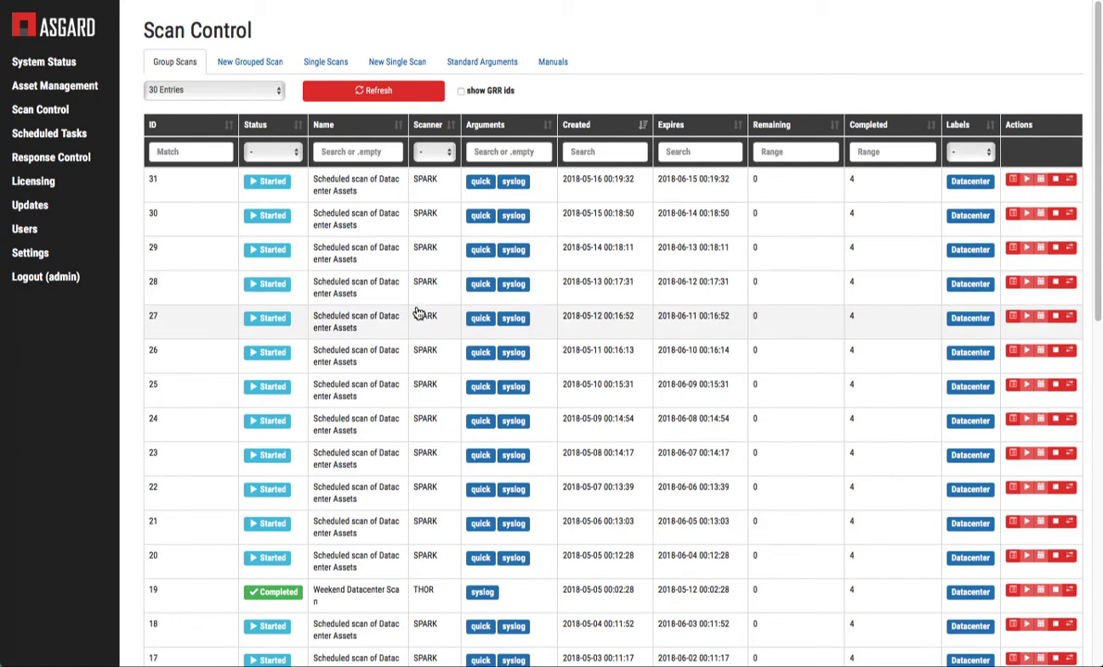
# Start a new grouped THOR scan named 'Weekend Datacenter Scan'.
pyautogui.click(249, 61)
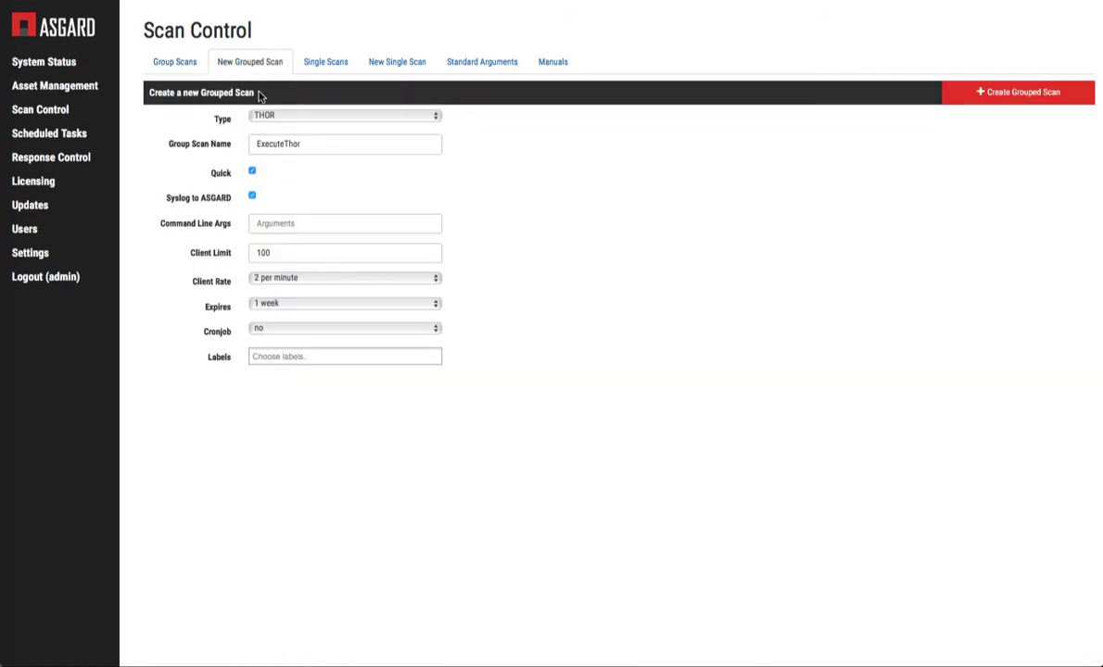
pyautogui.moveTo(580, 130)
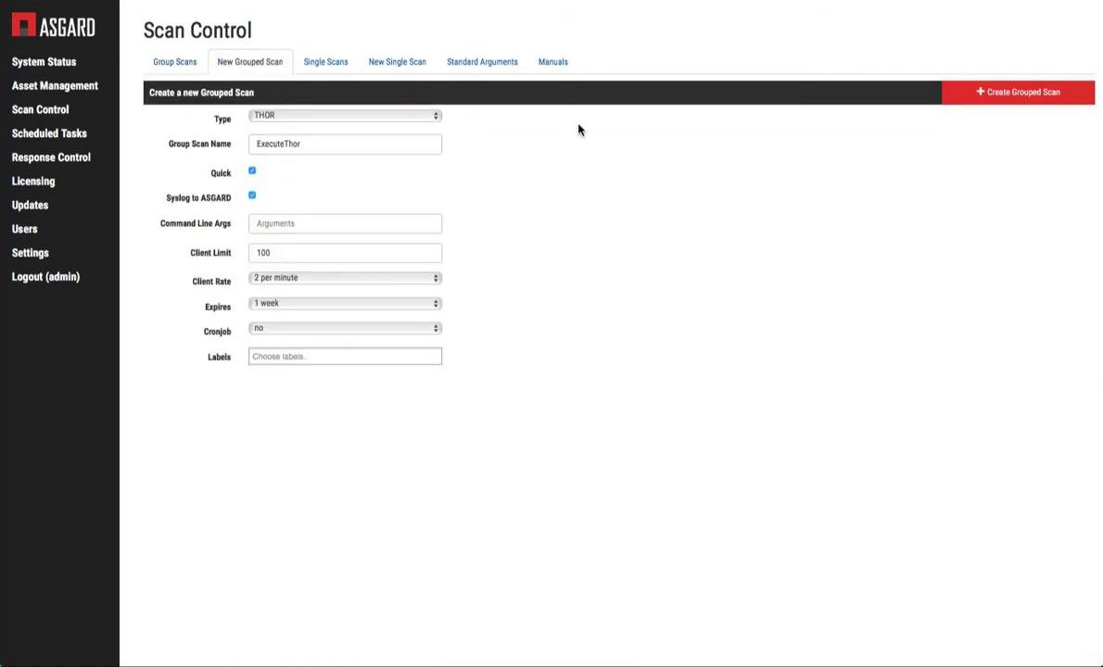
pyautogui.click(344, 115)
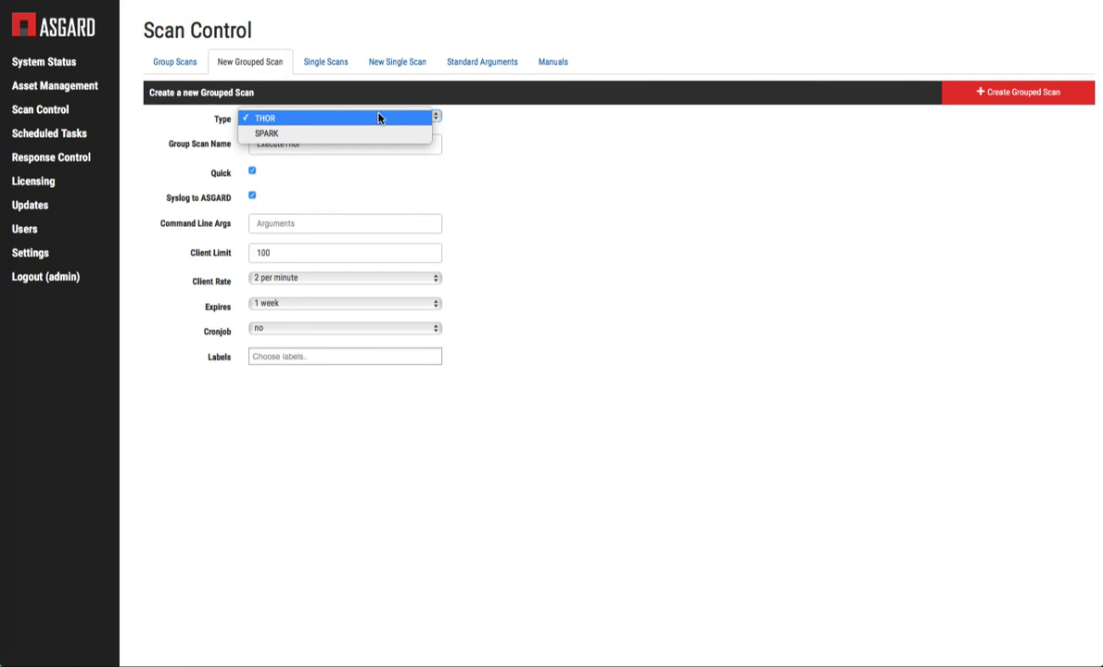
pyautogui.click(264, 117)
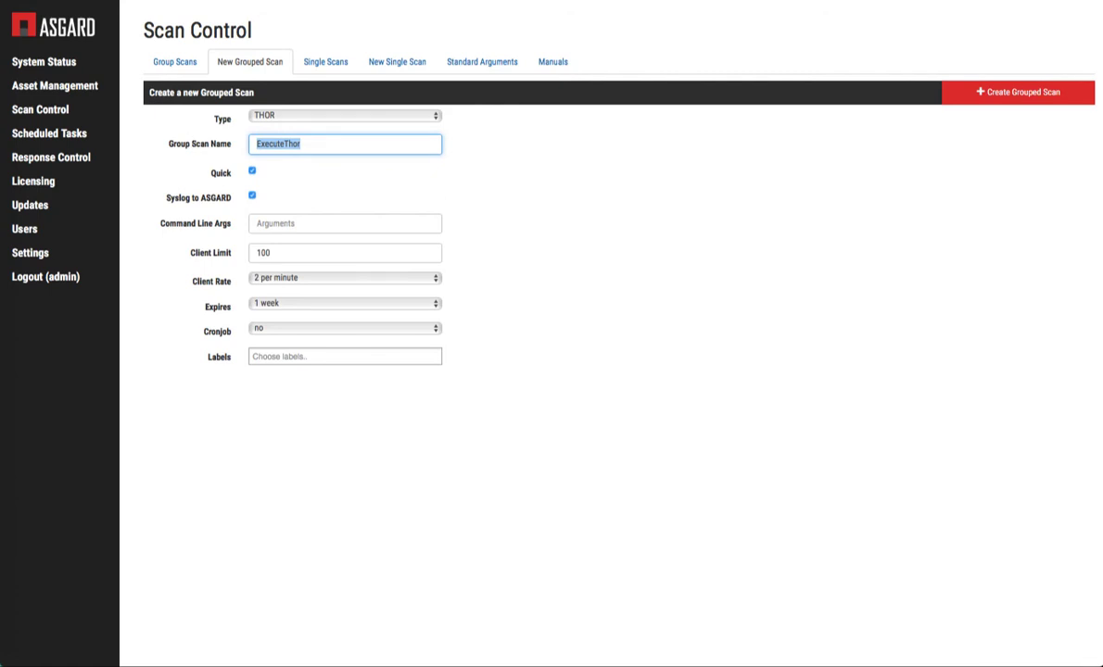
pyautogui.write('Weekend Datacenter Scan')
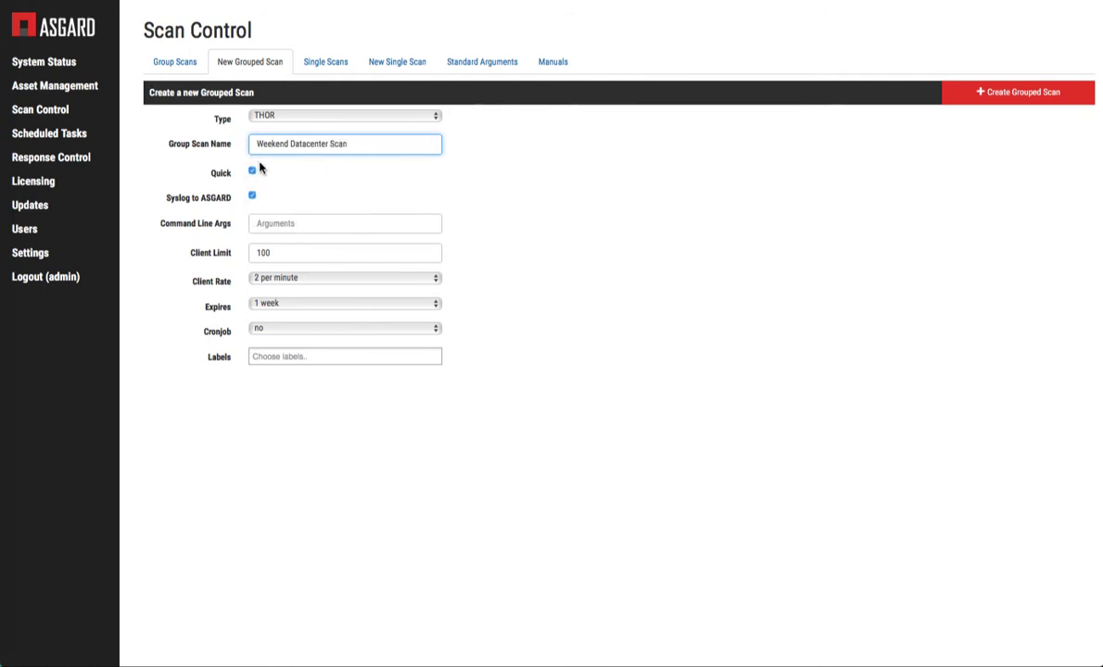
pyautogui.moveTo(192, 199)
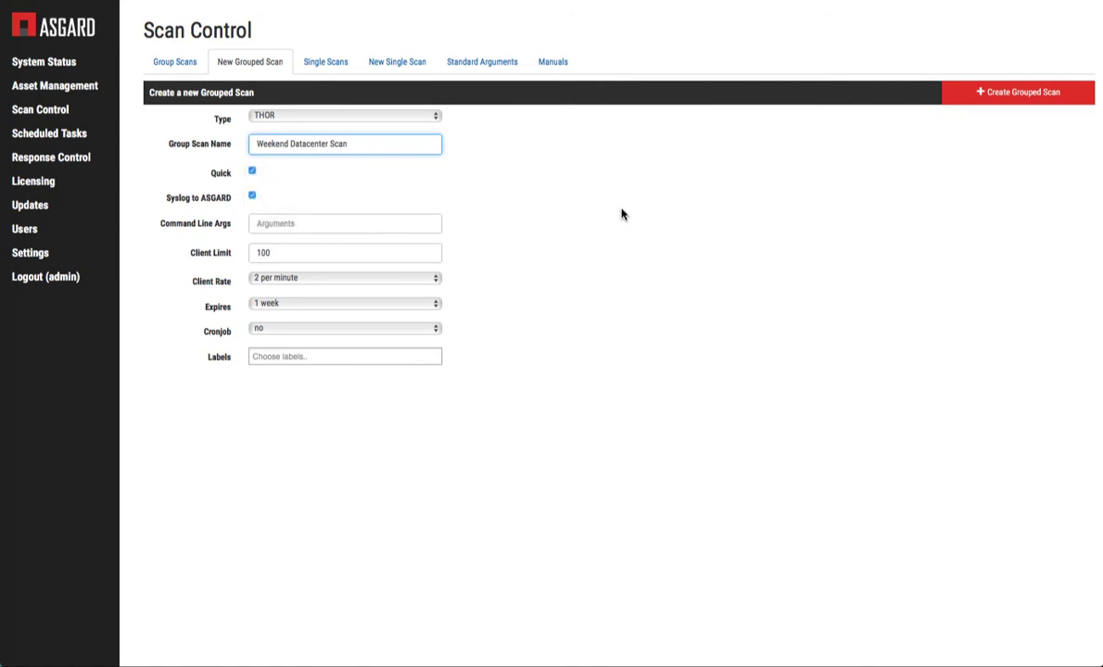
pyautogui.moveTo(611, 244)
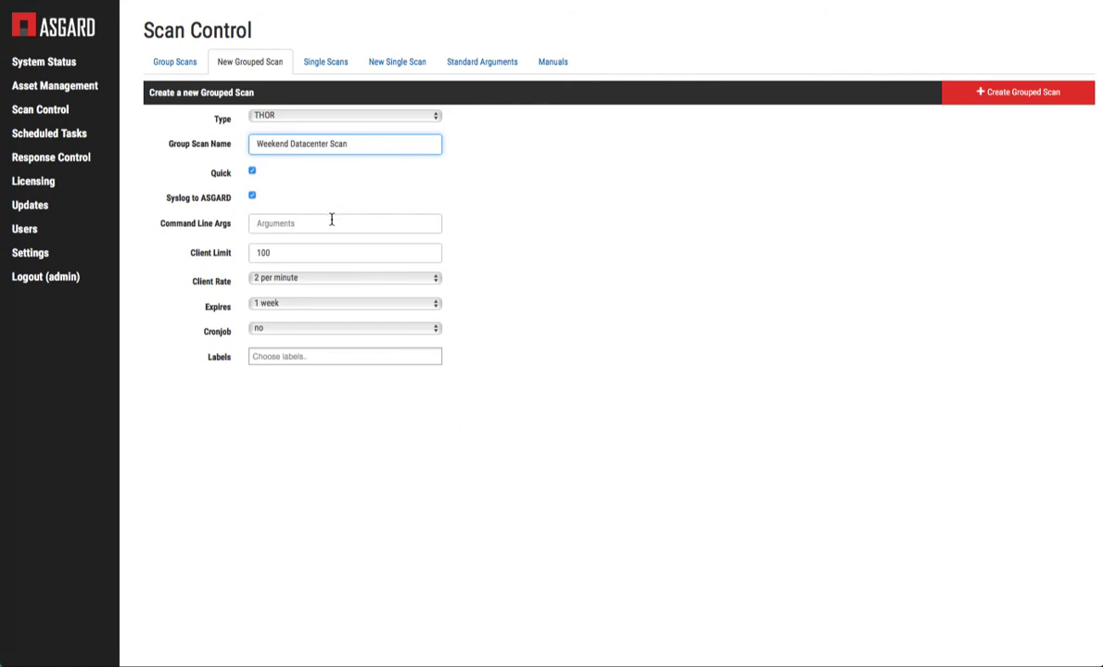
# Keep the client rate at 2 per minute and set expiry to 2 weeks.
pyautogui.click(345, 223)
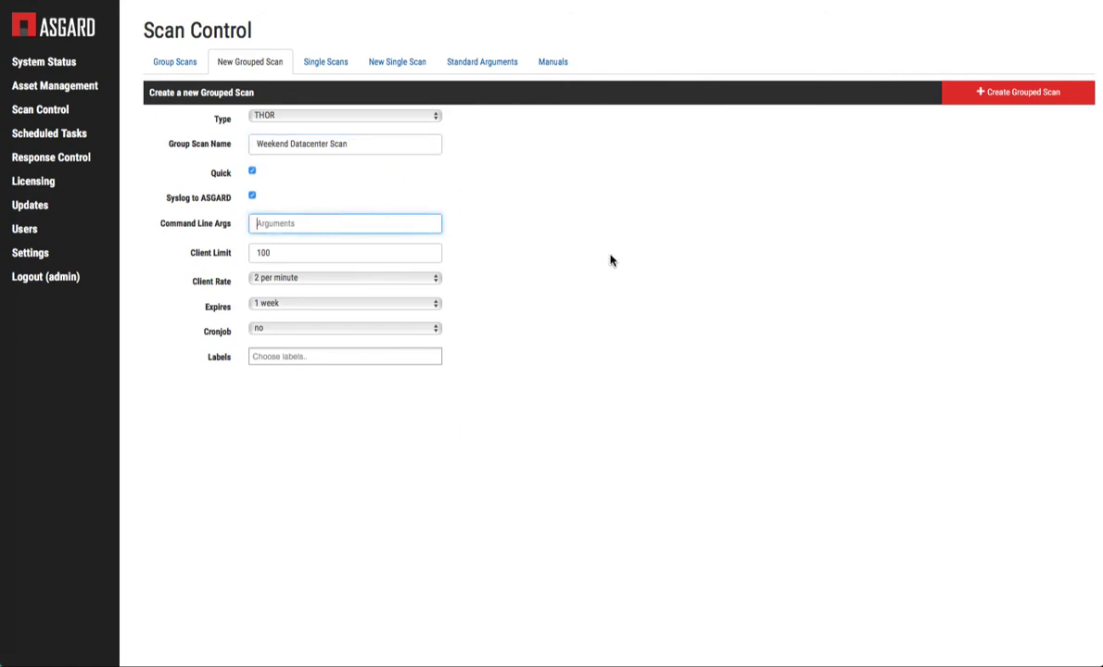
pyautogui.moveTo(533, 180)
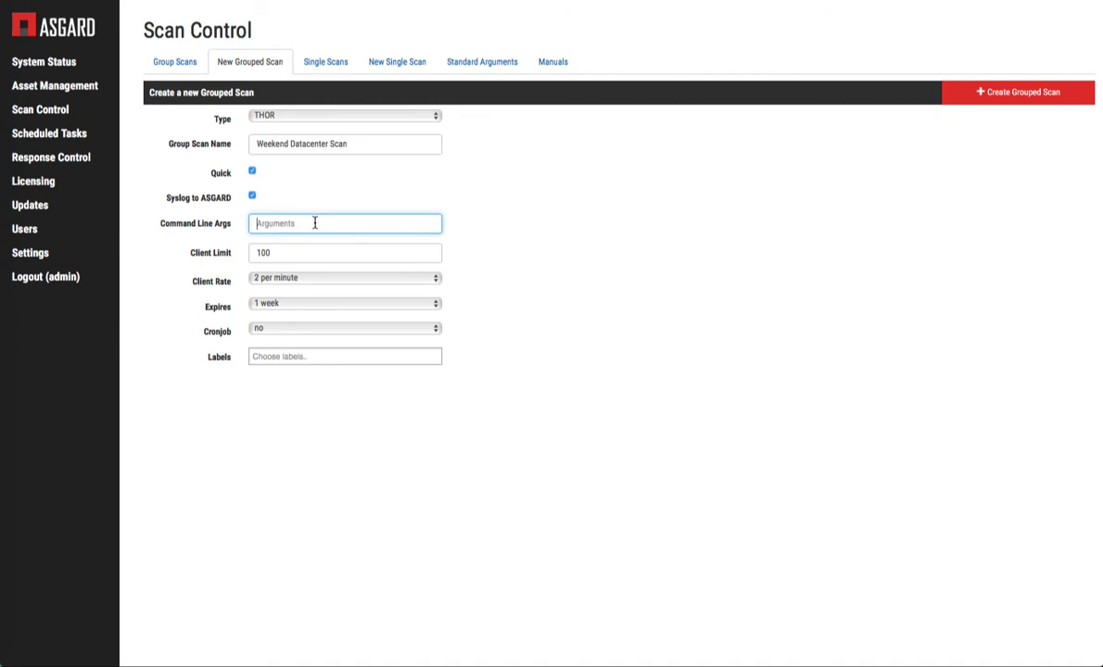
pyautogui.moveTo(582, 333)
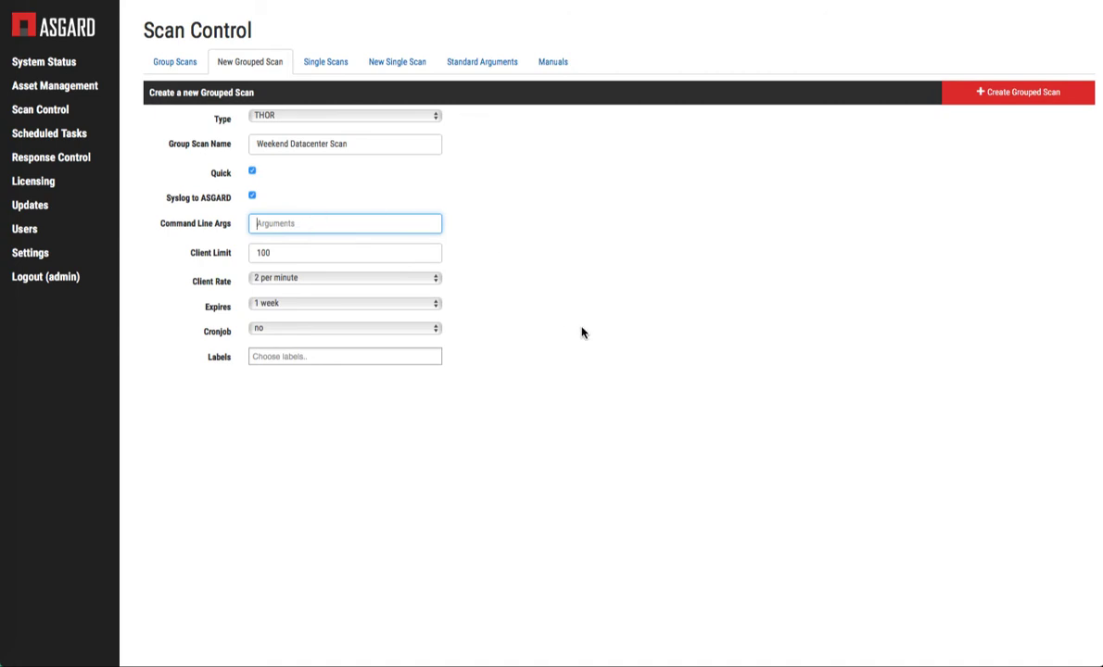
pyautogui.moveTo(360, 213)
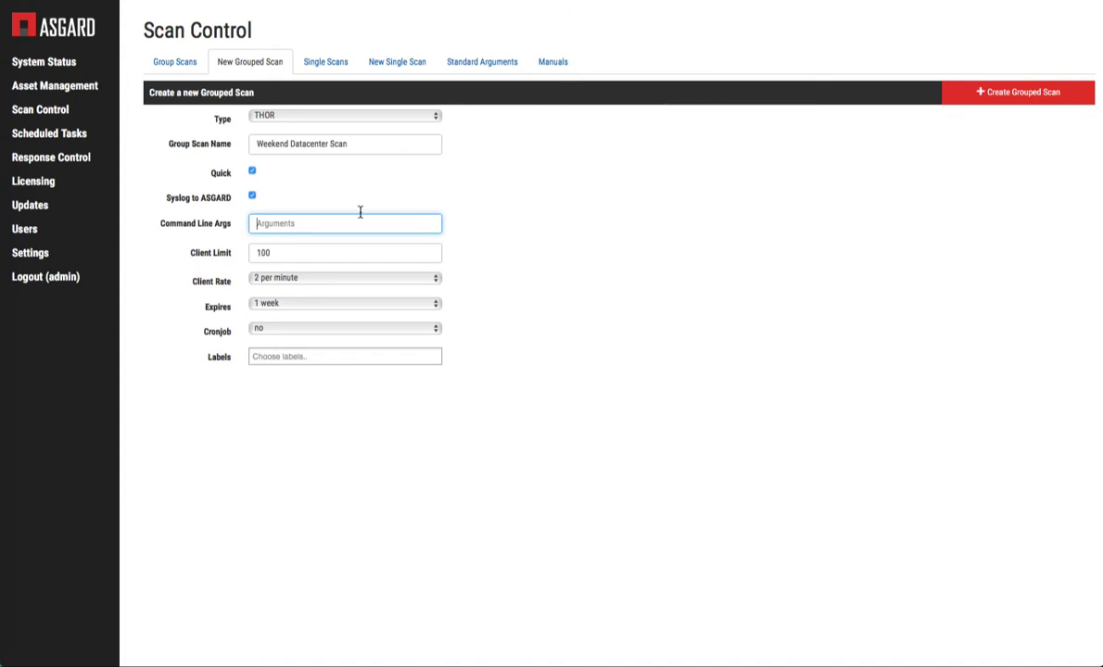
pyautogui.moveTo(290, 251)
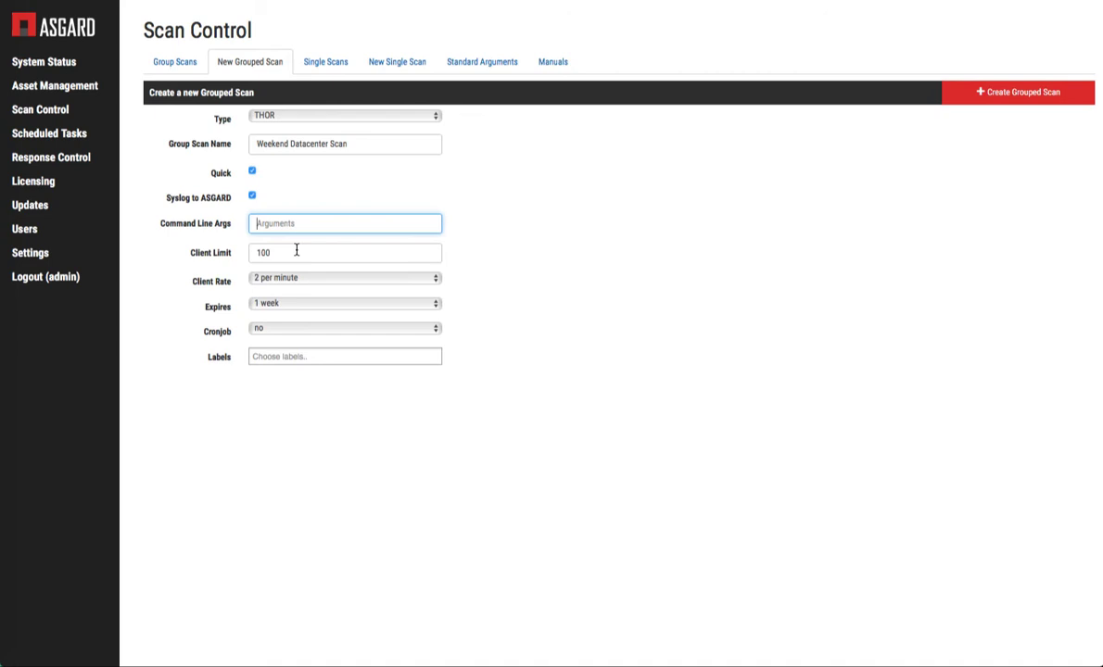
pyautogui.moveTo(328, 281)
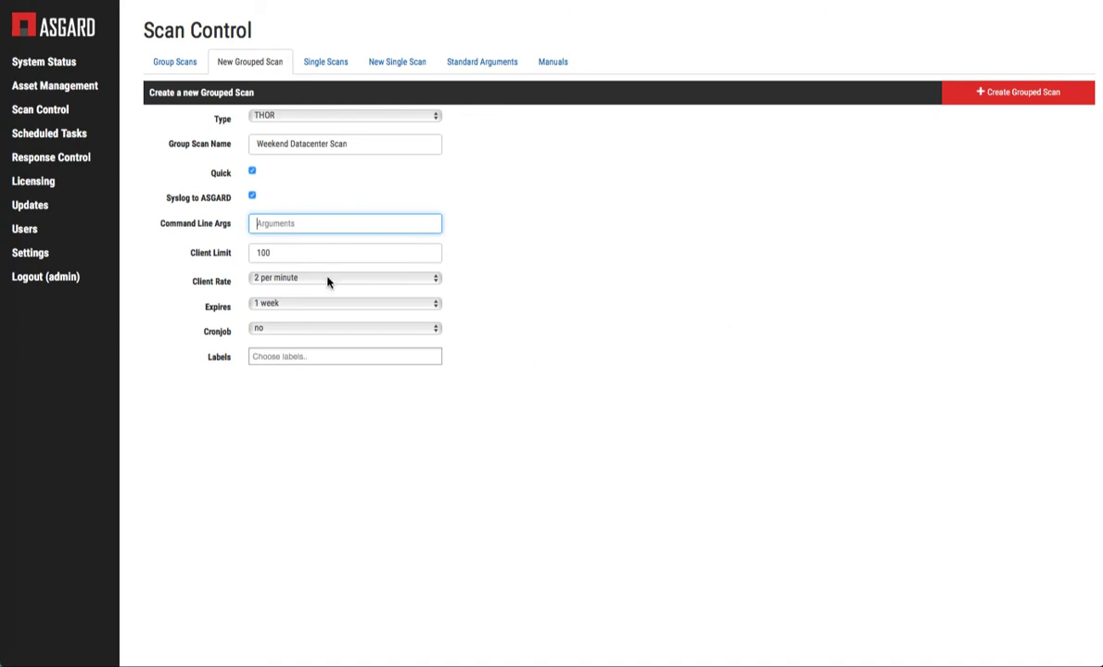
pyautogui.click(344, 277)
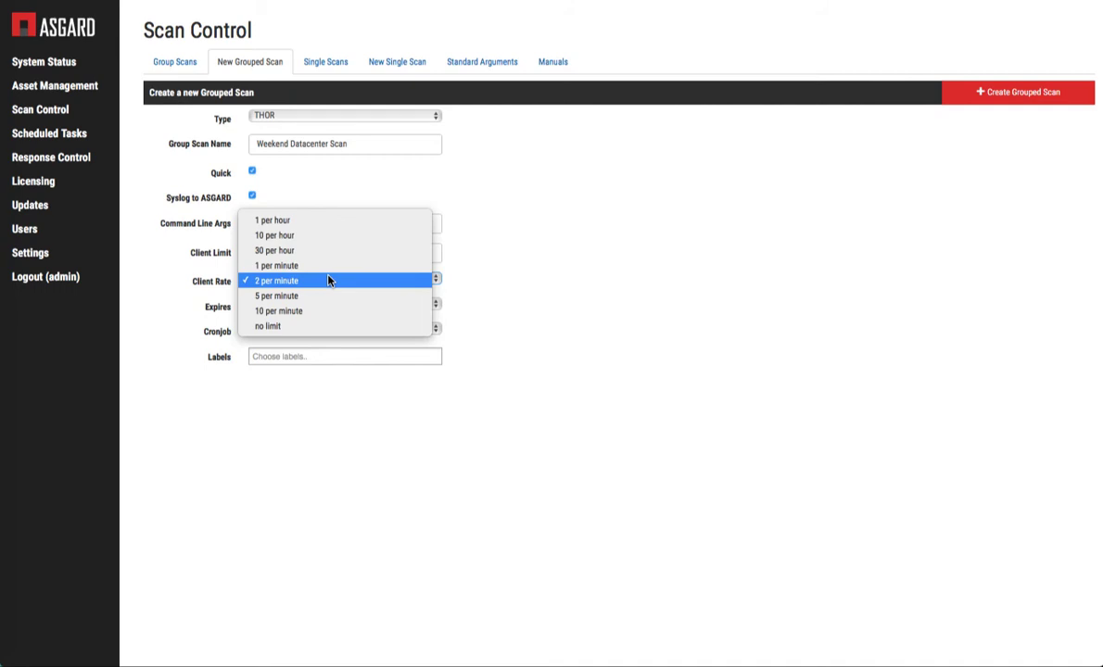
pyautogui.click(276, 281)
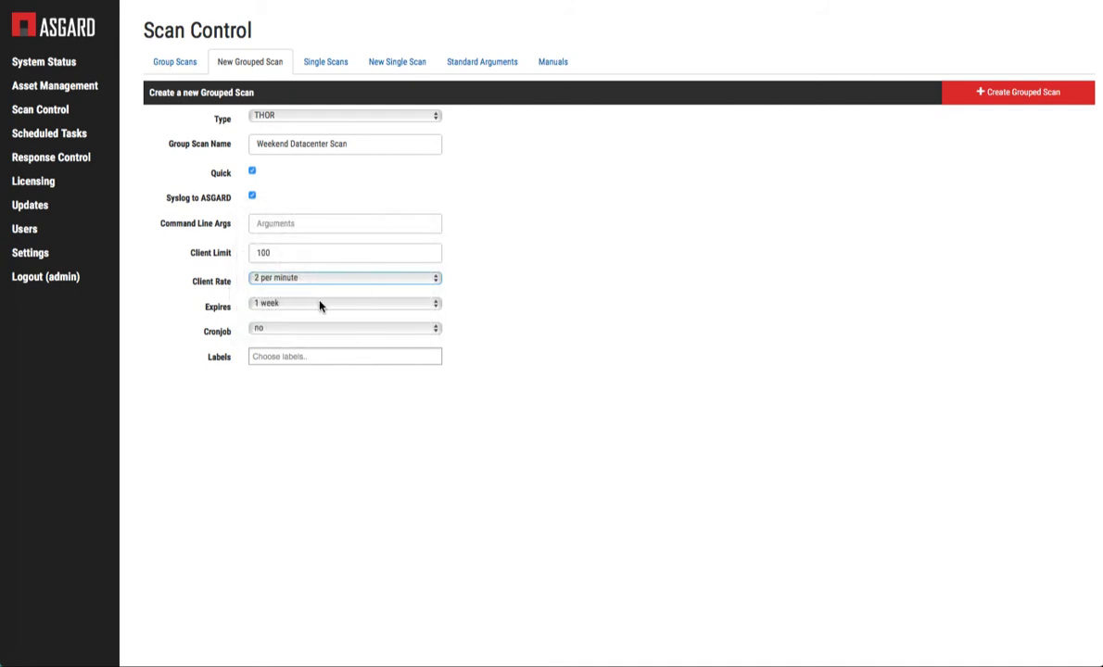
pyautogui.click(343, 303)
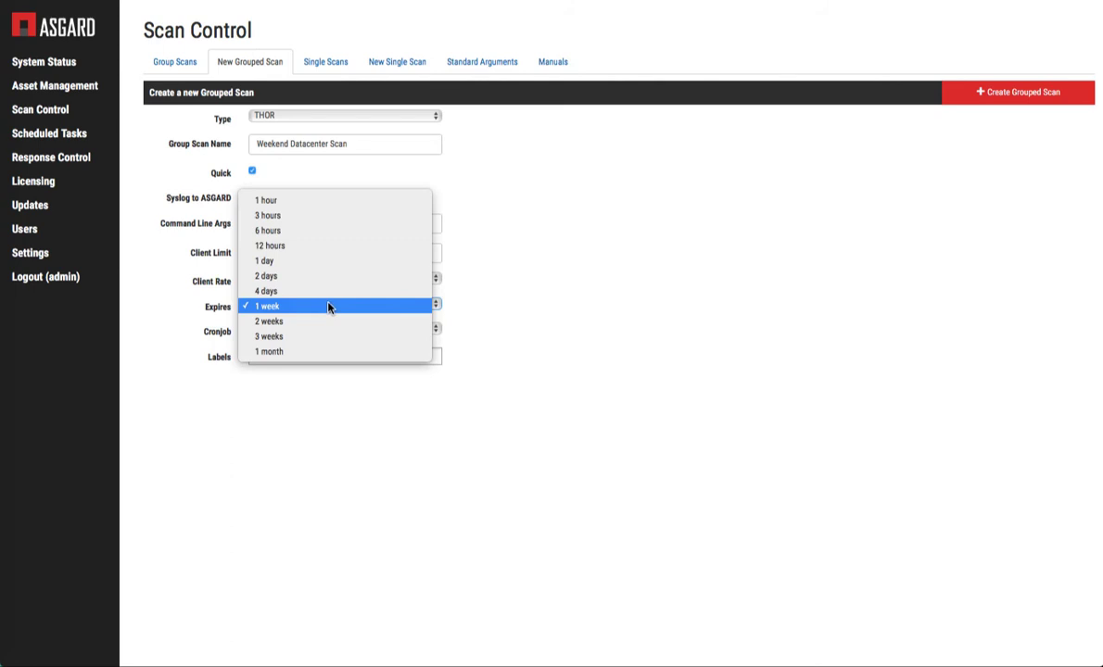
pyautogui.moveTo(301, 321)
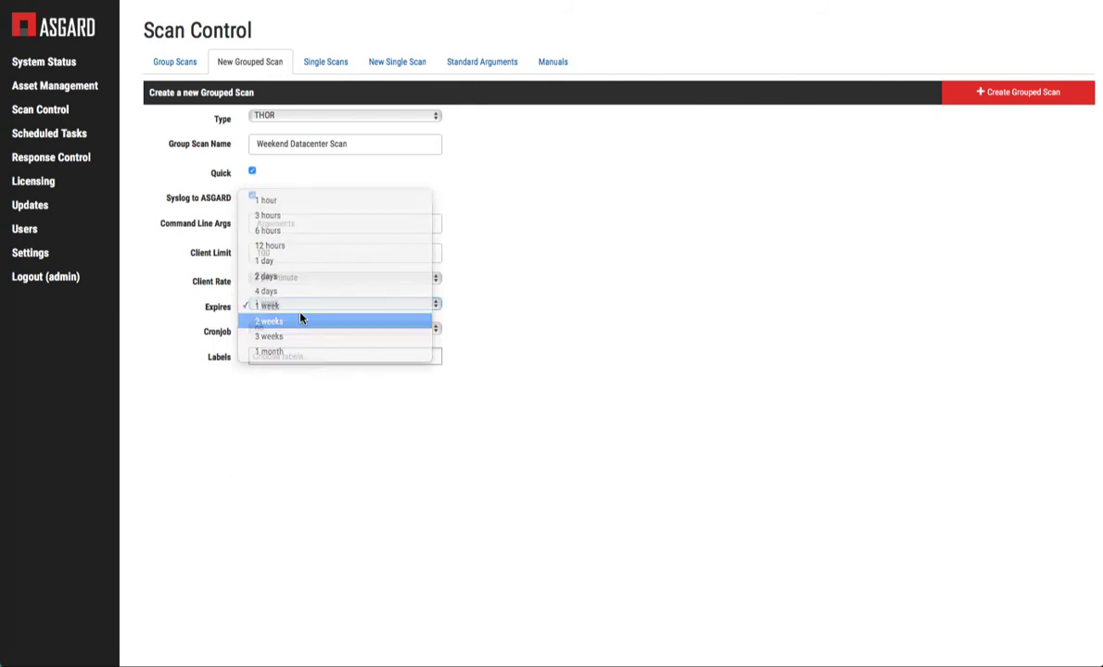
pyautogui.click(269, 321)
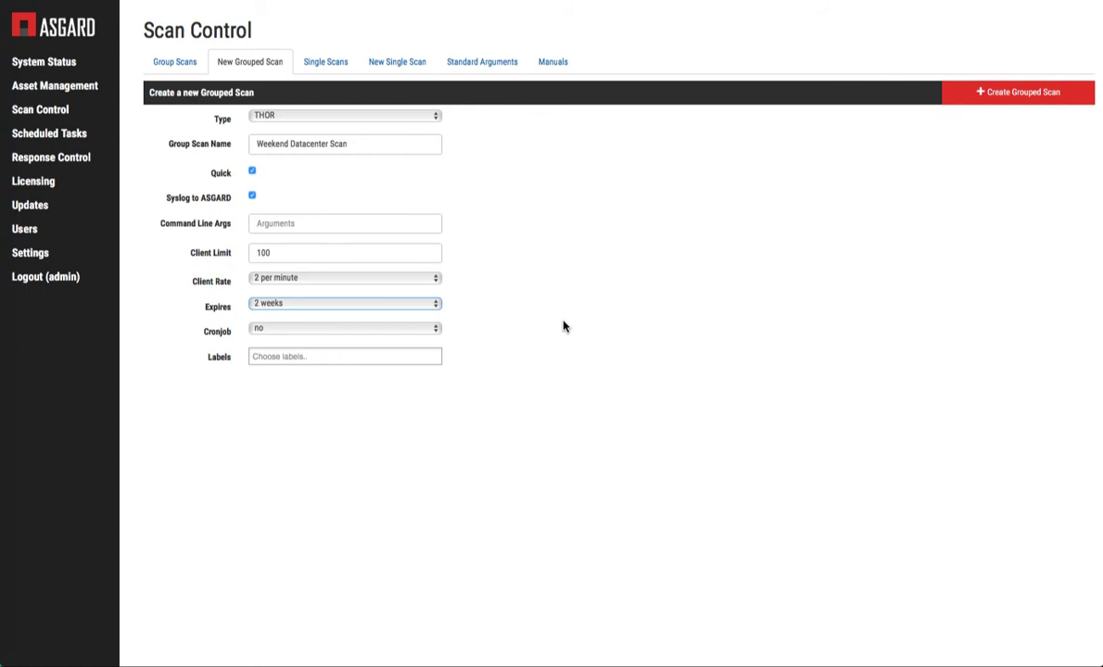
pyautogui.moveTo(566, 321)
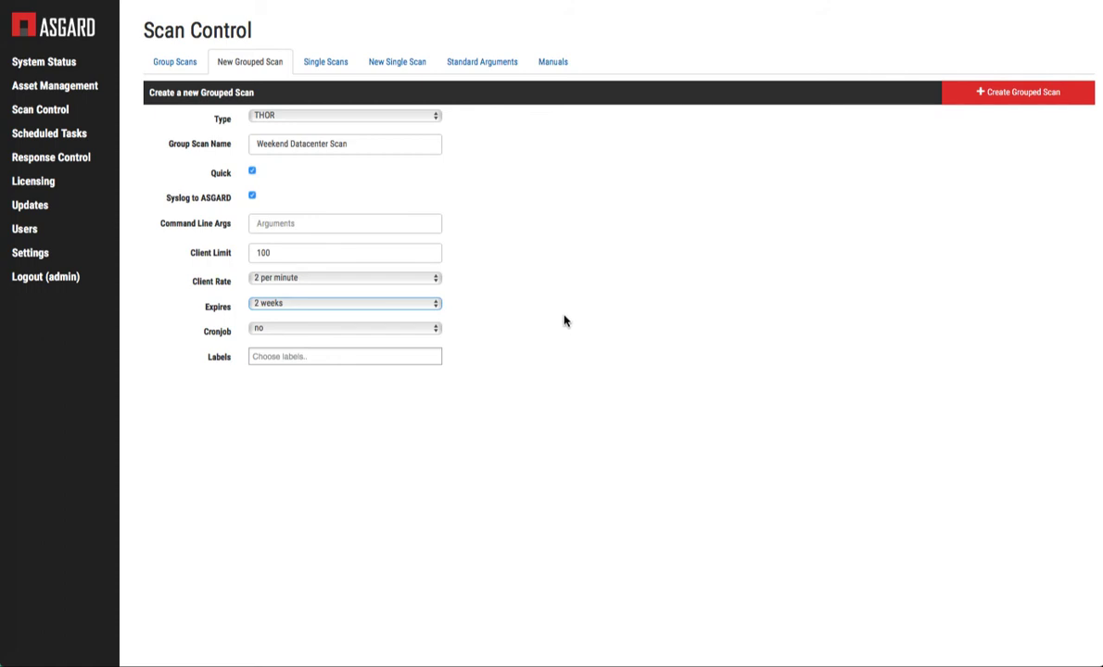
pyautogui.moveTo(553, 305)
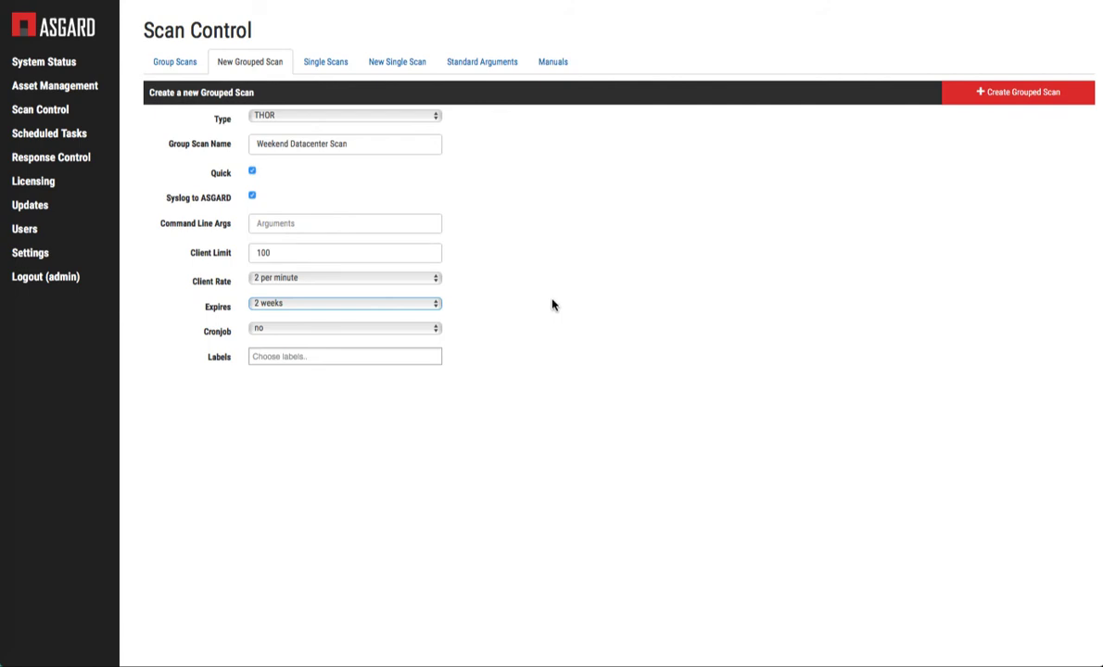
pyautogui.moveTo(607, 307)
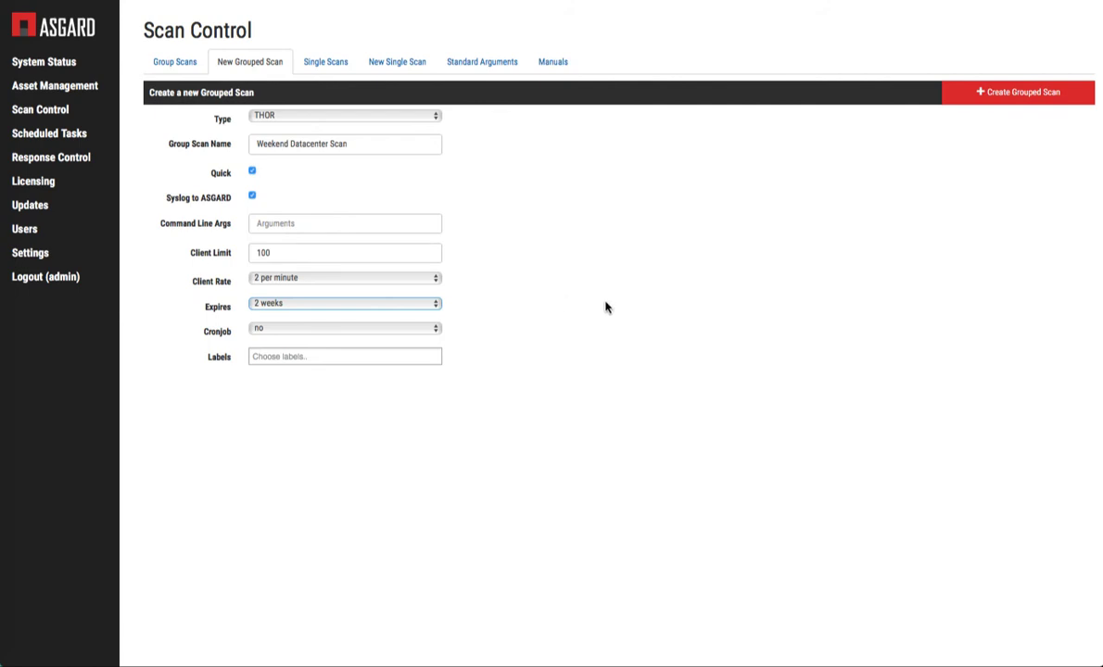
pyautogui.moveTo(314, 296)
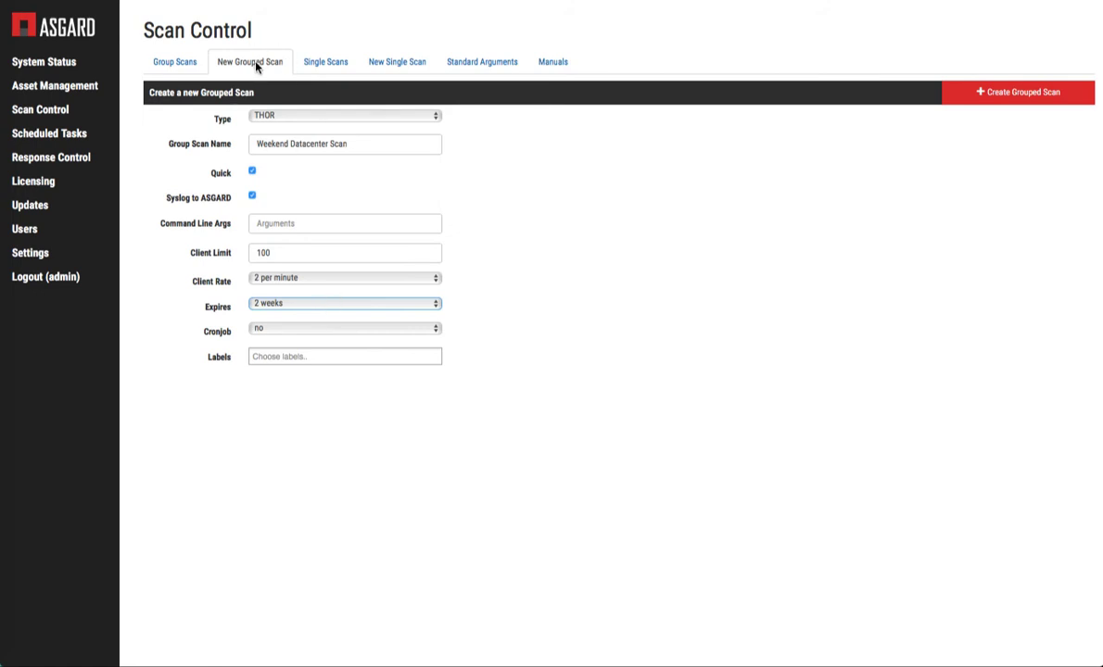
pyautogui.moveTo(575, 424)
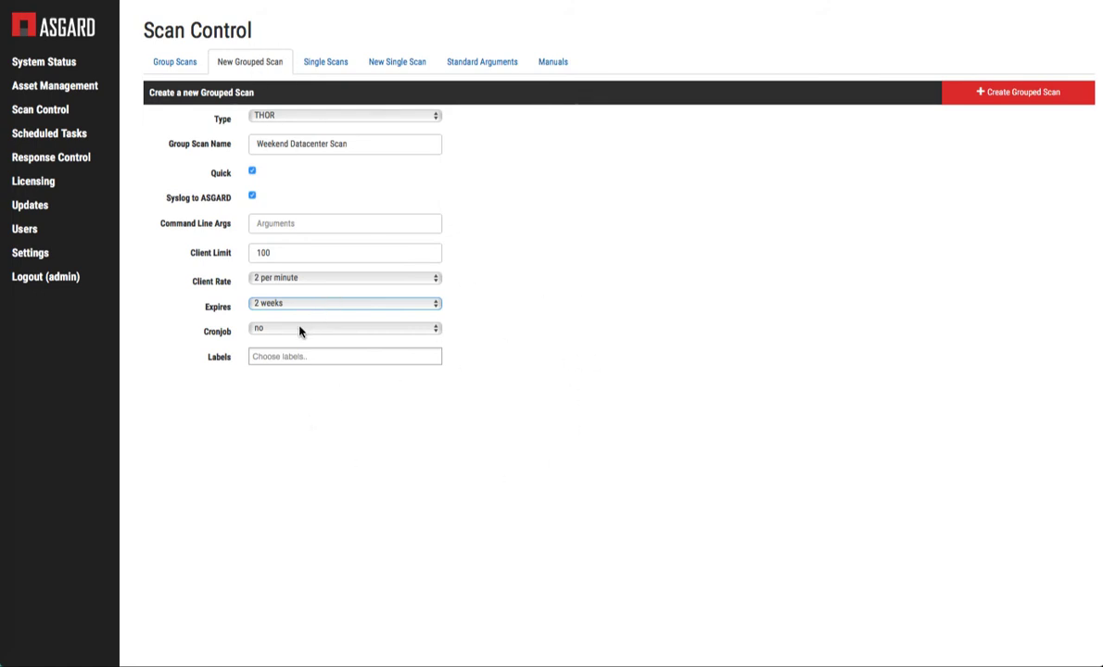
# Repeat the scan monthly for Datacenter-labelled assets, create it, and close the confirmation.
pyautogui.click(344, 331)
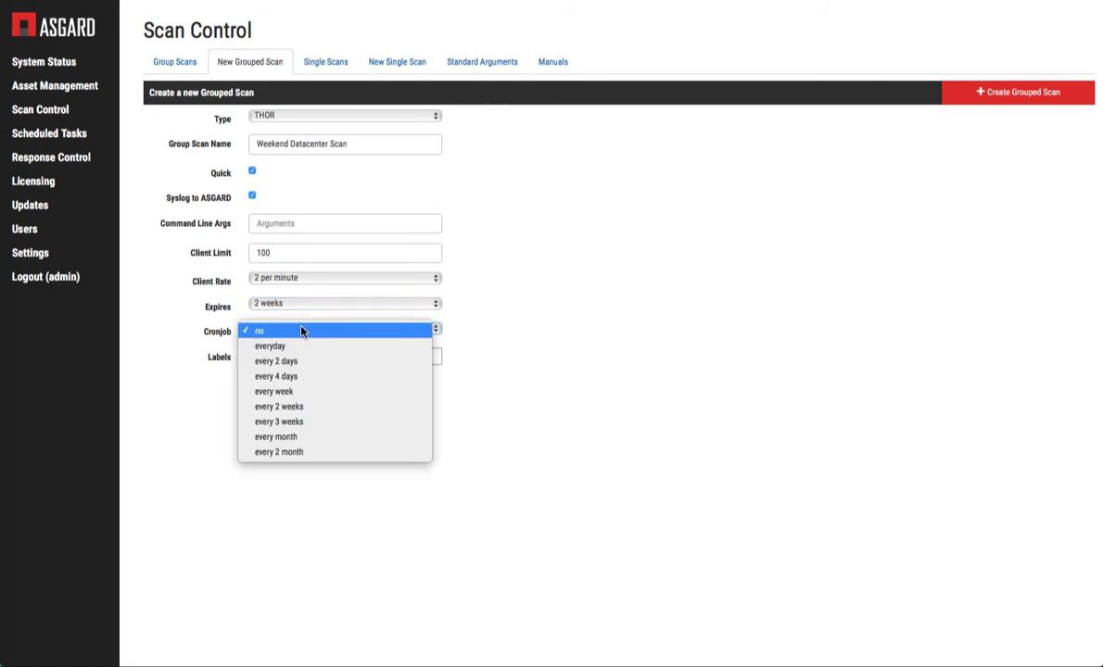
pyautogui.moveTo(273, 436)
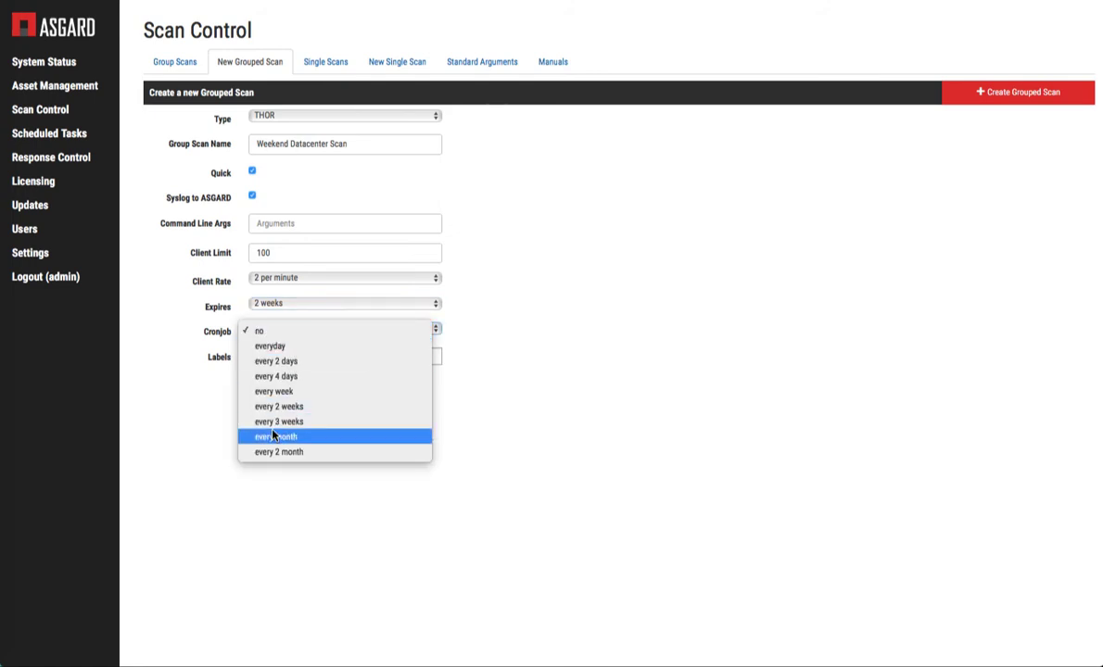
pyautogui.click(276, 437)
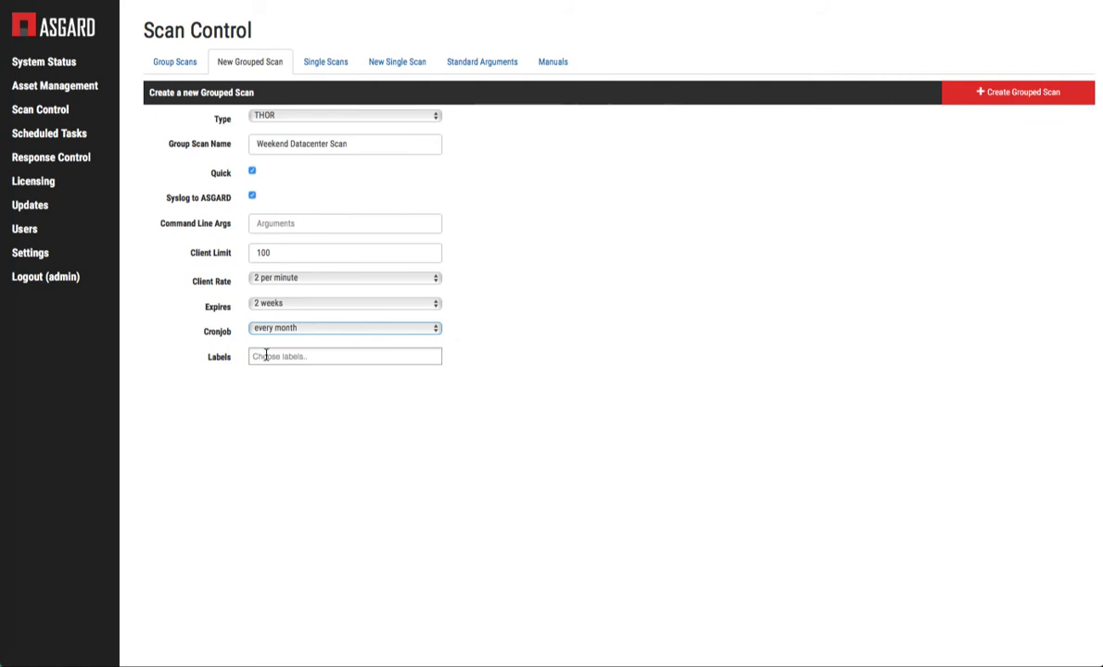
pyautogui.click(344, 356)
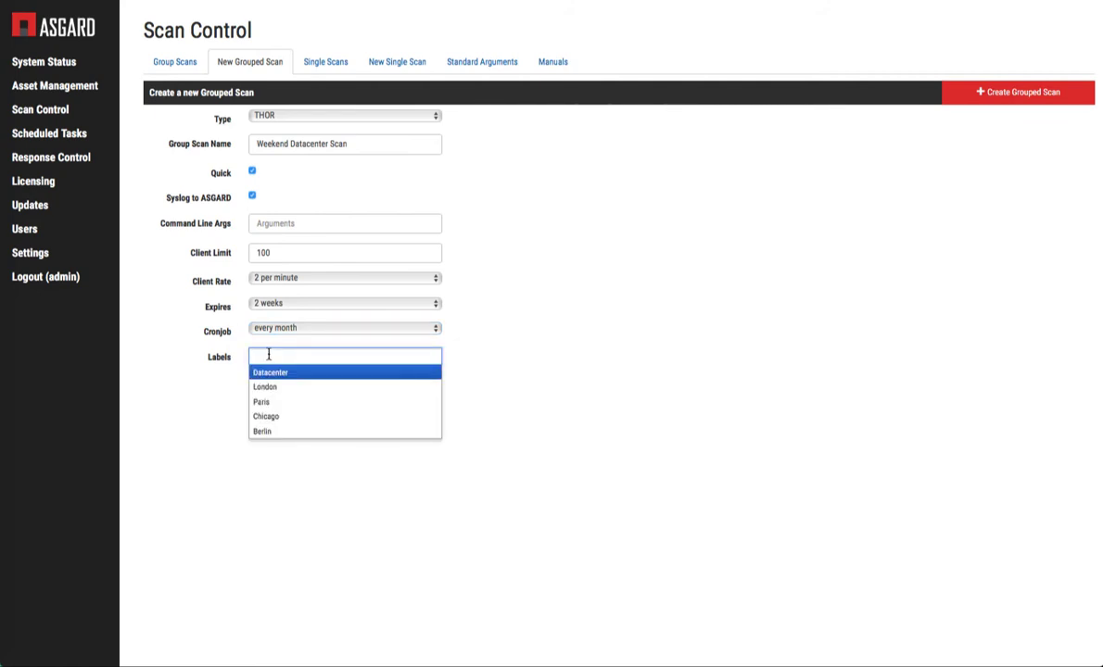
pyautogui.moveTo(274, 354)
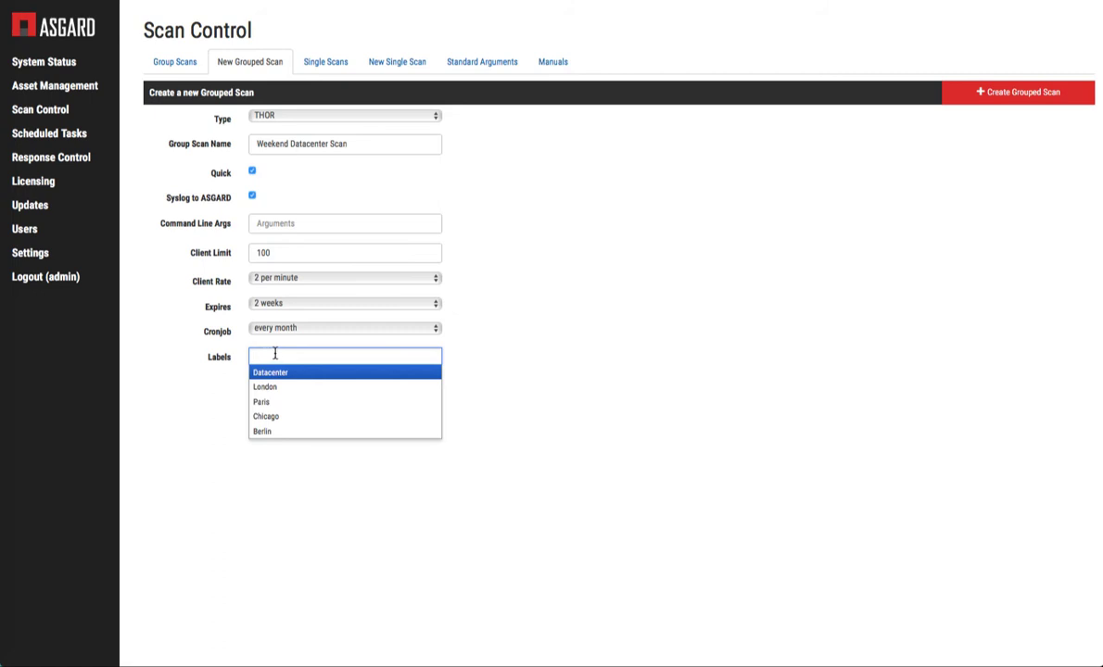
pyautogui.click(270, 372)
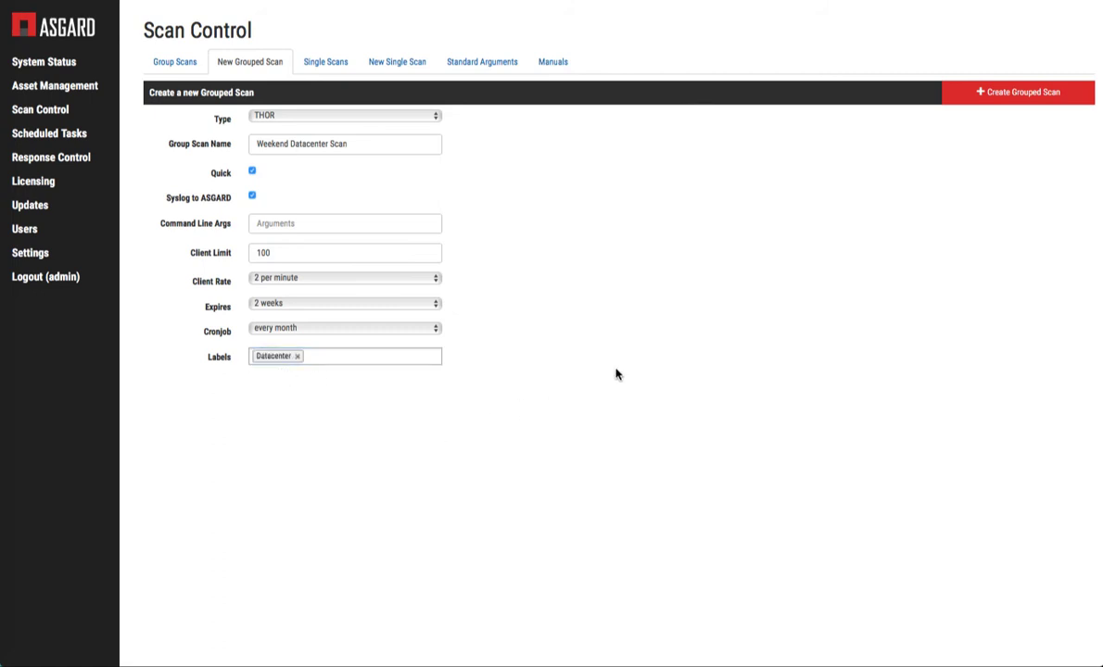
pyautogui.click(1016, 92)
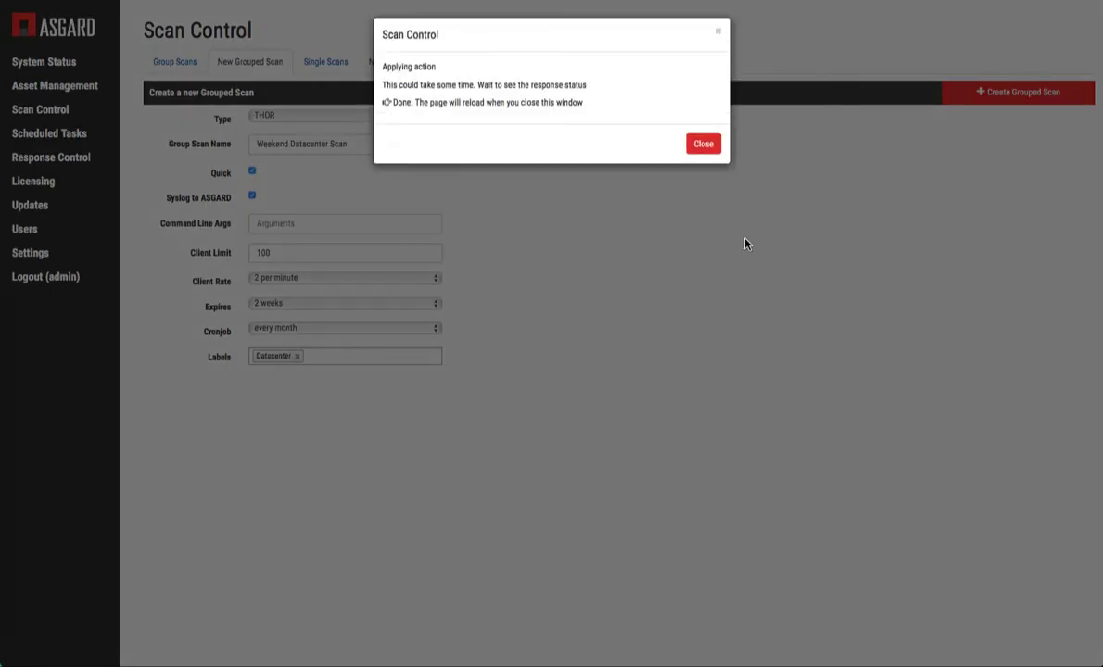
pyautogui.click(702, 143)
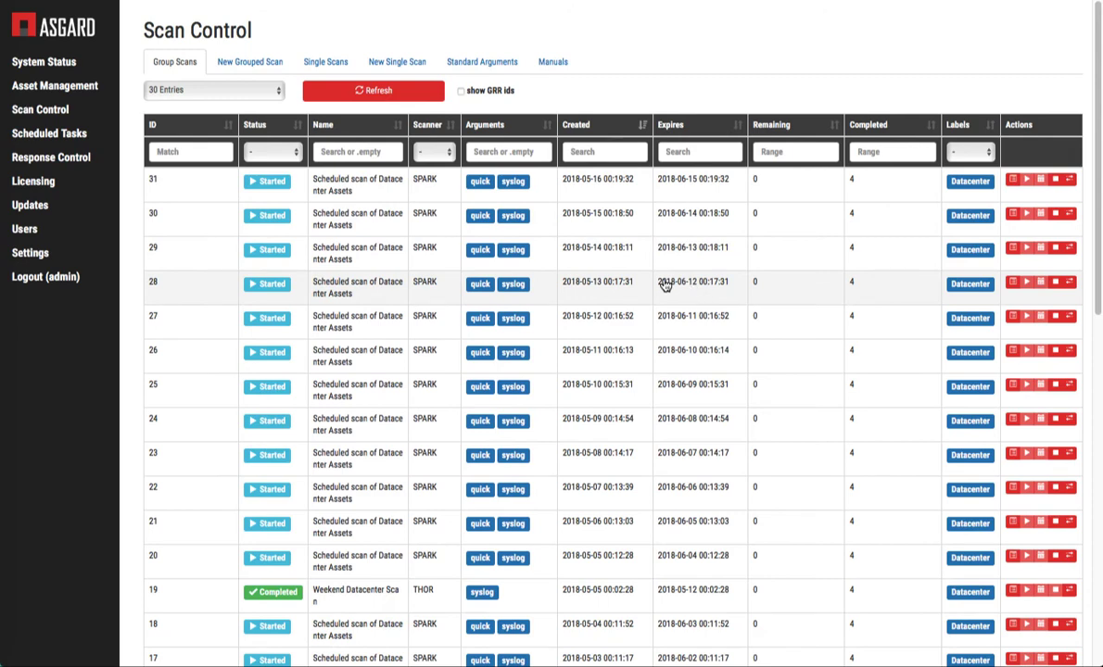
pyautogui.scroll(-3)
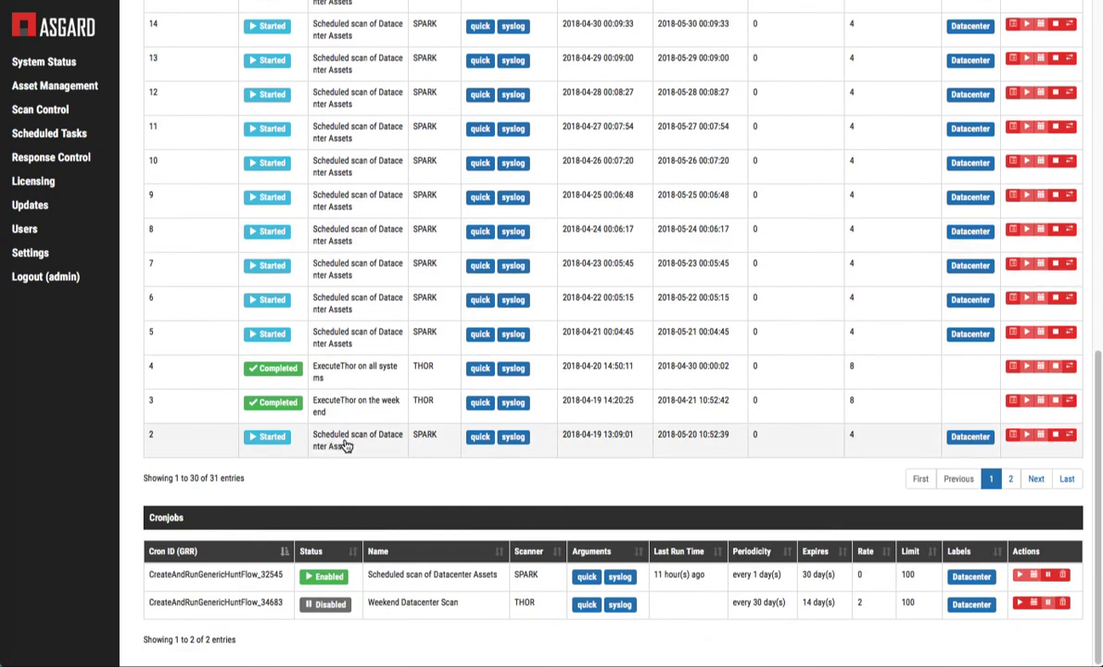
pyautogui.moveTo(364, 449)
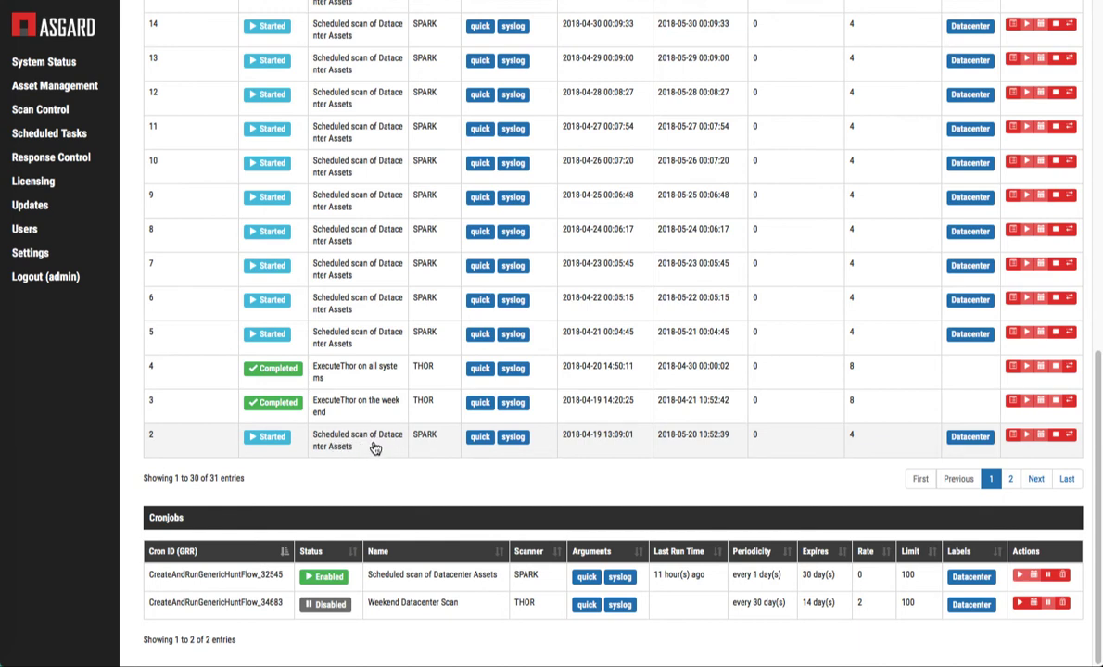
pyautogui.moveTo(447, 604)
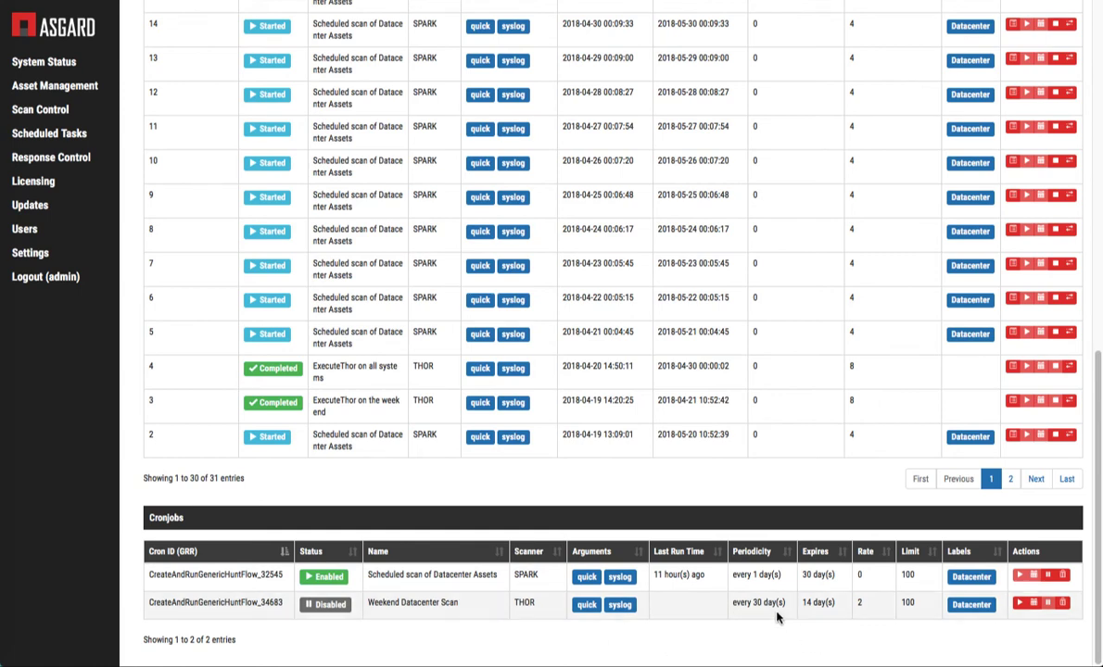
pyautogui.moveTo(830, 614)
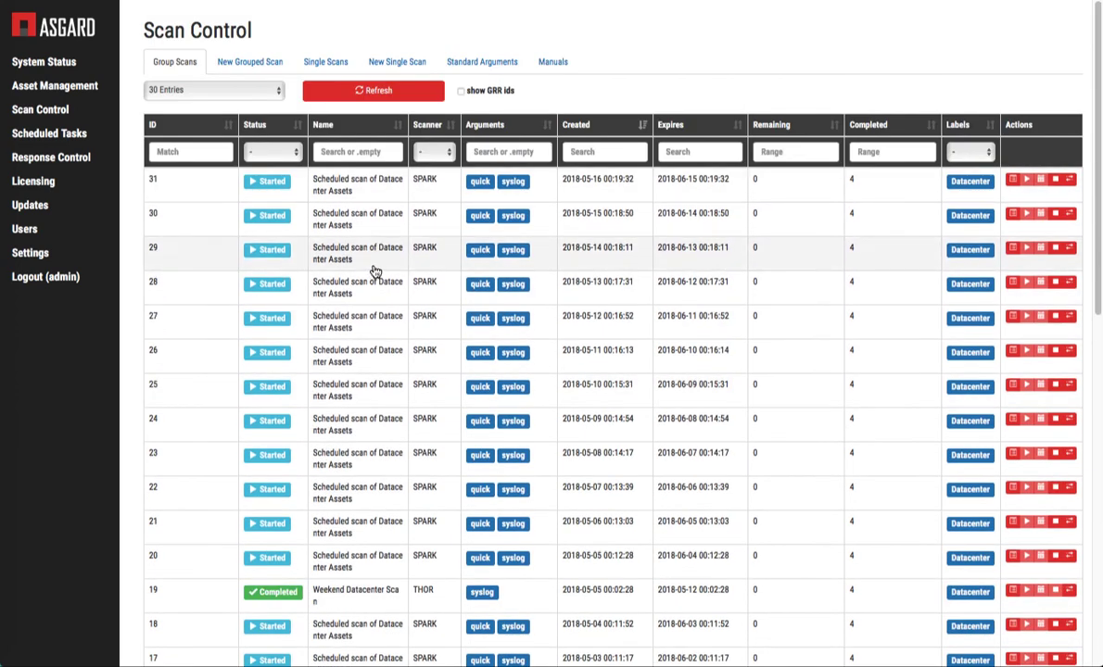
pyautogui.moveTo(390, 275)
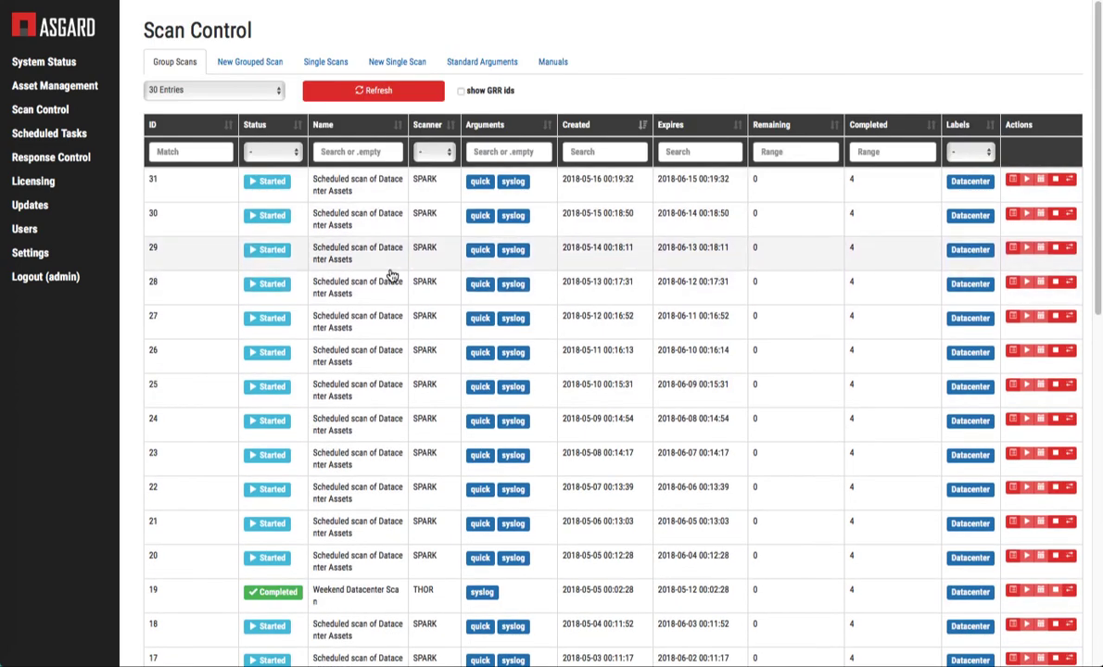
pyautogui.moveTo(475, 403)
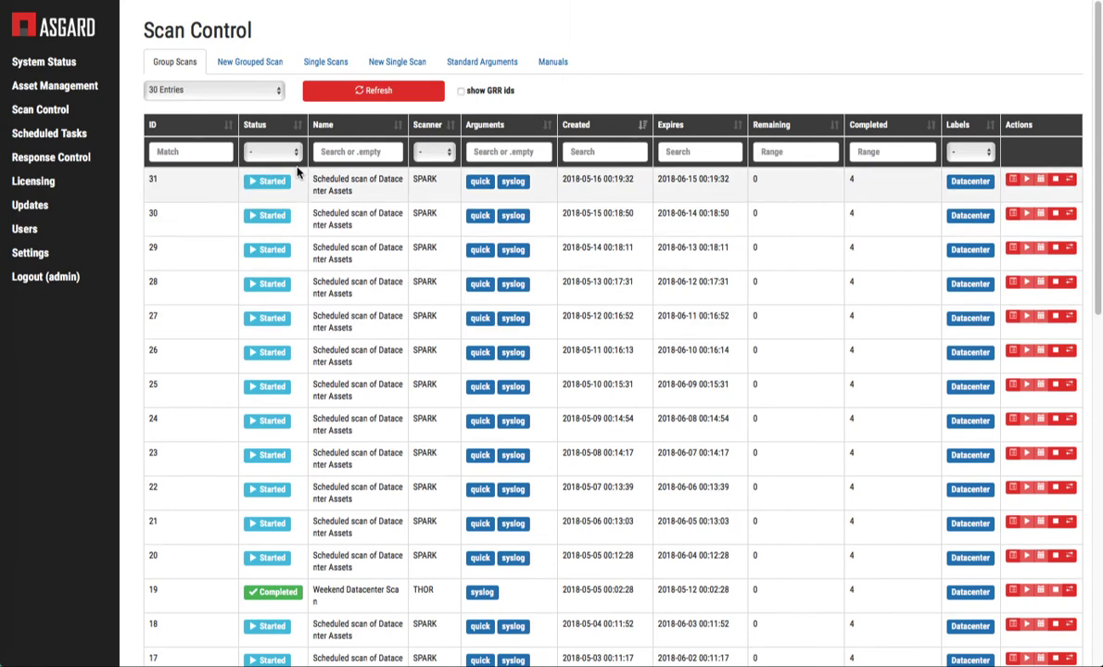
pyautogui.moveTo(50, 157)
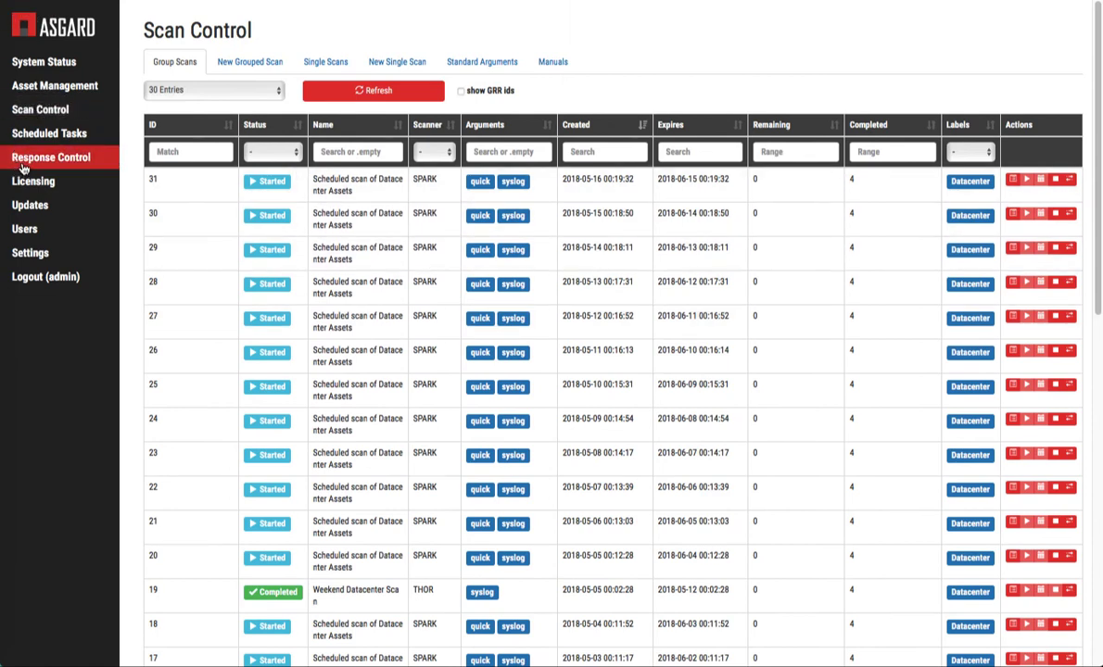
# Open the Licensing page to review license owner, expiry date and available server/client licenses.
pyautogui.click(32, 181)
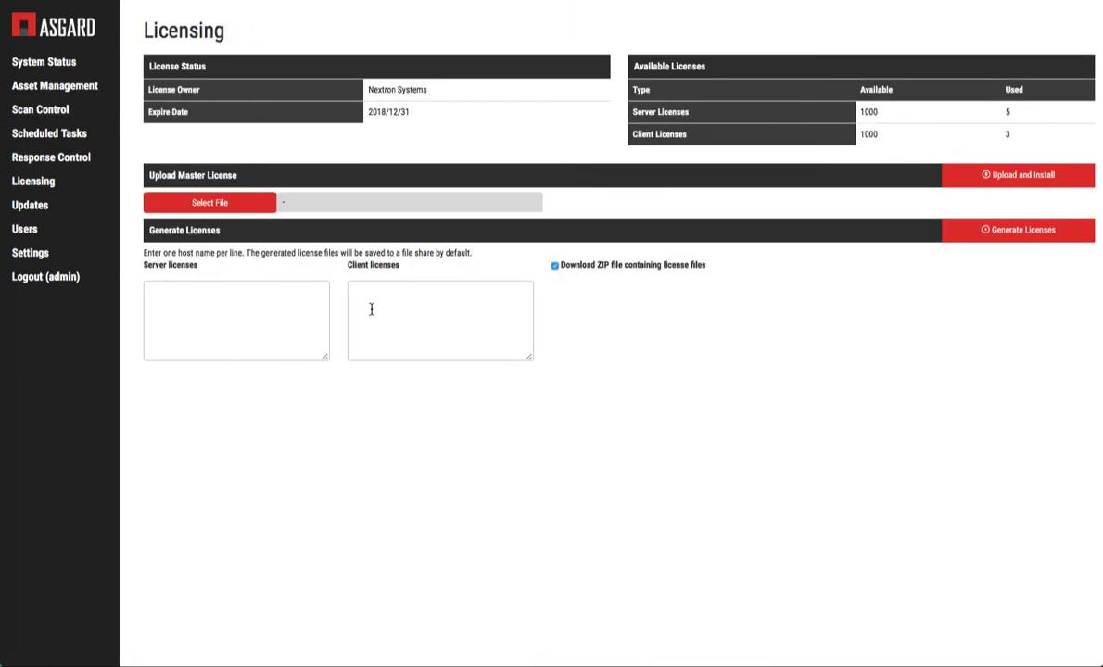
pyautogui.moveTo(755, 324)
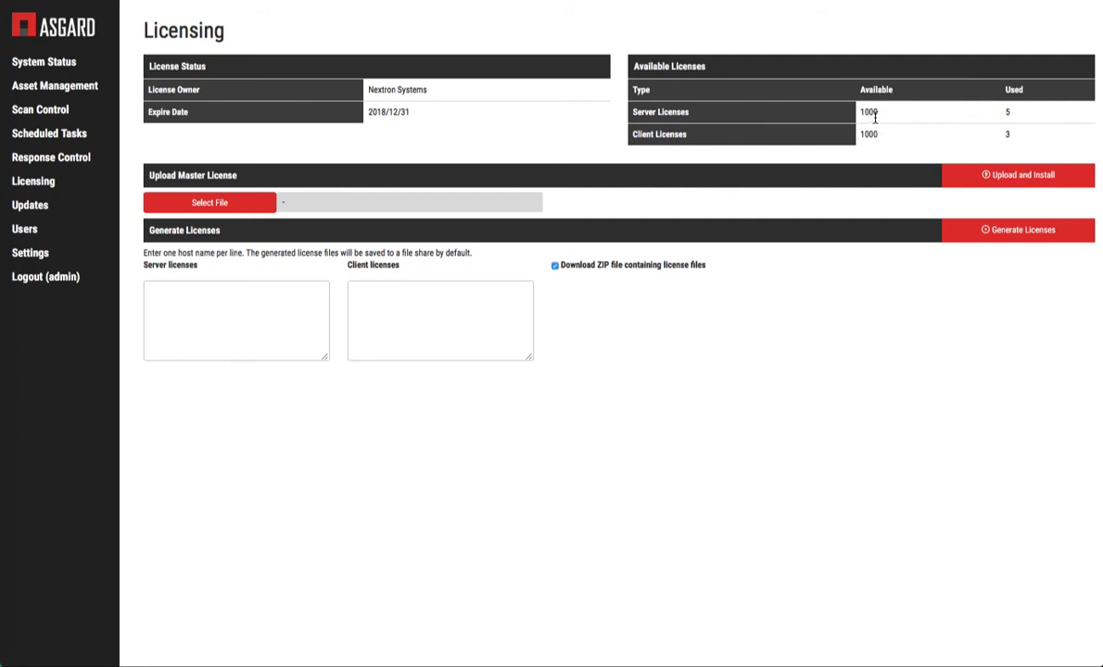
pyautogui.moveTo(871, 135)
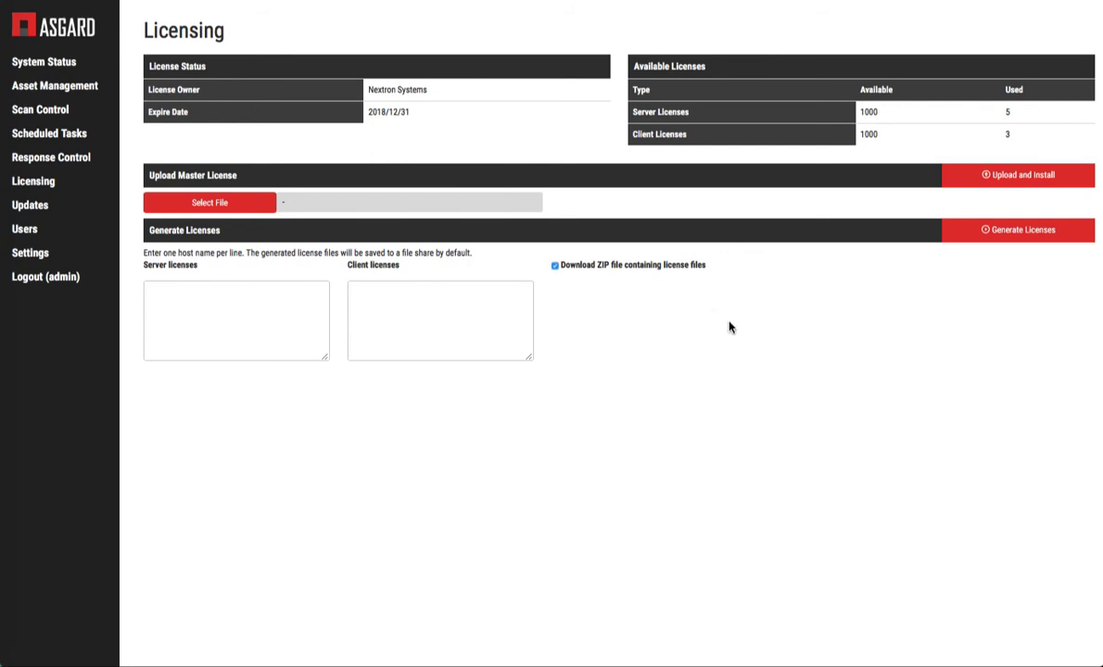
pyautogui.moveTo(506, 199)
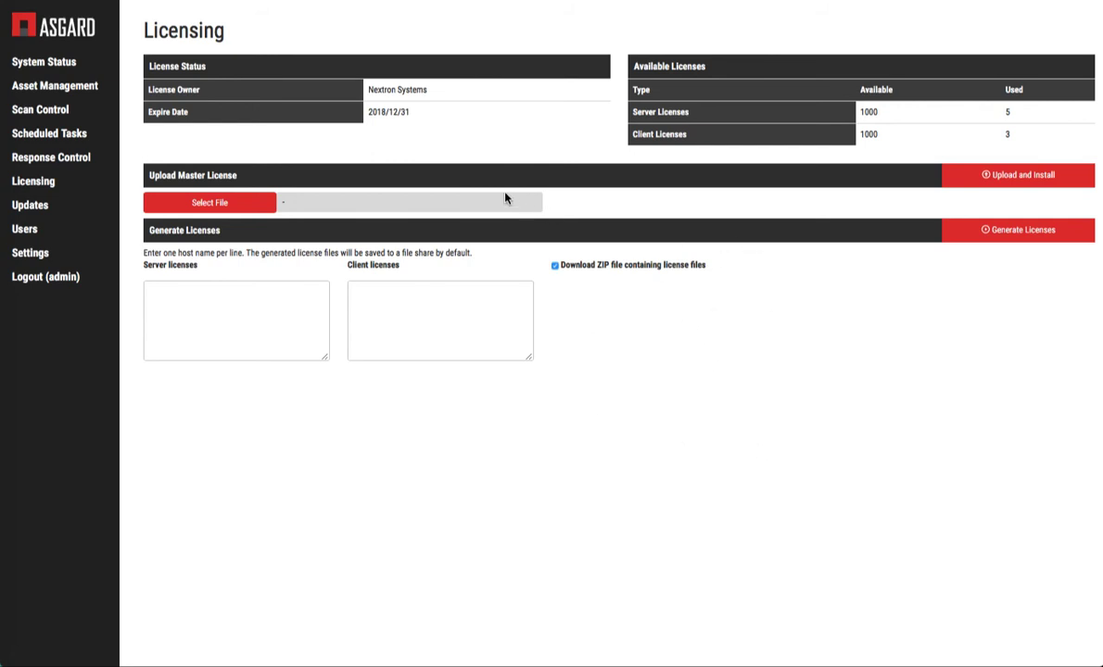
pyautogui.moveTo(781, 215)
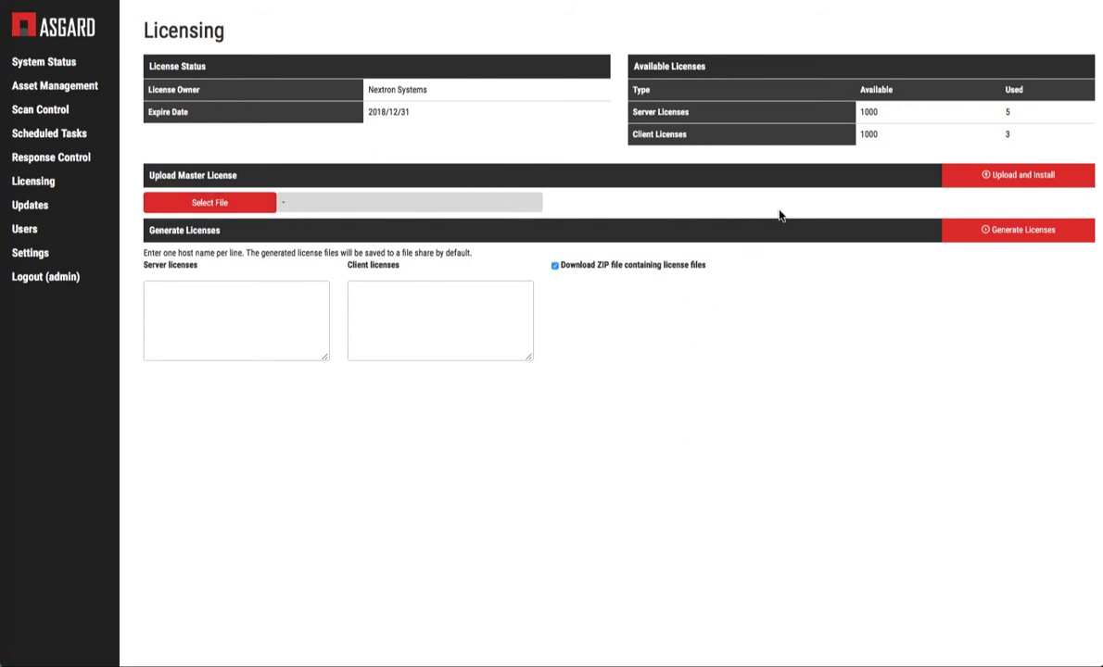
pyautogui.moveTo(699, 301)
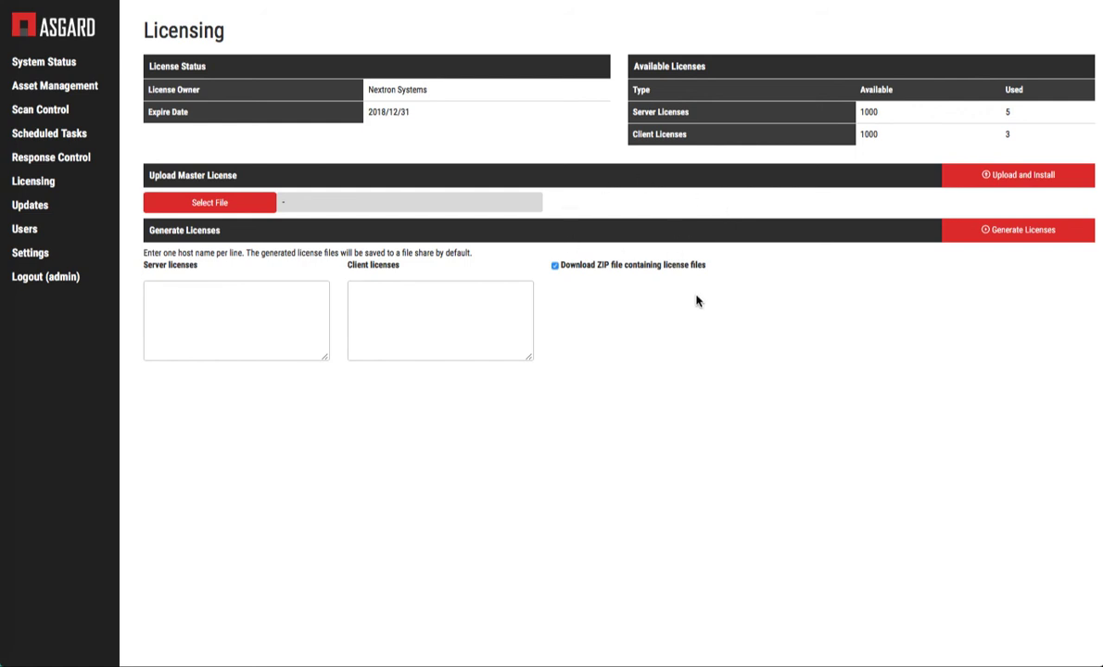
pyautogui.moveTo(569, 404)
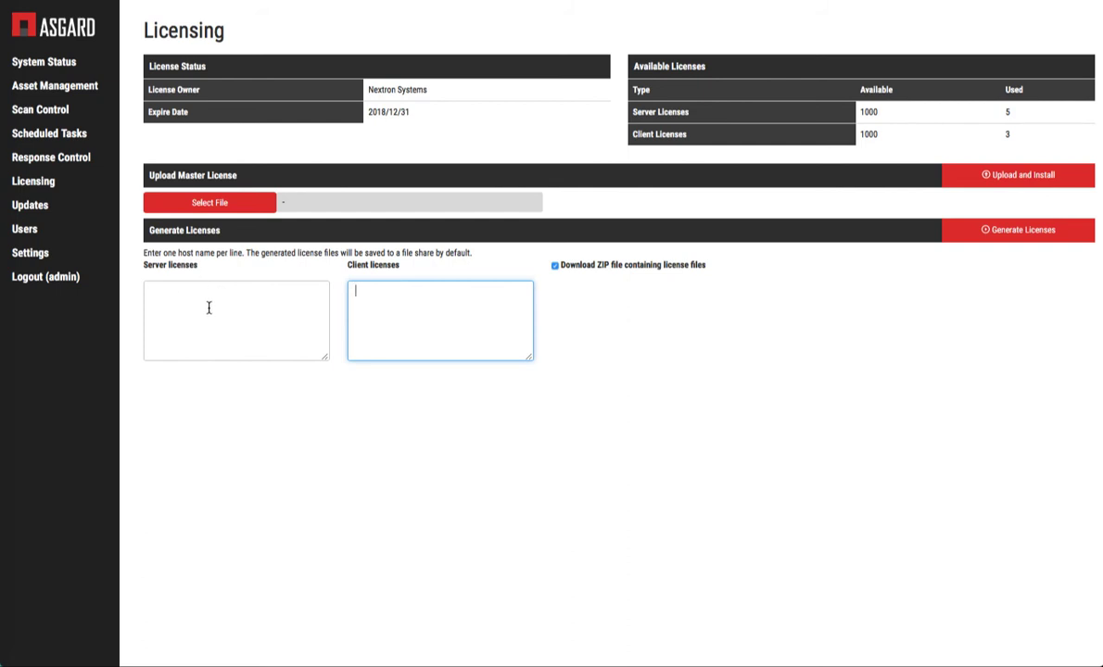
pyautogui.moveTo(447, 307)
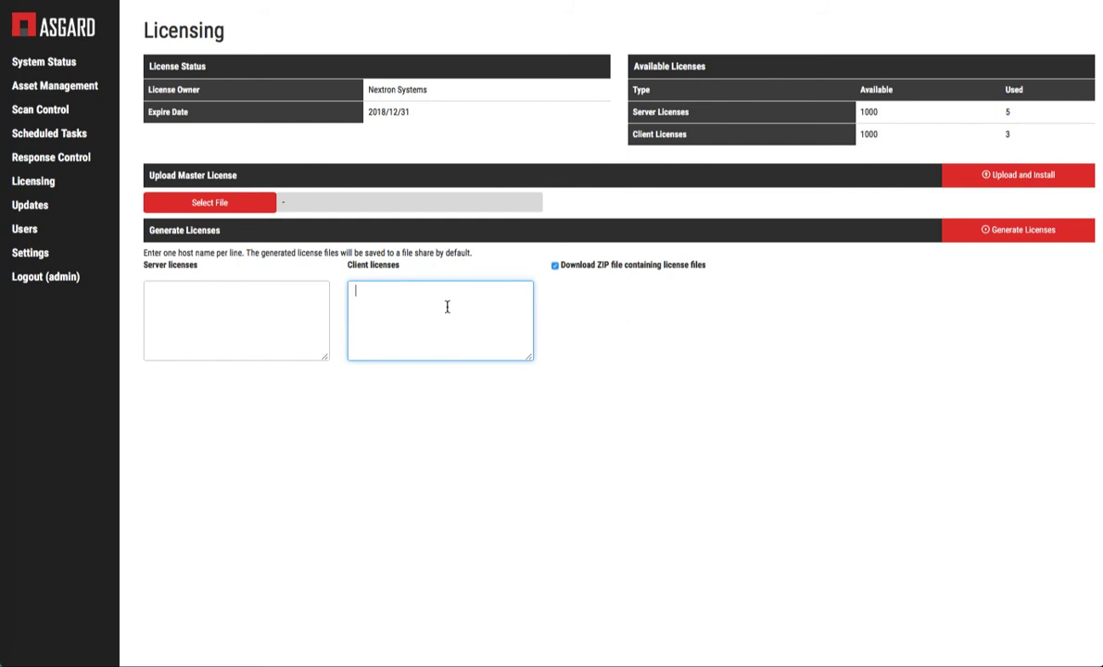
pyautogui.moveTo(479, 331)
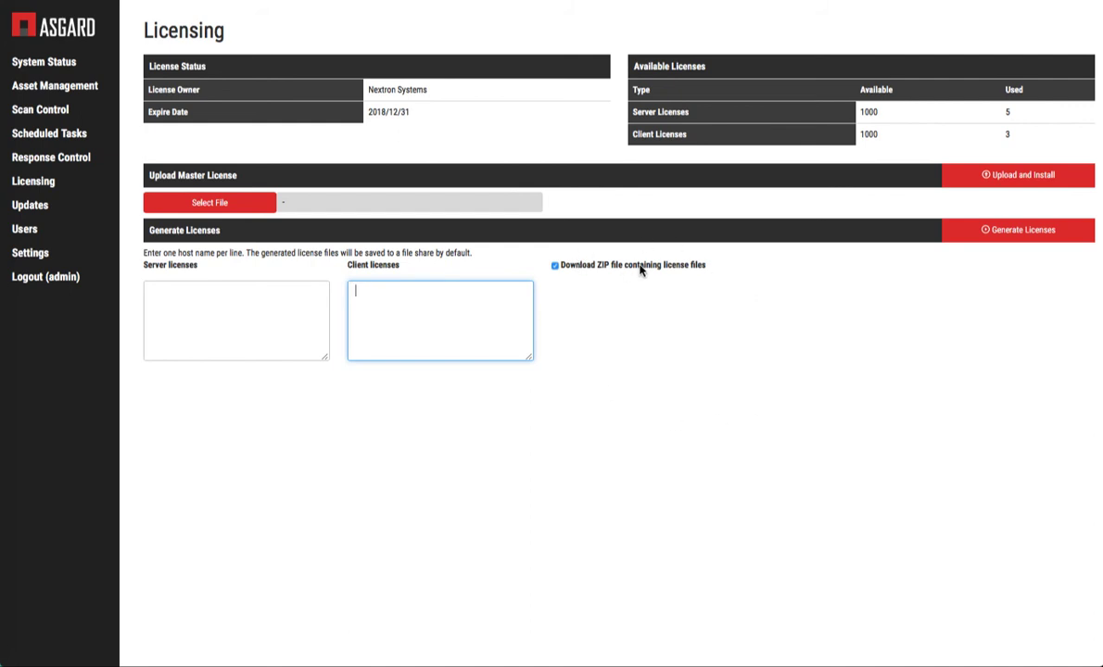
pyautogui.moveTo(729, 383)
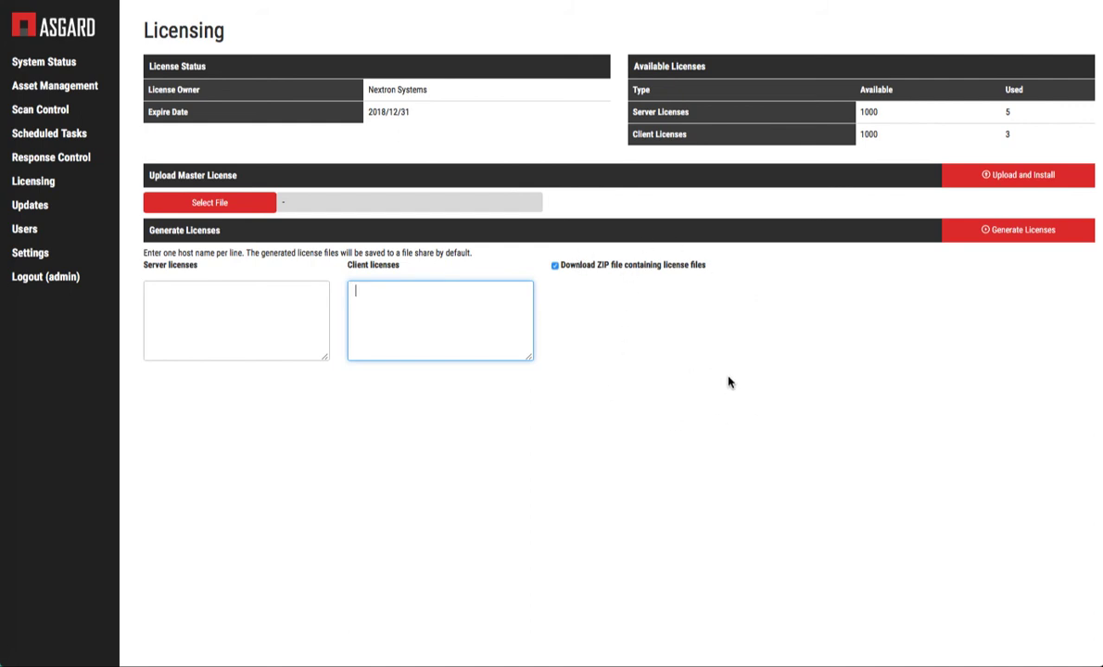
pyautogui.moveTo(338, 216)
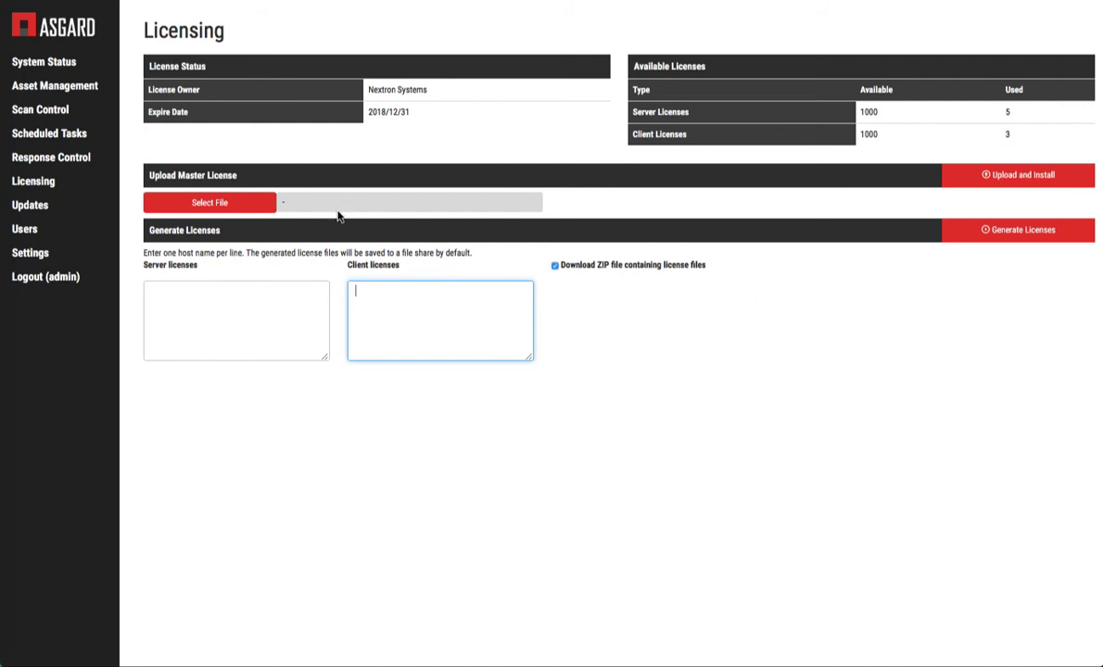
pyautogui.moveTo(40, 110)
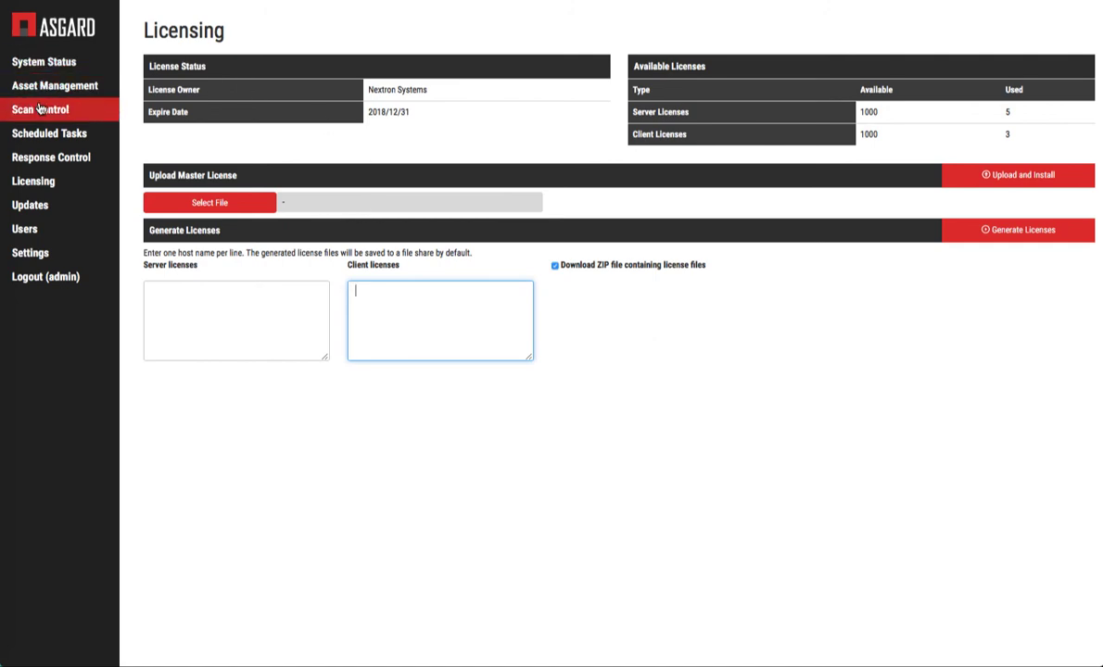
pyautogui.click(40, 110)
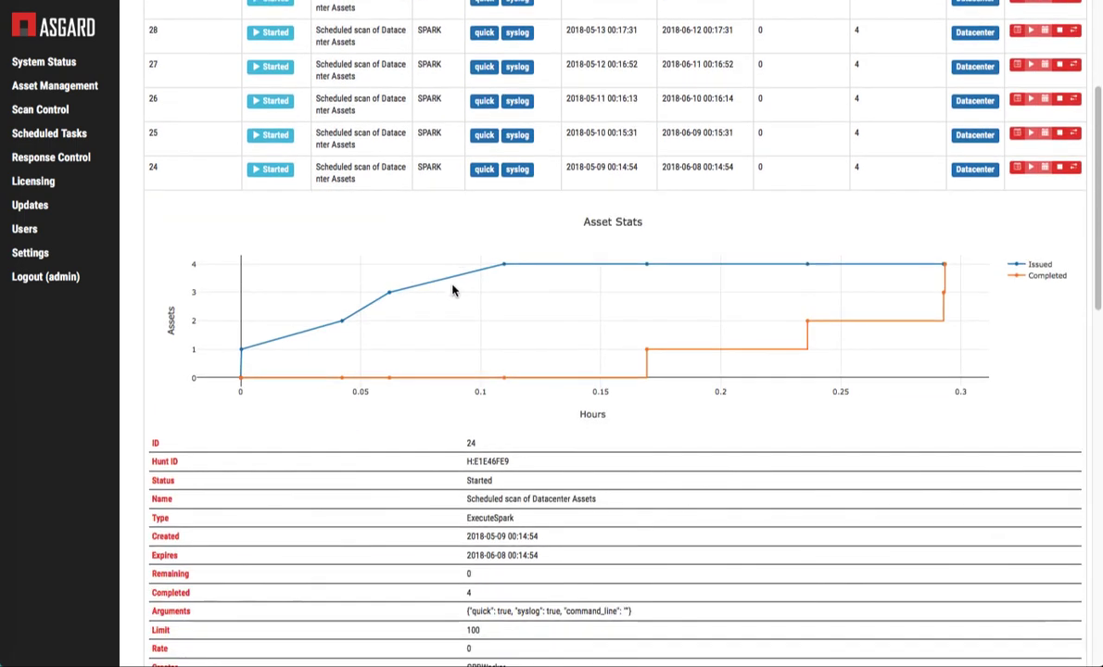
pyautogui.scroll(-3)
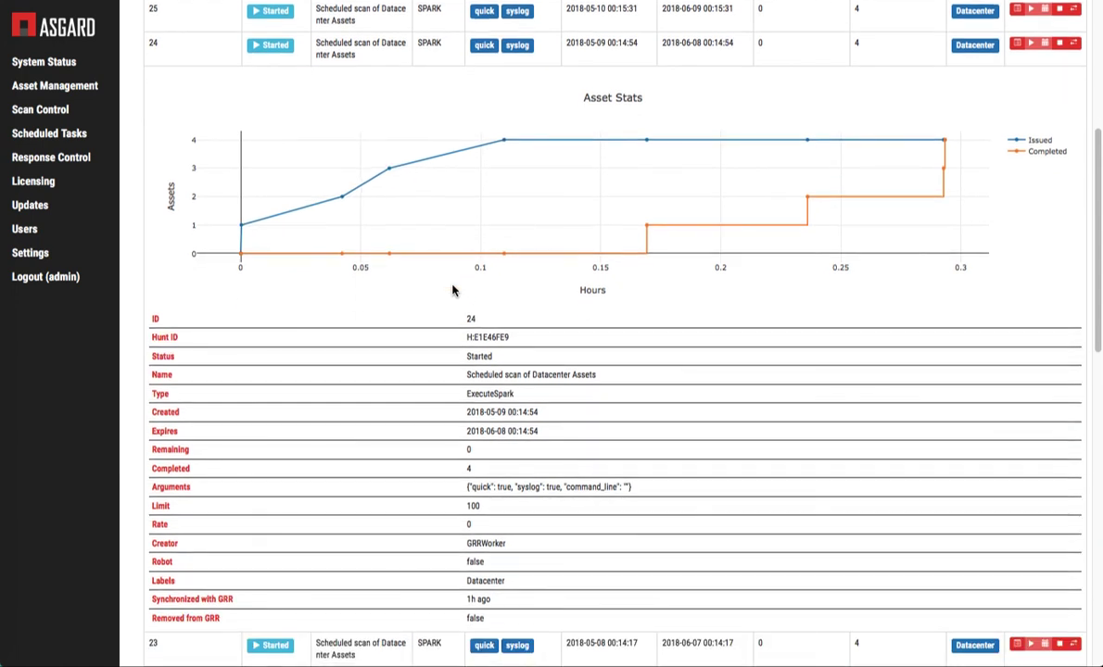
pyautogui.moveTo(366, 51)
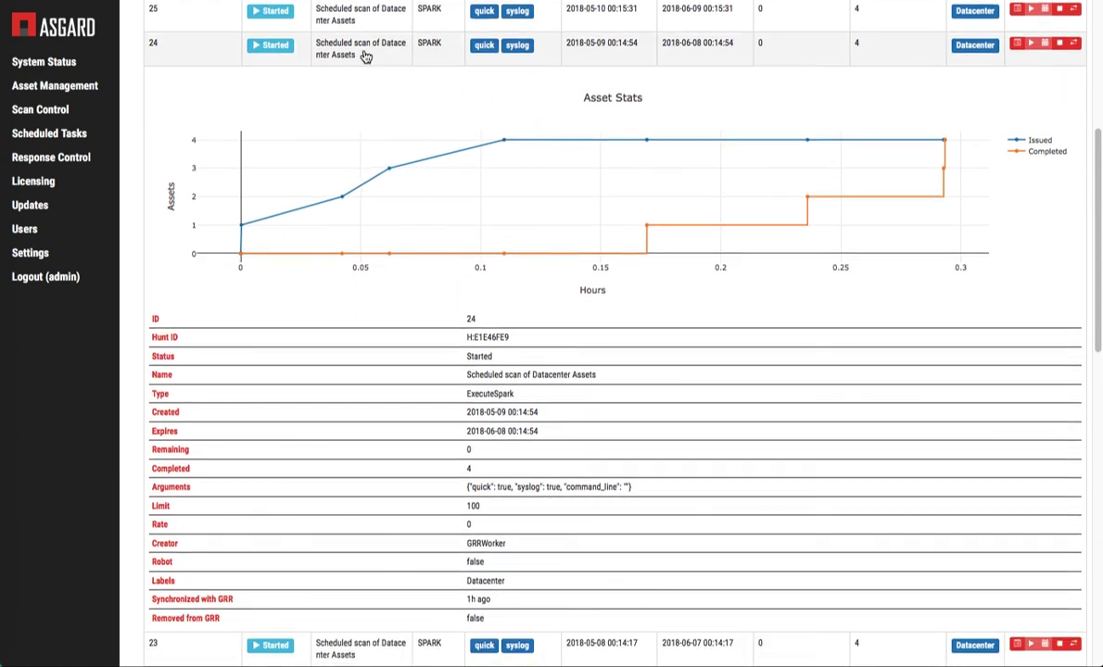
pyautogui.moveTo(262, 309)
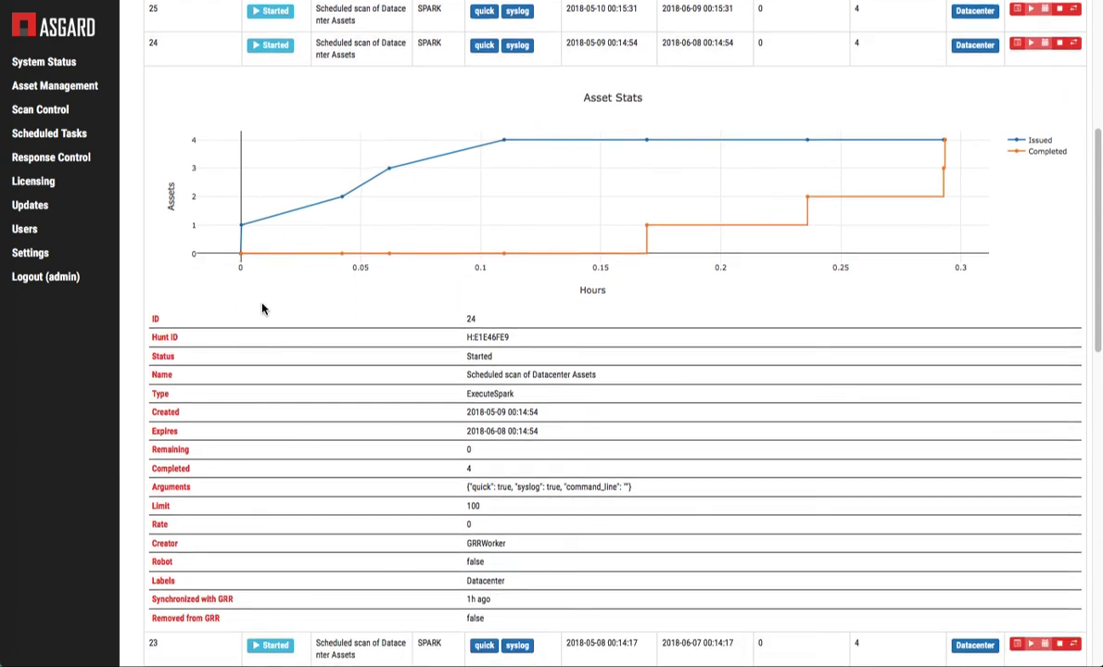
pyautogui.moveTo(417, 181)
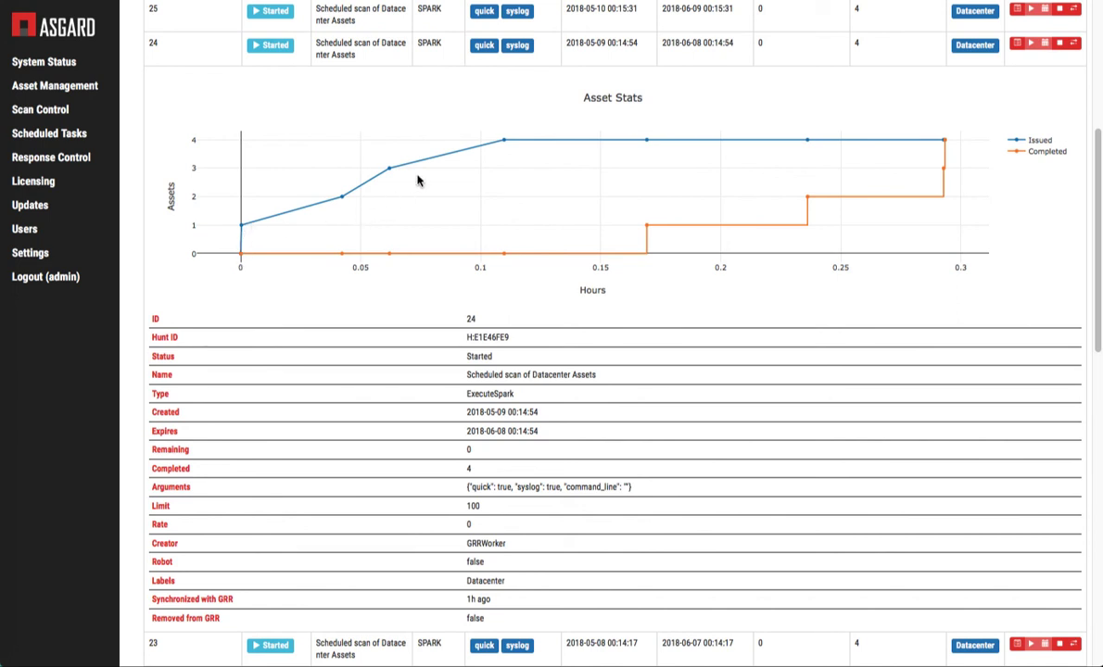
pyautogui.moveTo(483, 136)
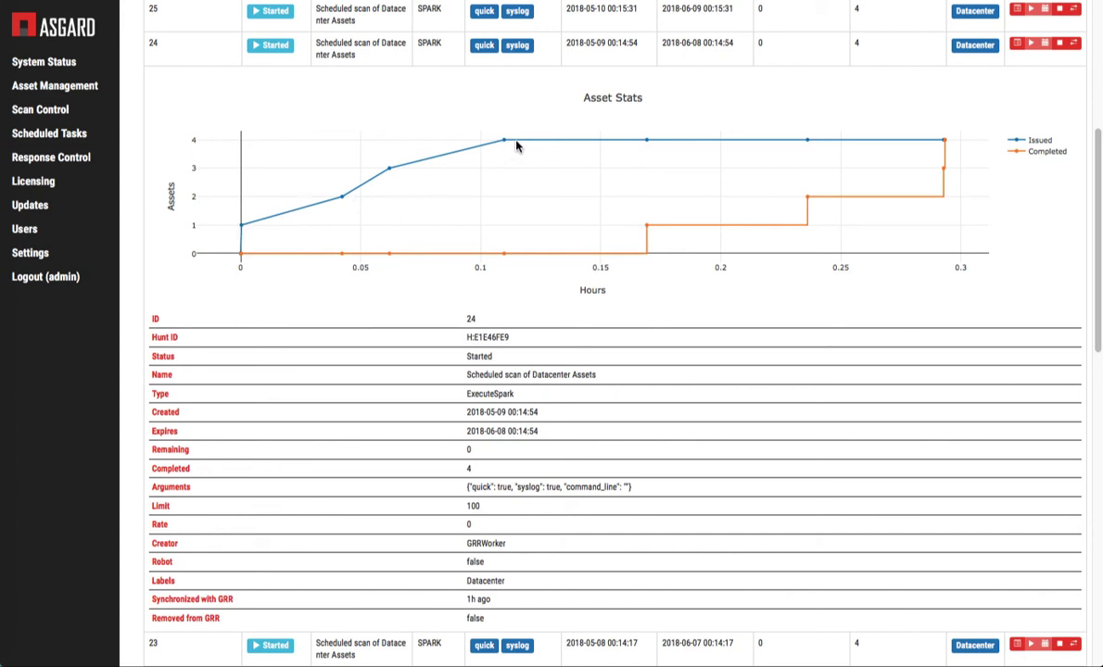
pyautogui.moveTo(251, 137)
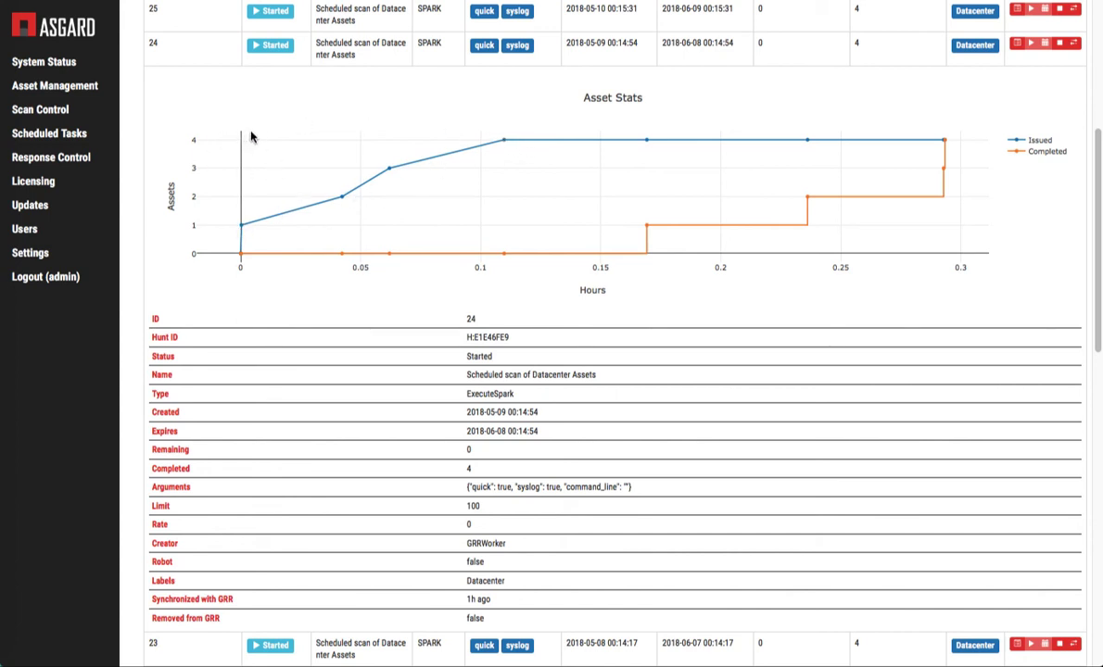
pyautogui.moveTo(363, 199)
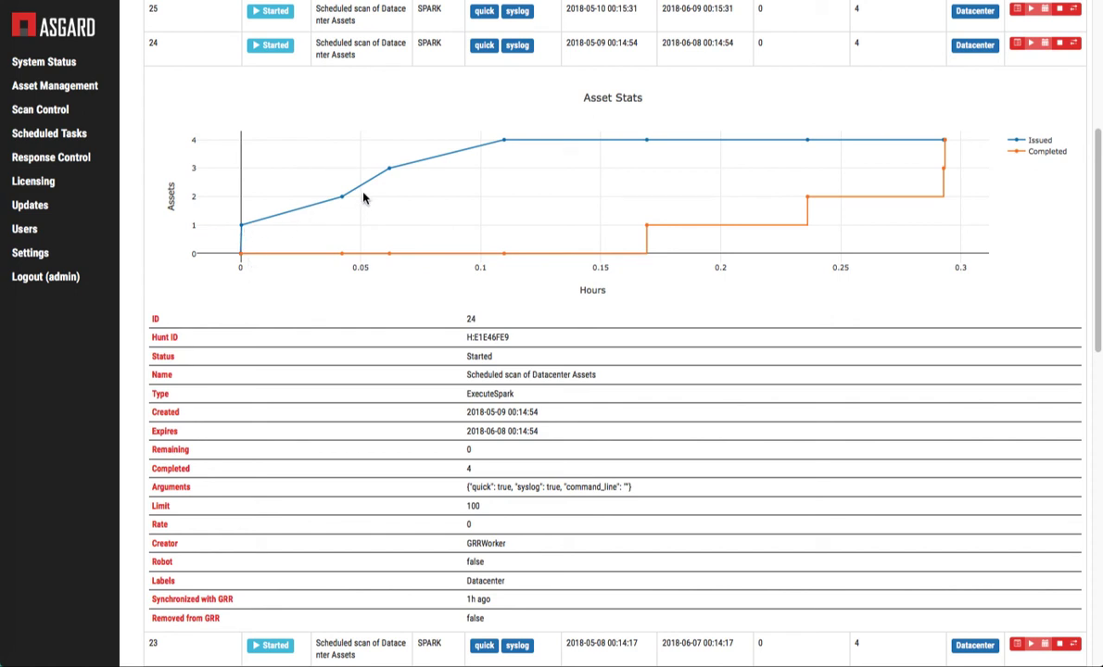
pyautogui.moveTo(259, 267)
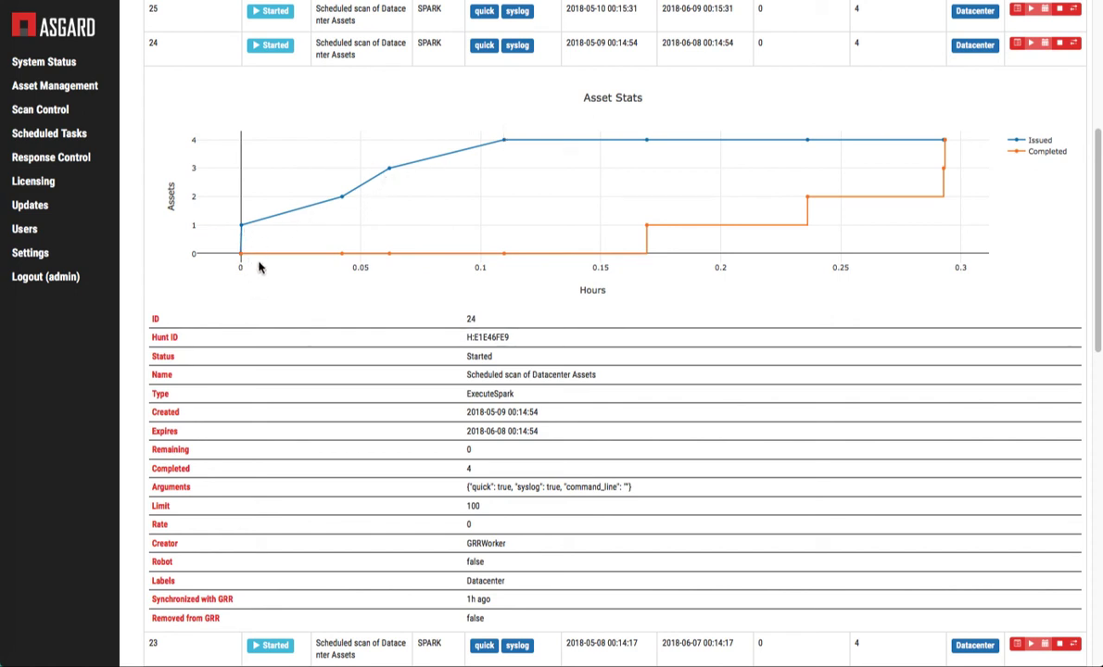
pyautogui.moveTo(765, 219)
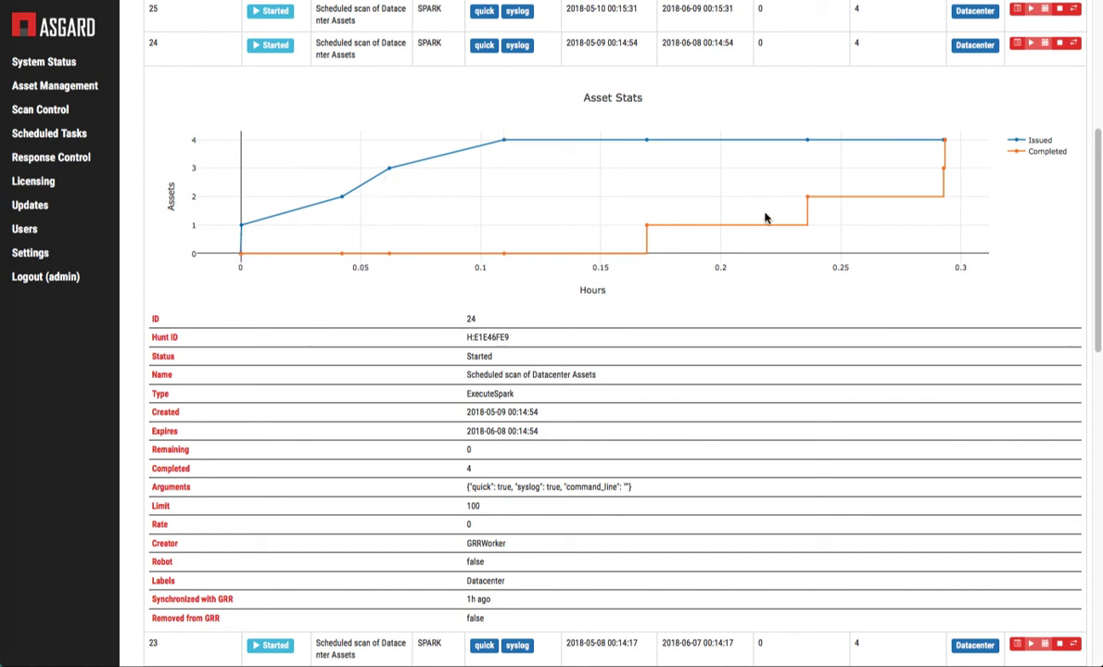
pyautogui.moveTo(570, 198)
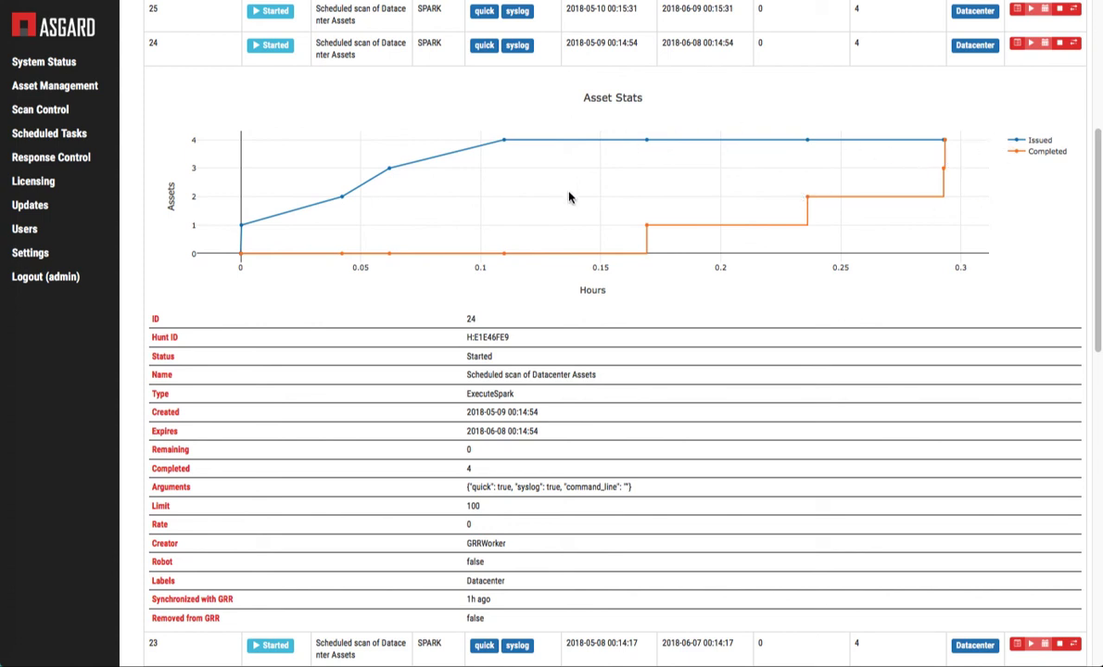
pyautogui.moveTo(573, 183)
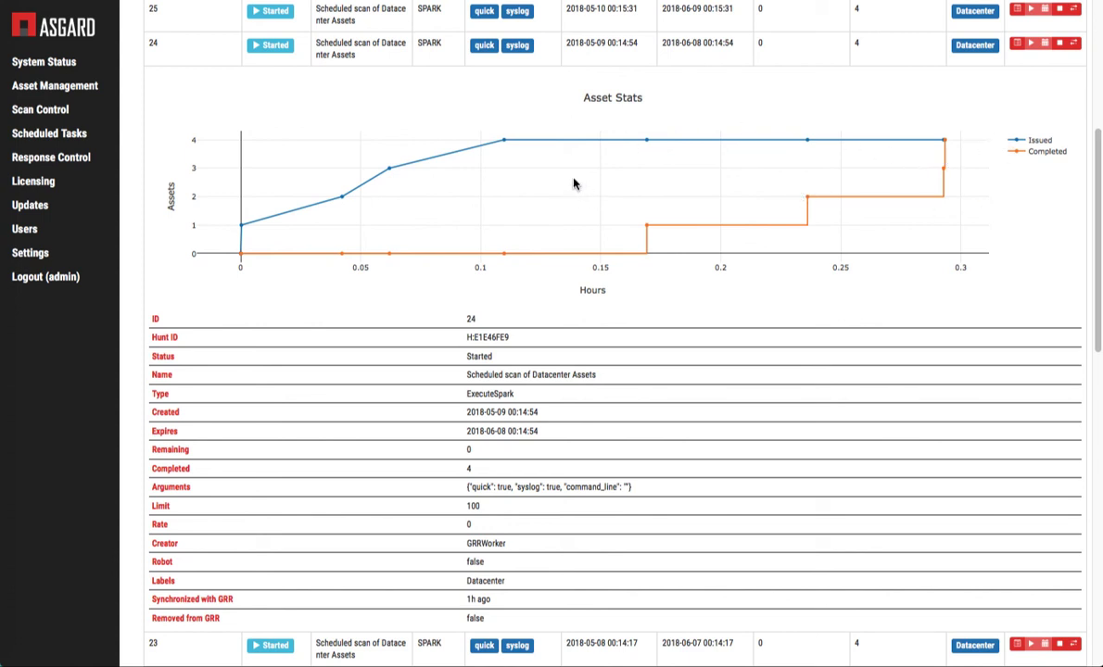
pyautogui.moveTo(498, 201)
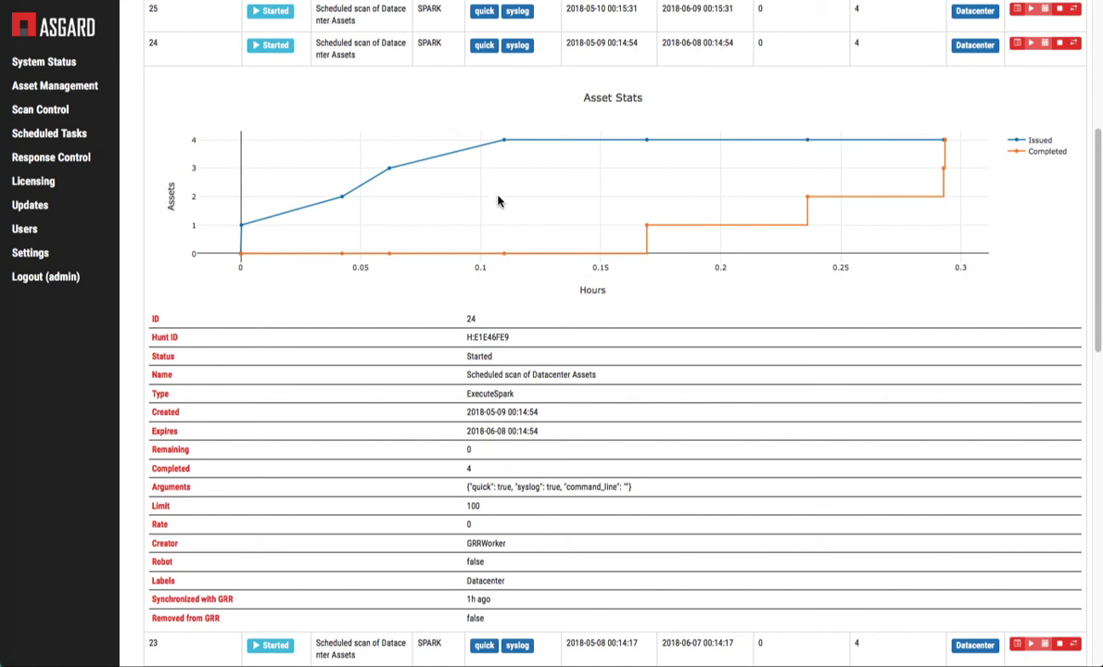
pyautogui.moveTo(648, 302)
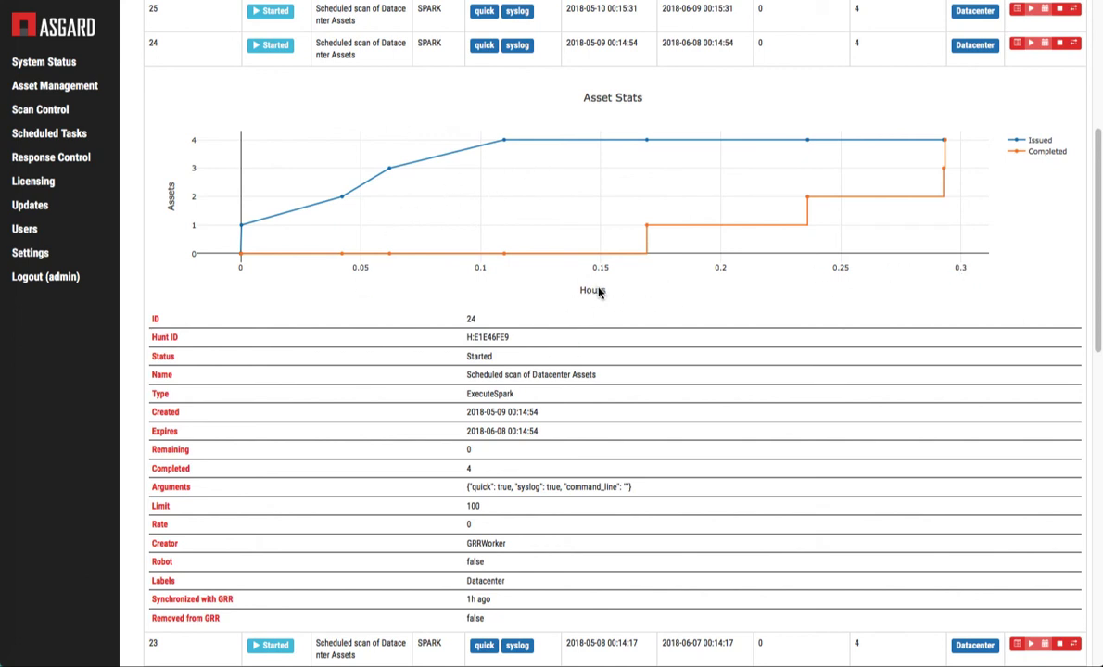
pyautogui.moveTo(596, 296)
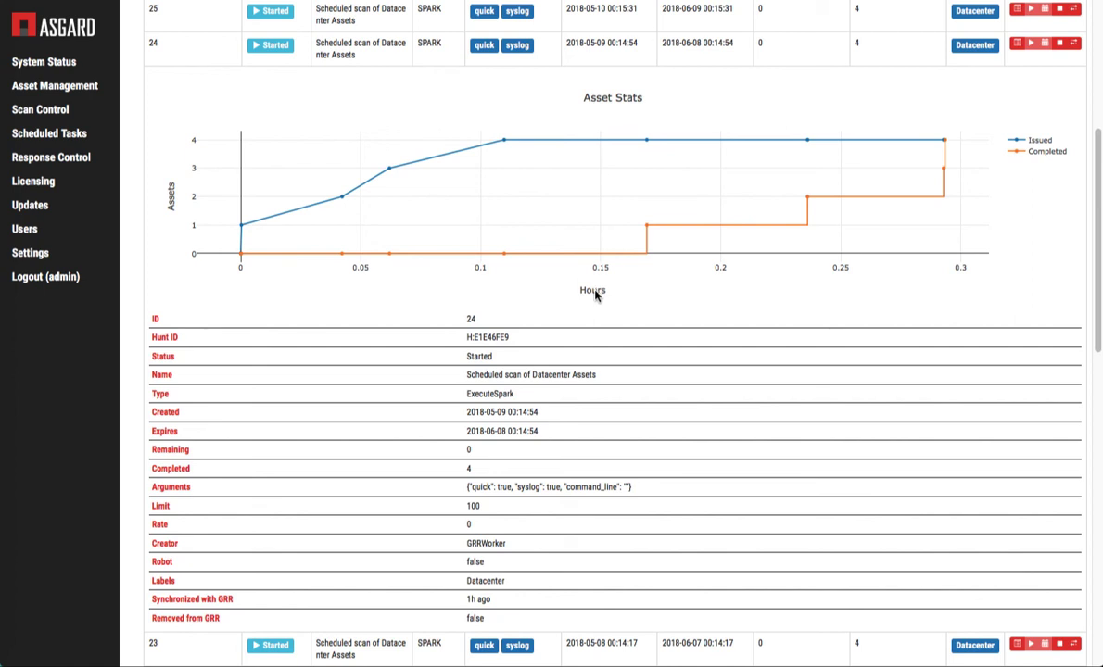
pyautogui.moveTo(835, 330)
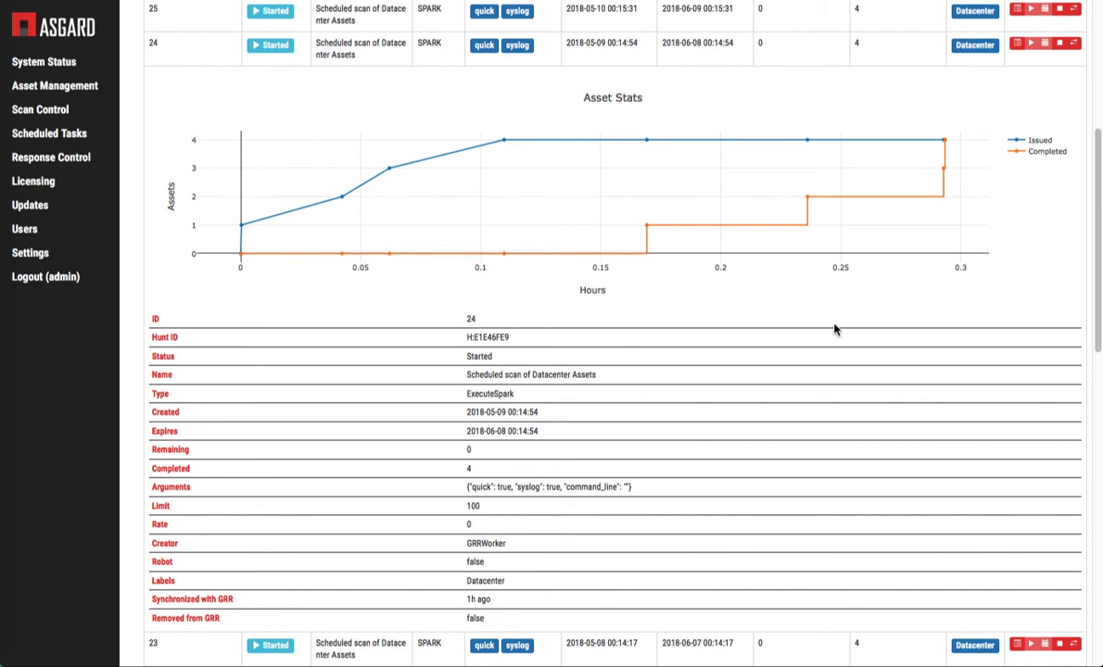
pyautogui.scroll(-3)
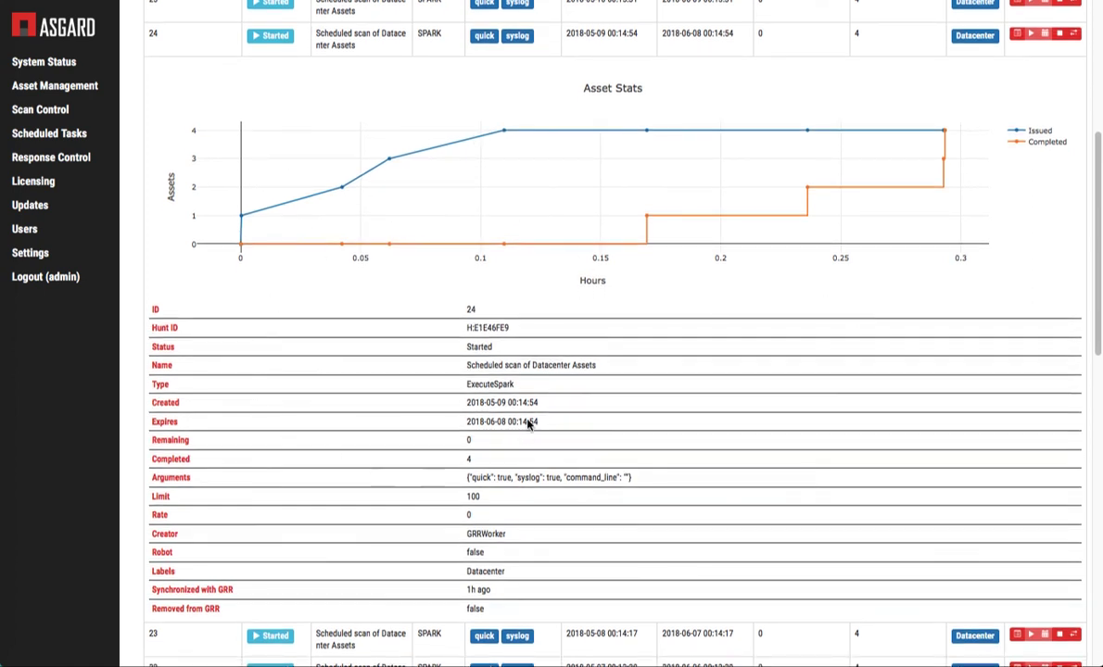
pyautogui.scroll(-3)
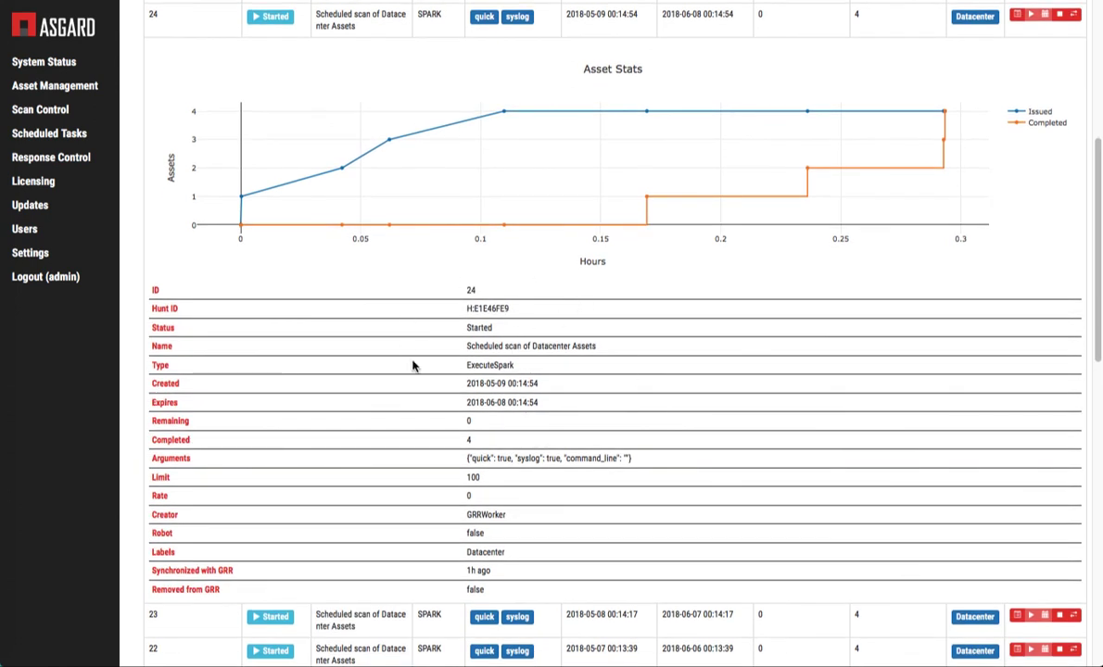
pyautogui.moveTo(471, 467)
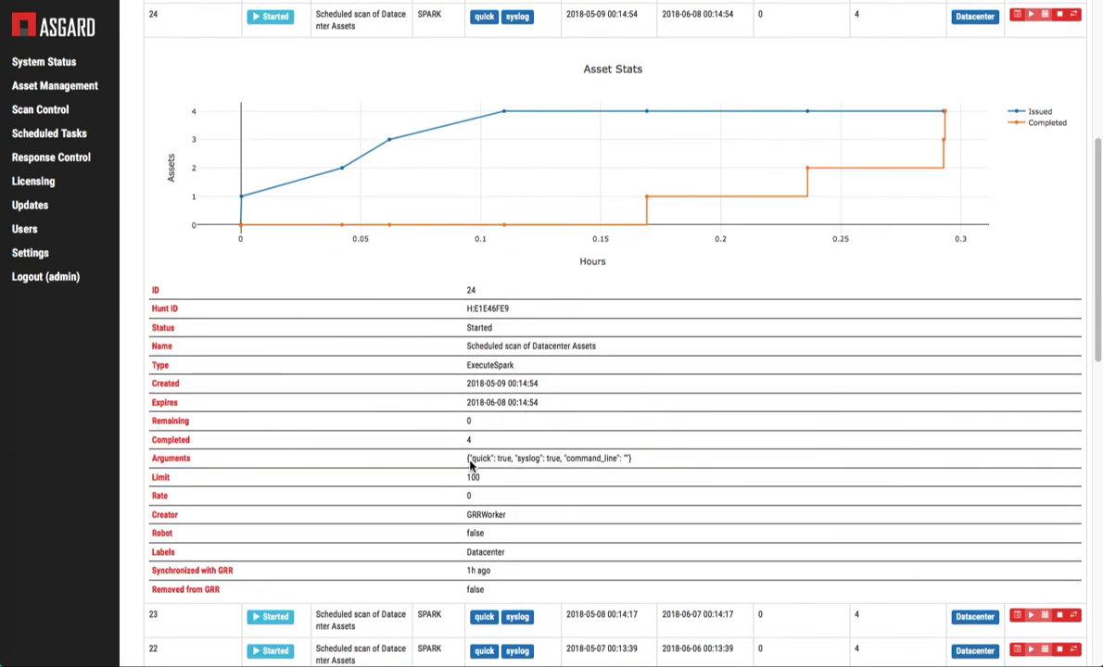
pyautogui.moveTo(528, 468)
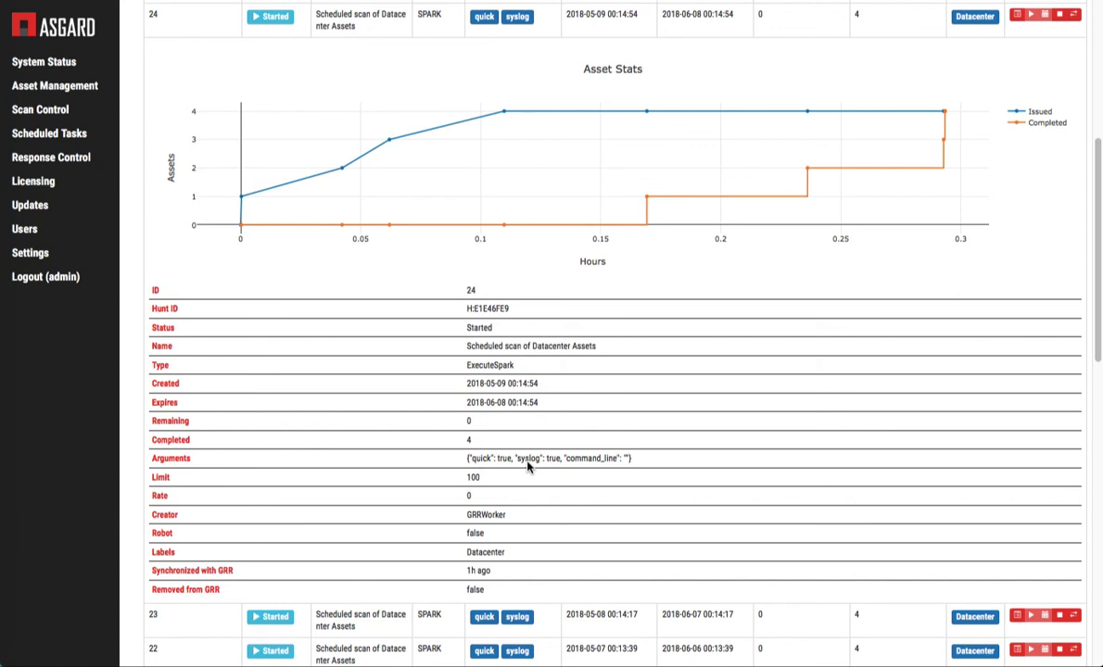
pyautogui.moveTo(529, 467)
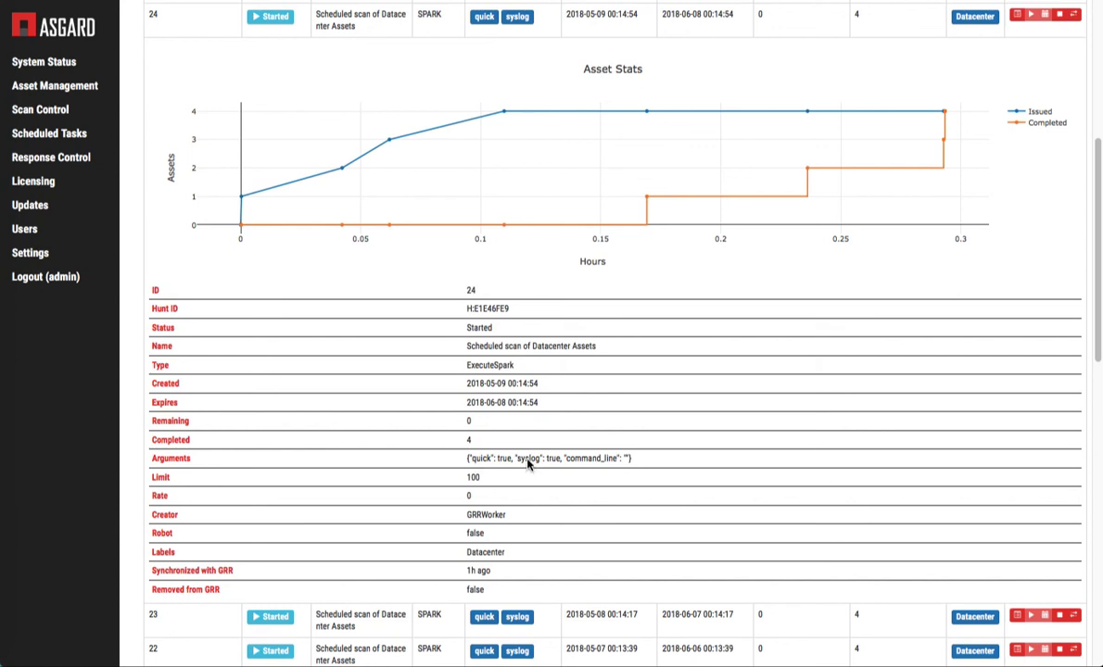
pyautogui.moveTo(496, 486)
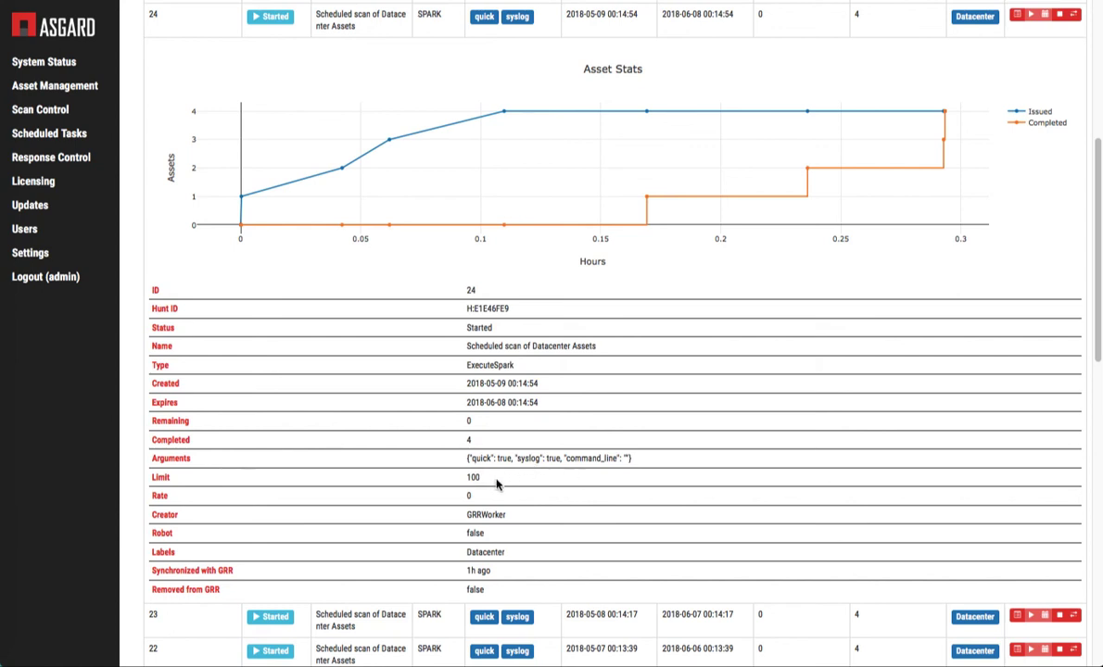
pyautogui.moveTo(496, 501)
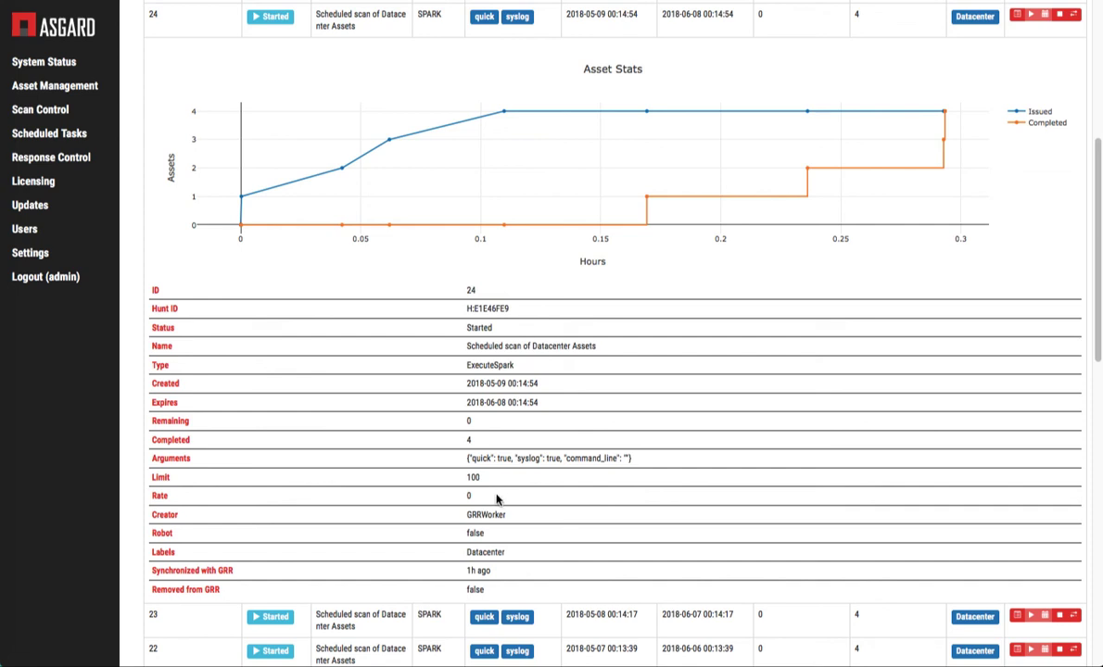
pyautogui.moveTo(509, 522)
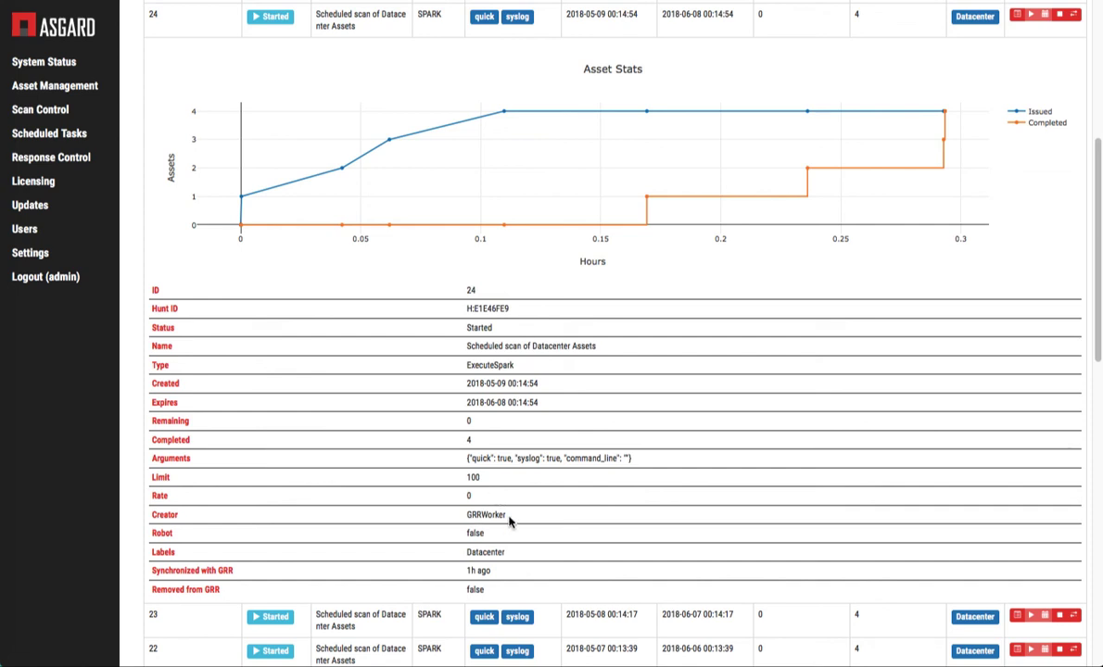
pyautogui.scroll(3)
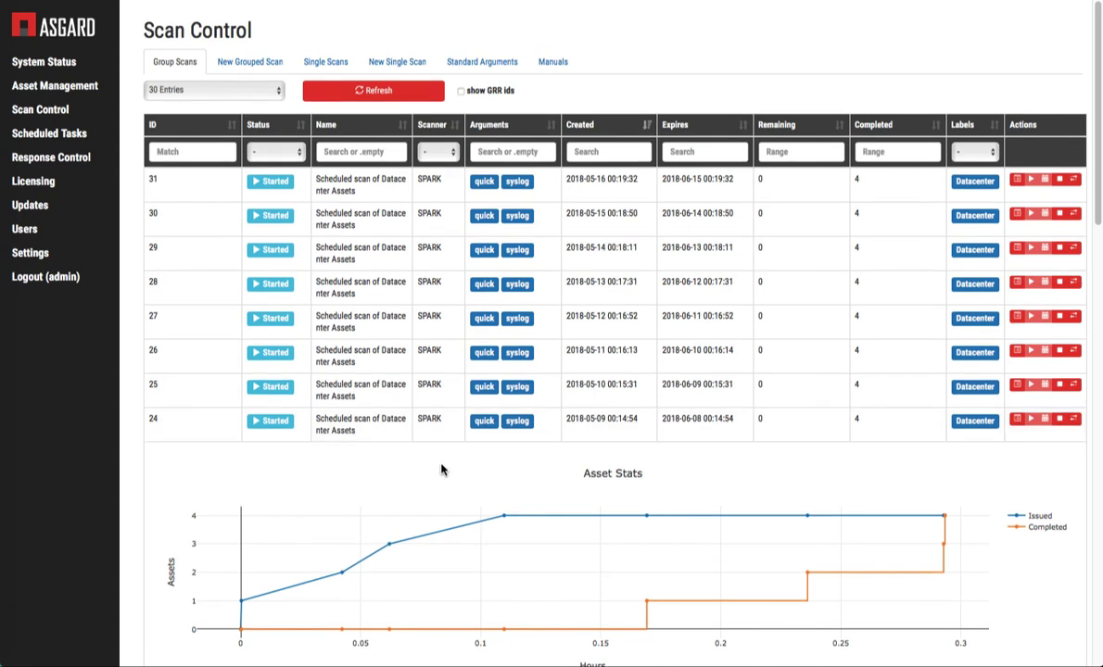
pyautogui.moveTo(454, 481)
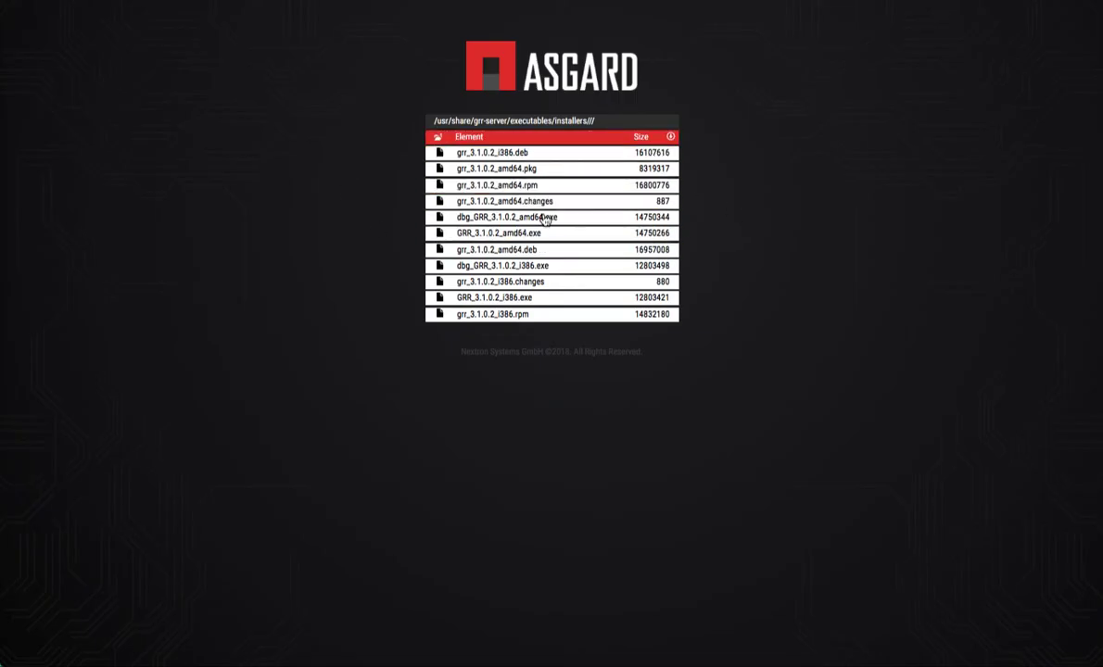
pyautogui.moveTo(788, 168)
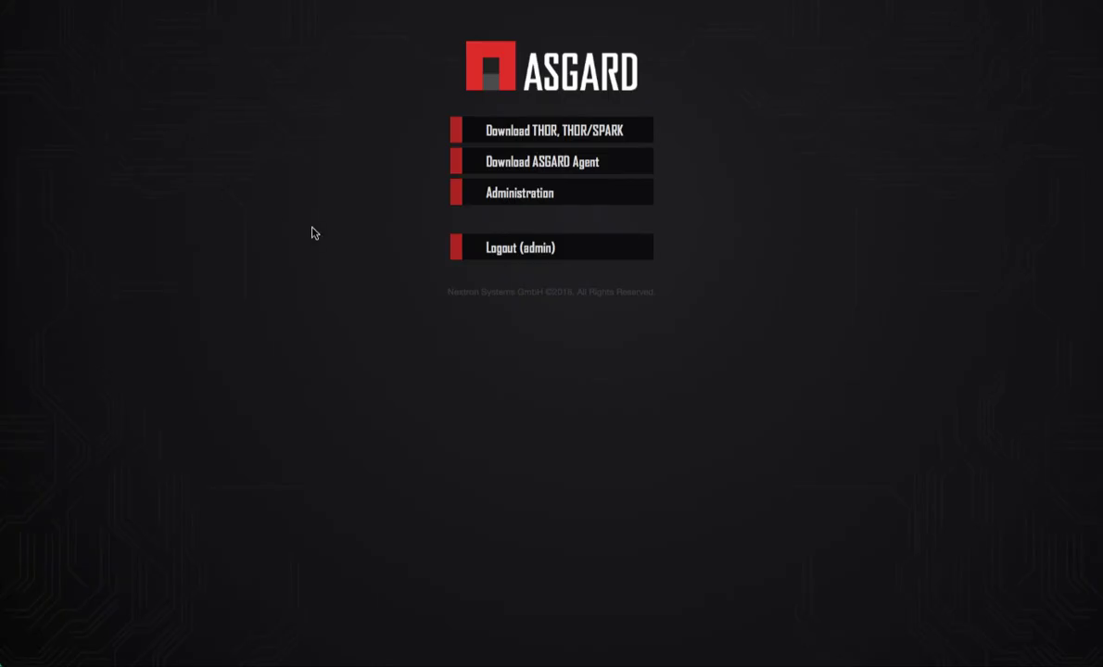
pyautogui.moveTo(293, 299)
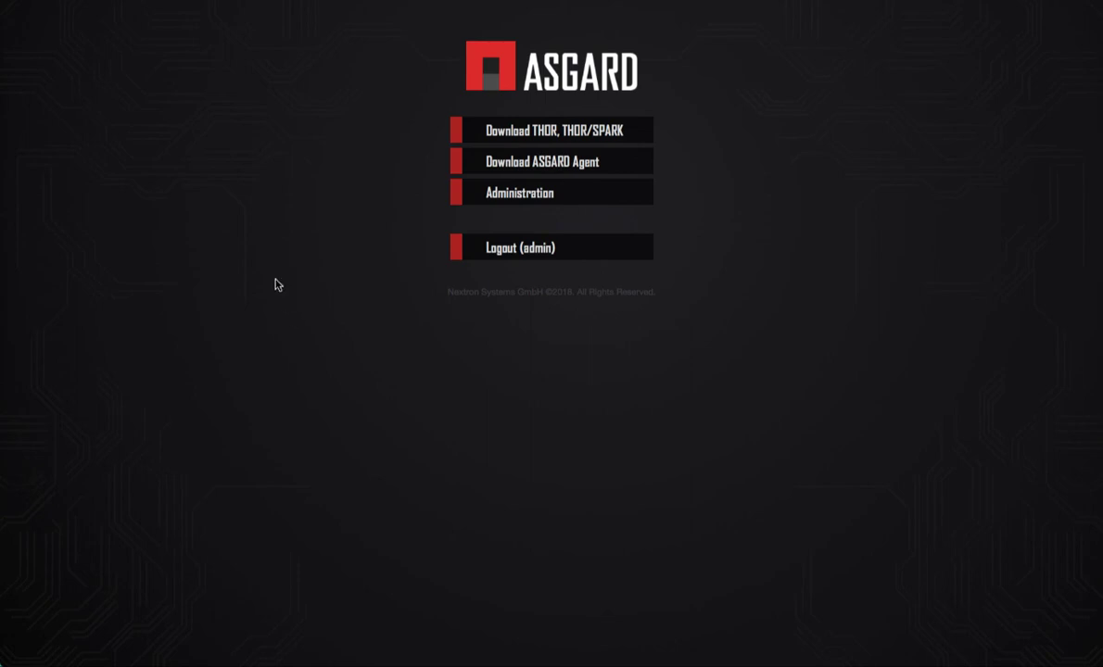
pyautogui.moveTo(539, 130)
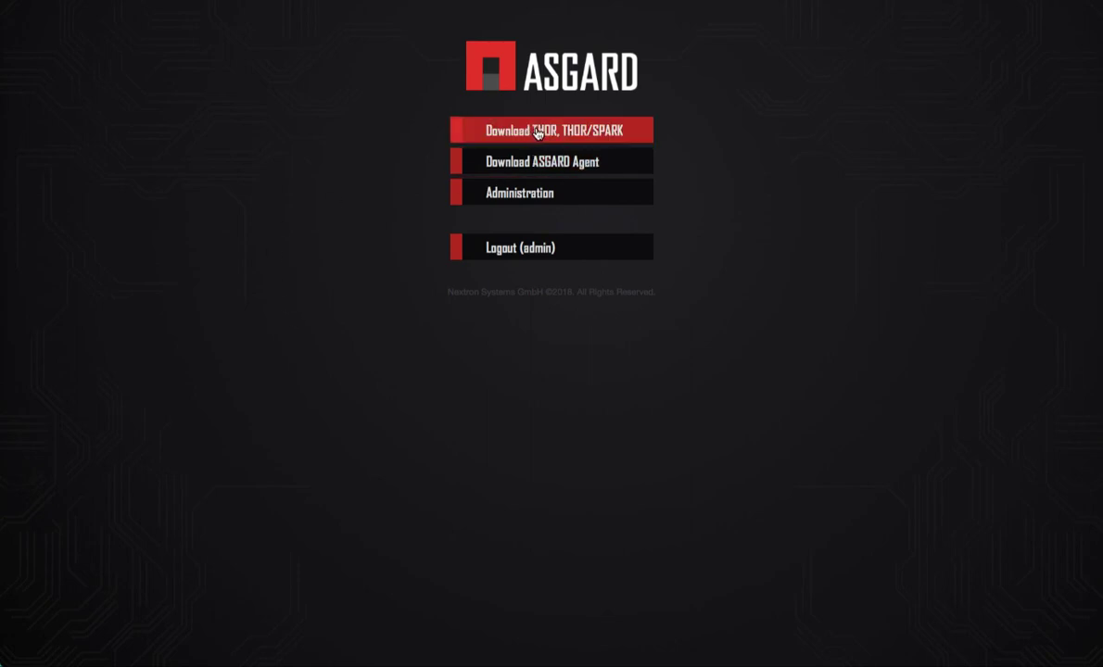
# Open the THOR/SPARK download directory listing tools, spark, custom-signatures, thor and licenses folders.
pyautogui.click(550, 130)
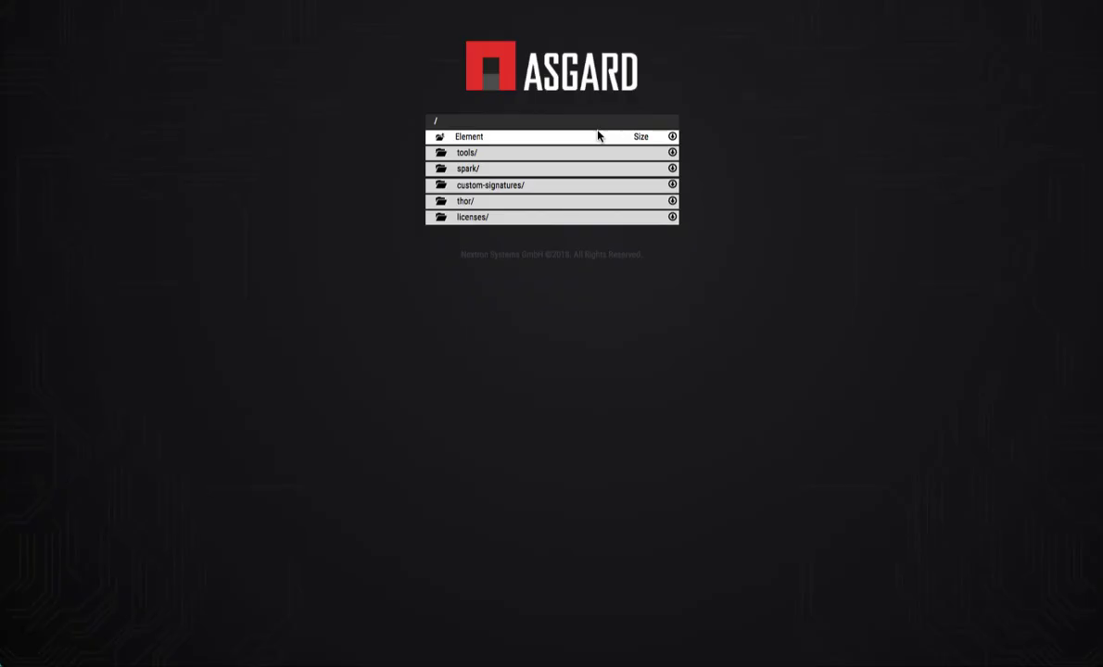